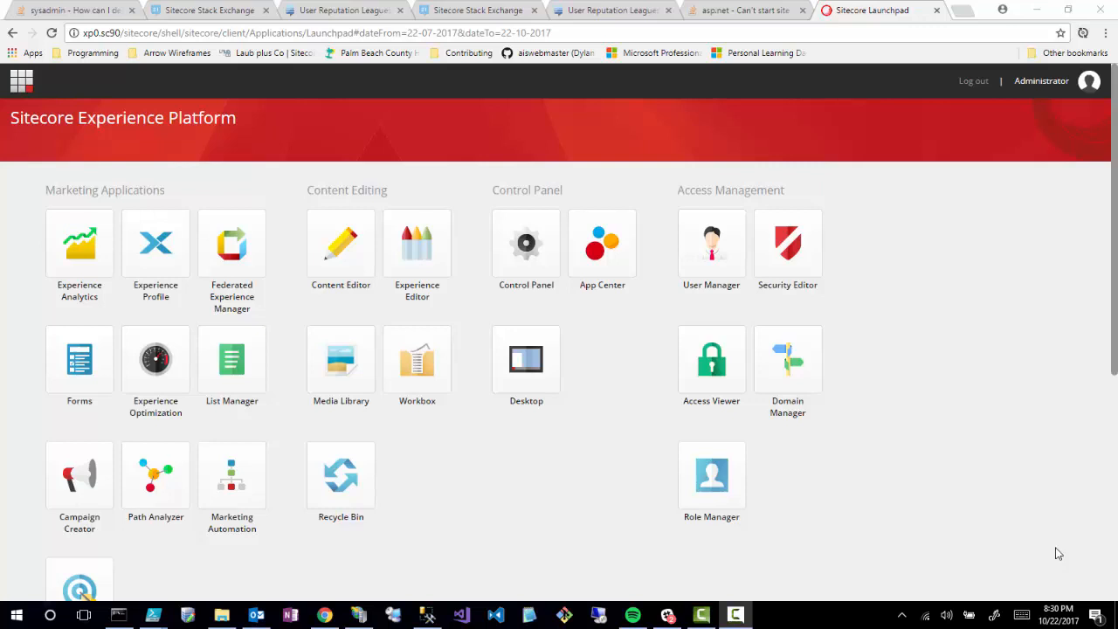
{"action": "mouse_move", "coordinate": [266, 126]}
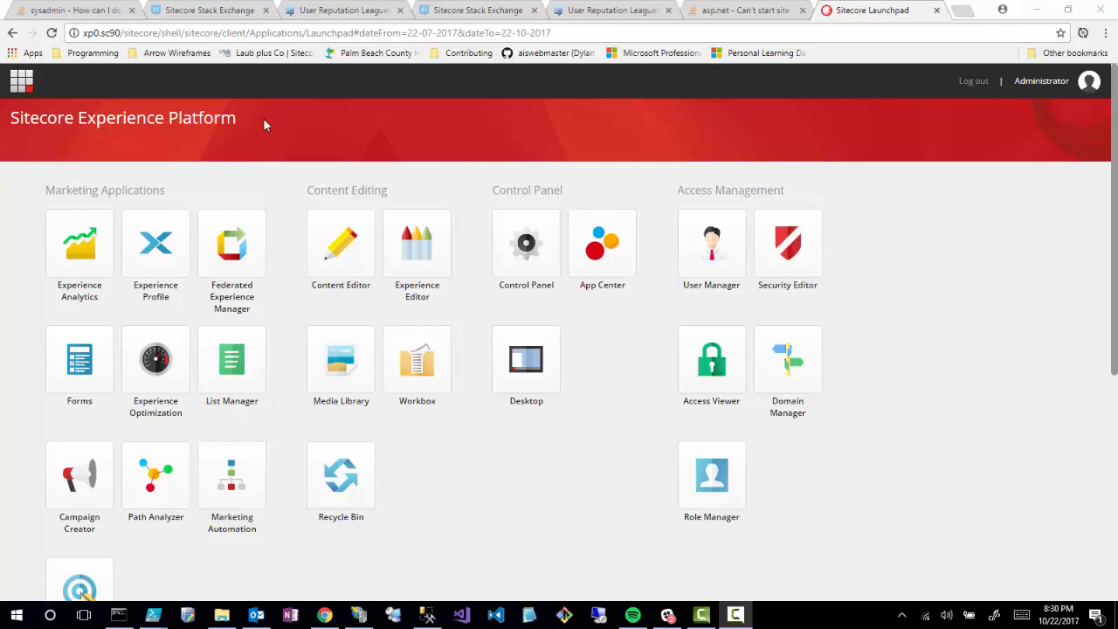
{"action": "mouse_move", "coordinate": [518, 471]}
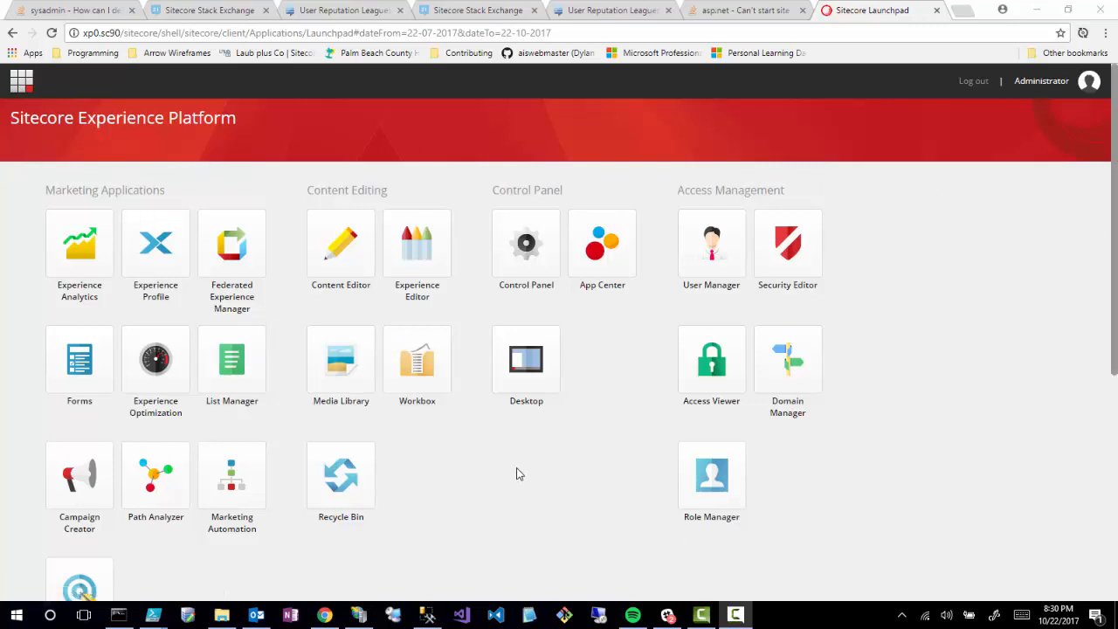
{"action": "mouse_move", "coordinate": [78, 366]}
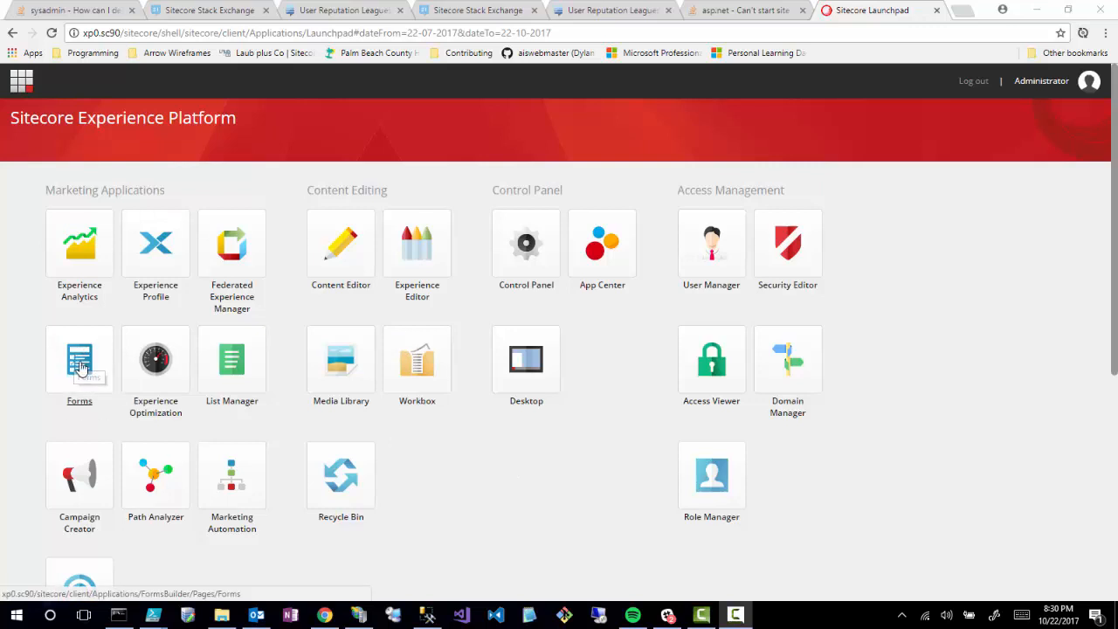
{"action": "mouse_move", "coordinate": [117, 387]}
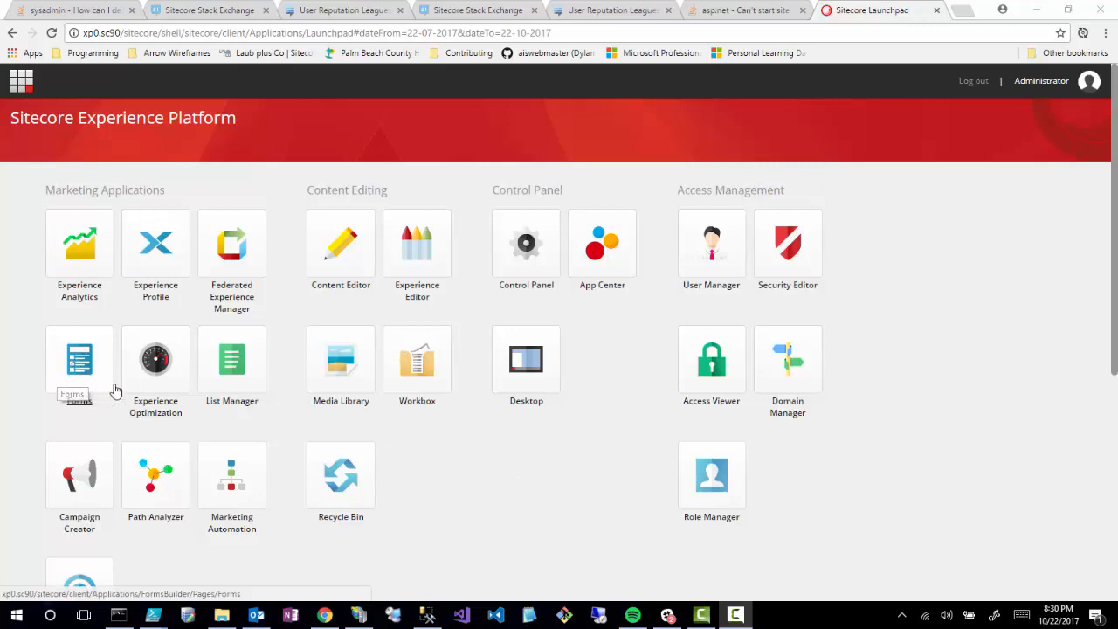
{"action": "mouse_move", "coordinate": [482, 487]}
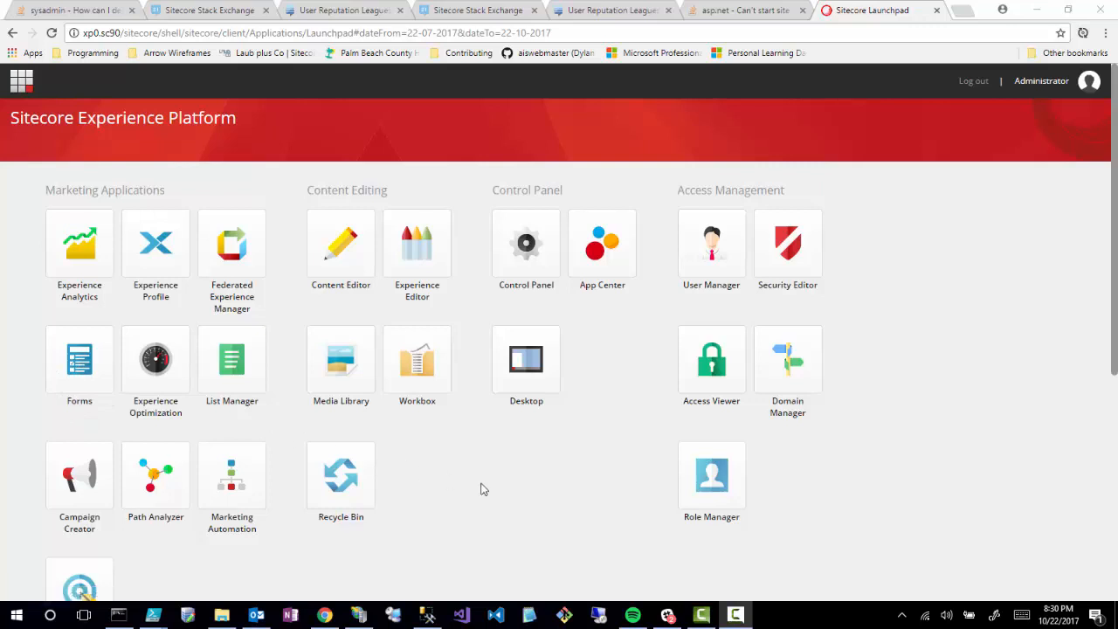
{"action": "mouse_move", "coordinate": [479, 491]}
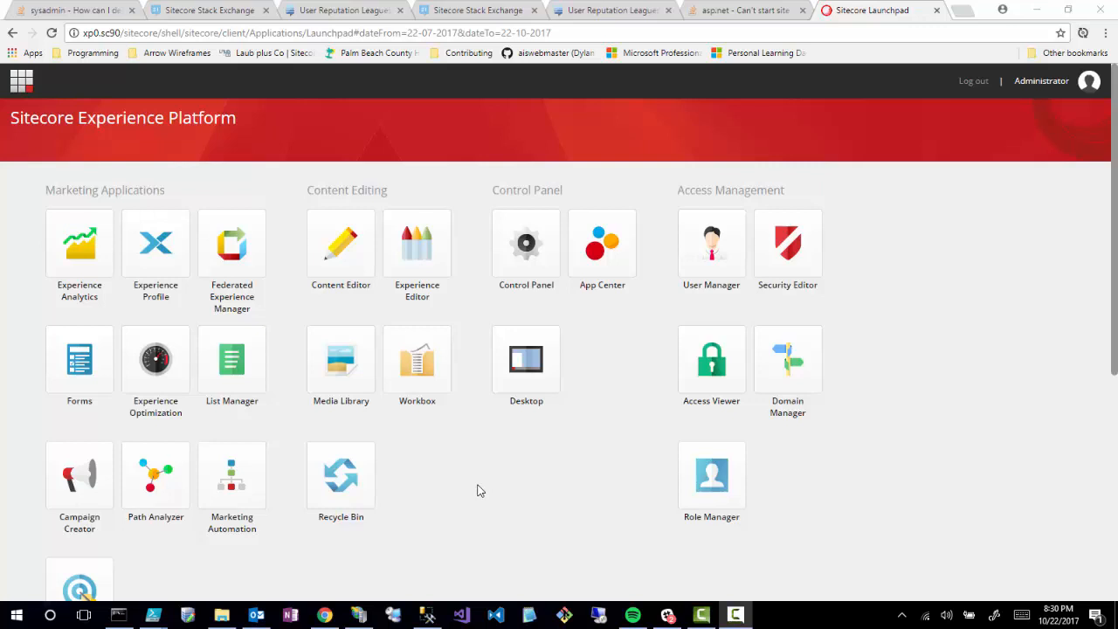
{"action": "mouse_move", "coordinate": [229, 482]}
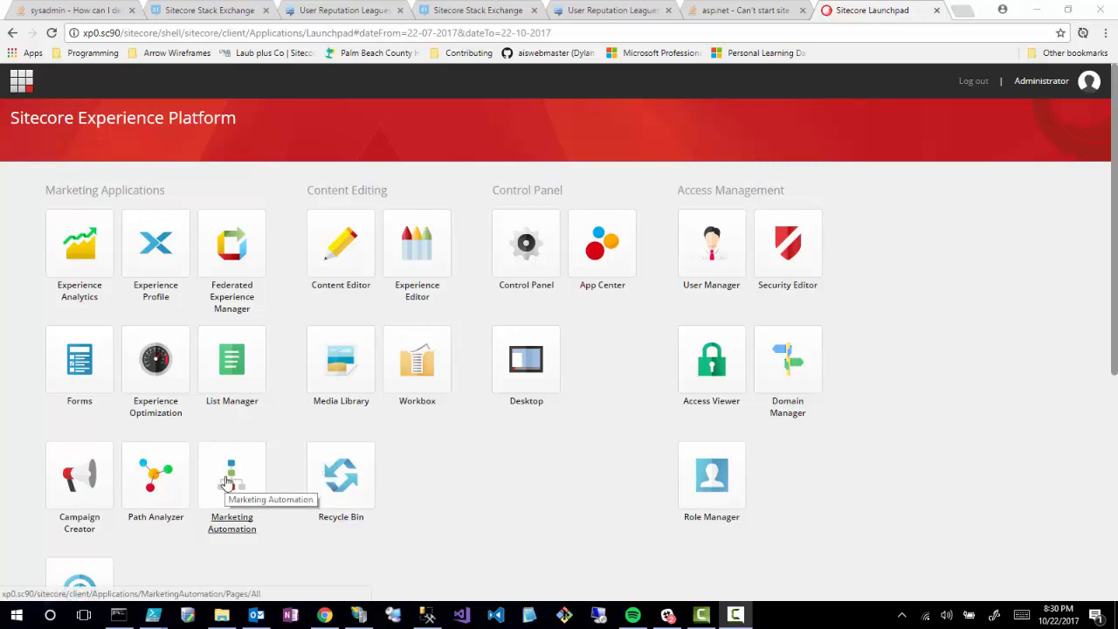
{"action": "mouse_move", "coordinate": [74, 376]}
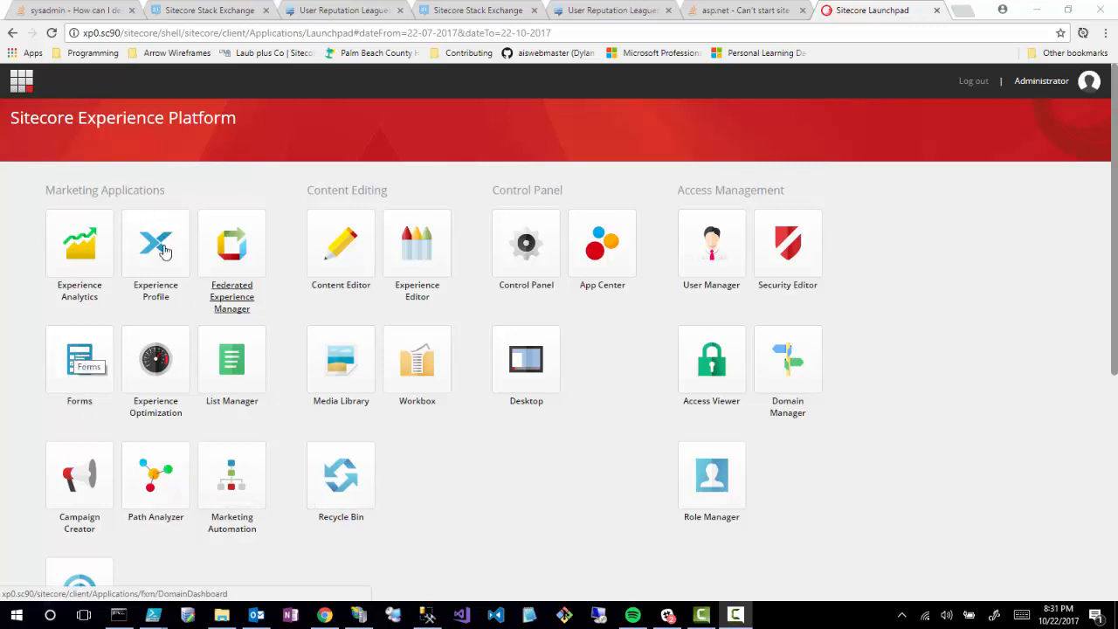
Launch the Forms application from the Launchpad, showing an empty forms list.
{"action": "left_click", "coordinate": [79, 360]}
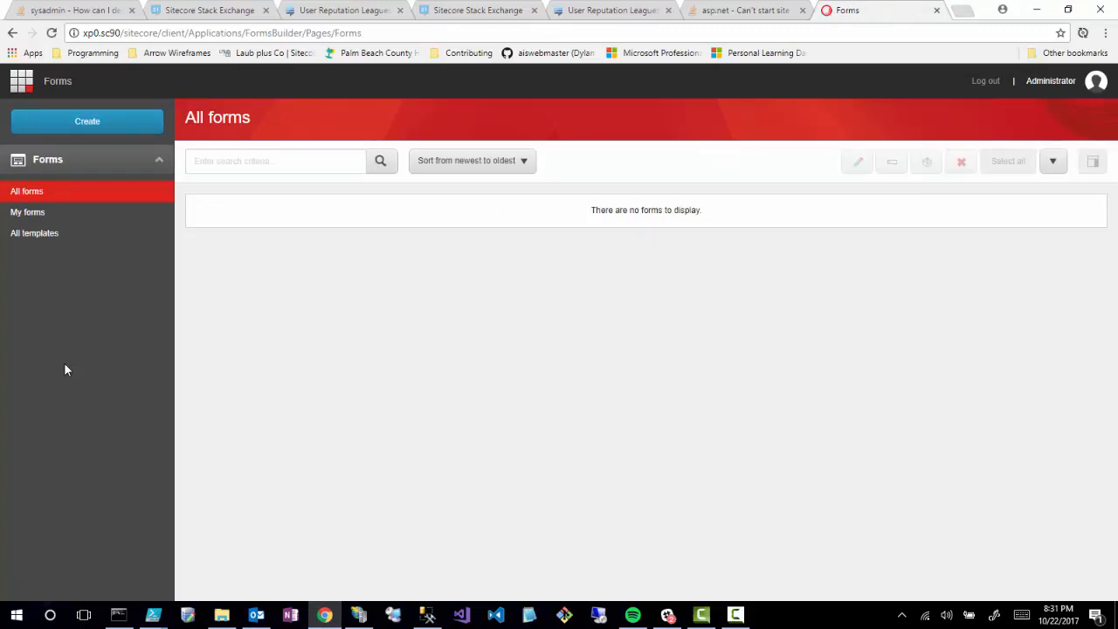
{"action": "mouse_move", "coordinate": [136, 370]}
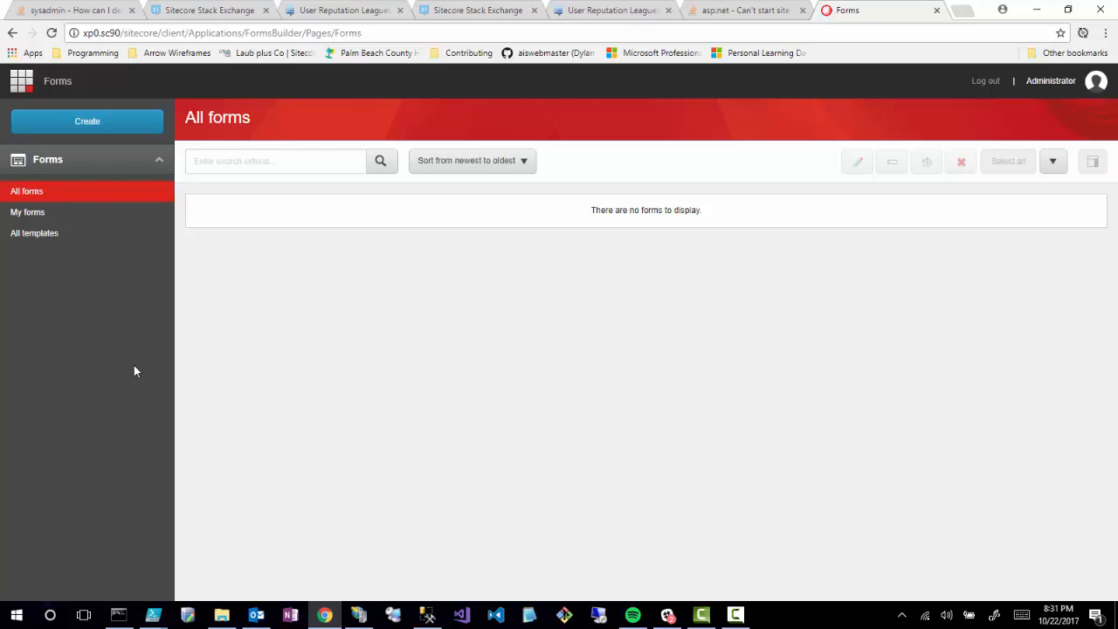
{"action": "mouse_move", "coordinate": [574, 224]}
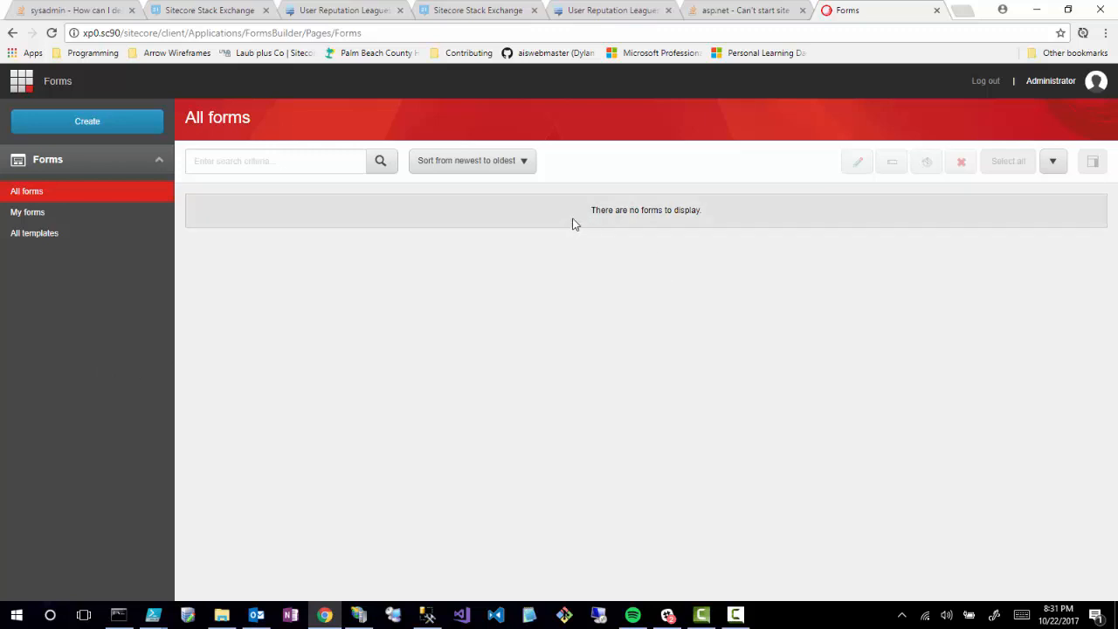
{"action": "mouse_move", "coordinate": [660, 297]}
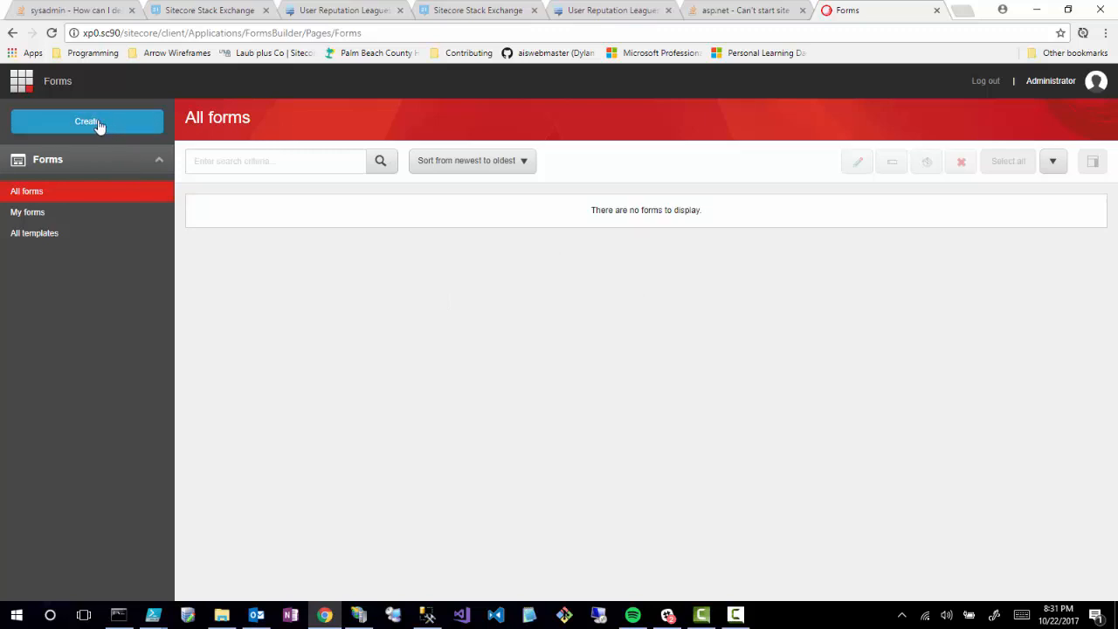
Bring up the Create form panel offering the blank form template.
{"action": "left_click", "coordinate": [87, 123]}
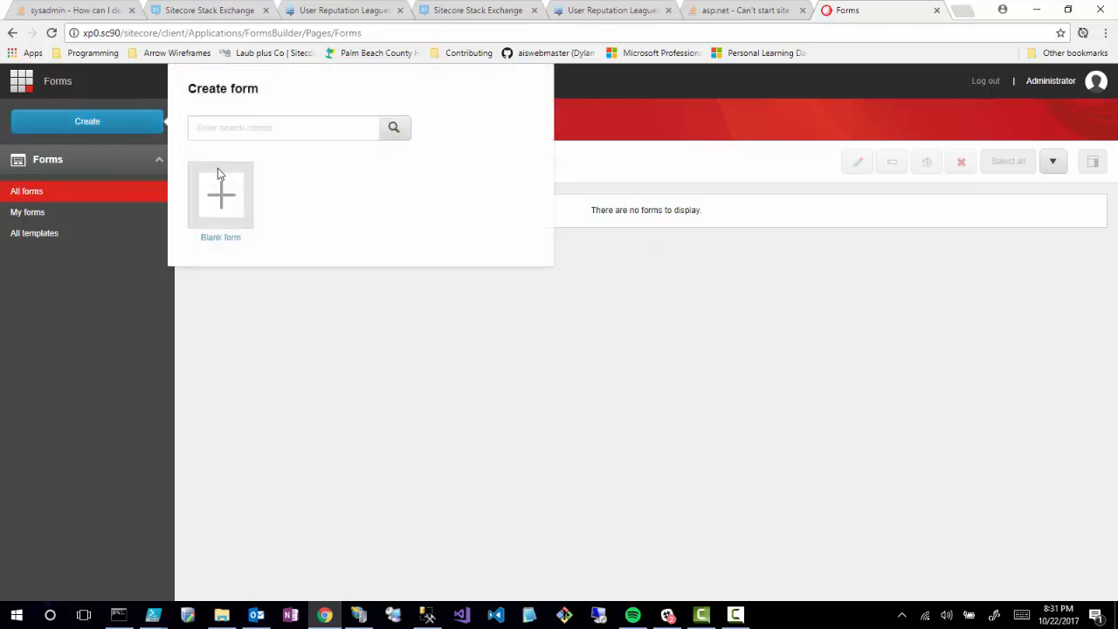
{"action": "mouse_move", "coordinate": [290, 173]}
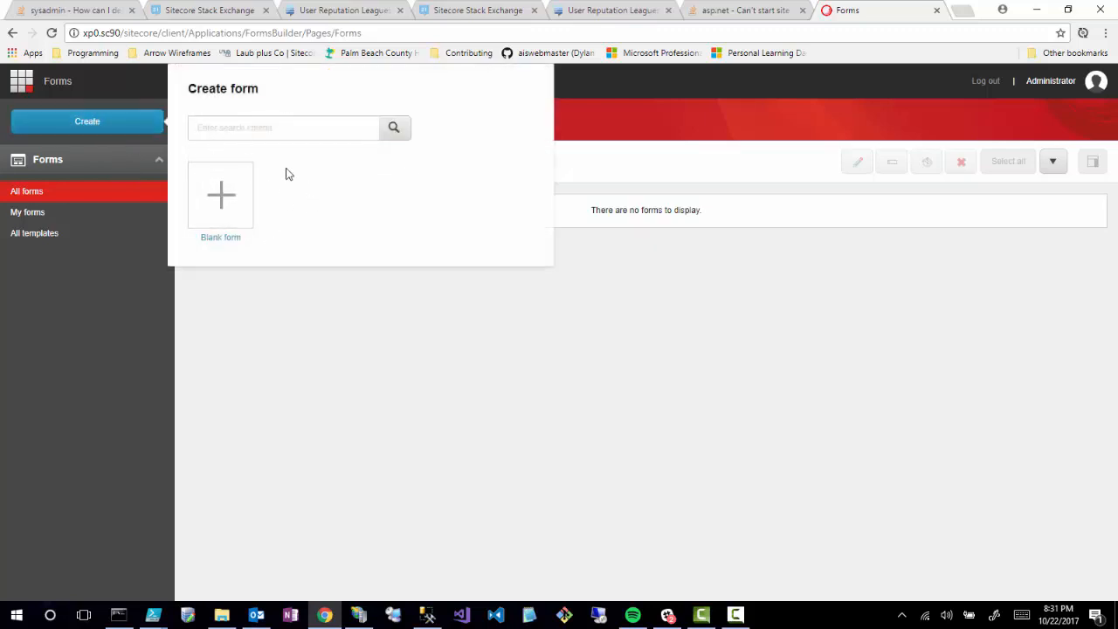
{"action": "mouse_move", "coordinate": [414, 179]}
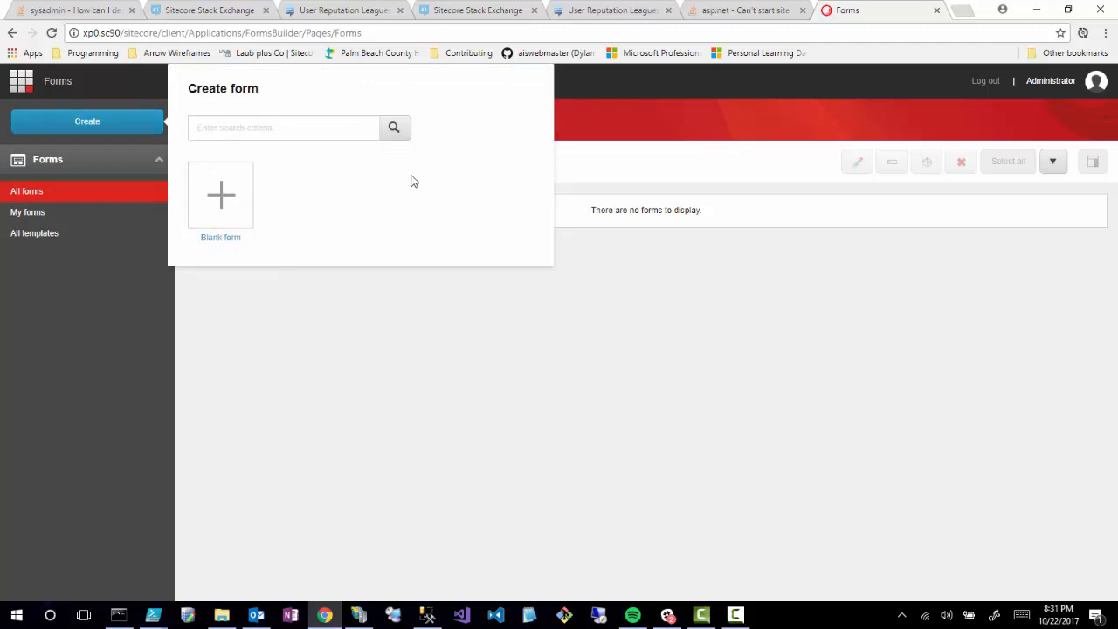
{"action": "mouse_move", "coordinate": [420, 199]}
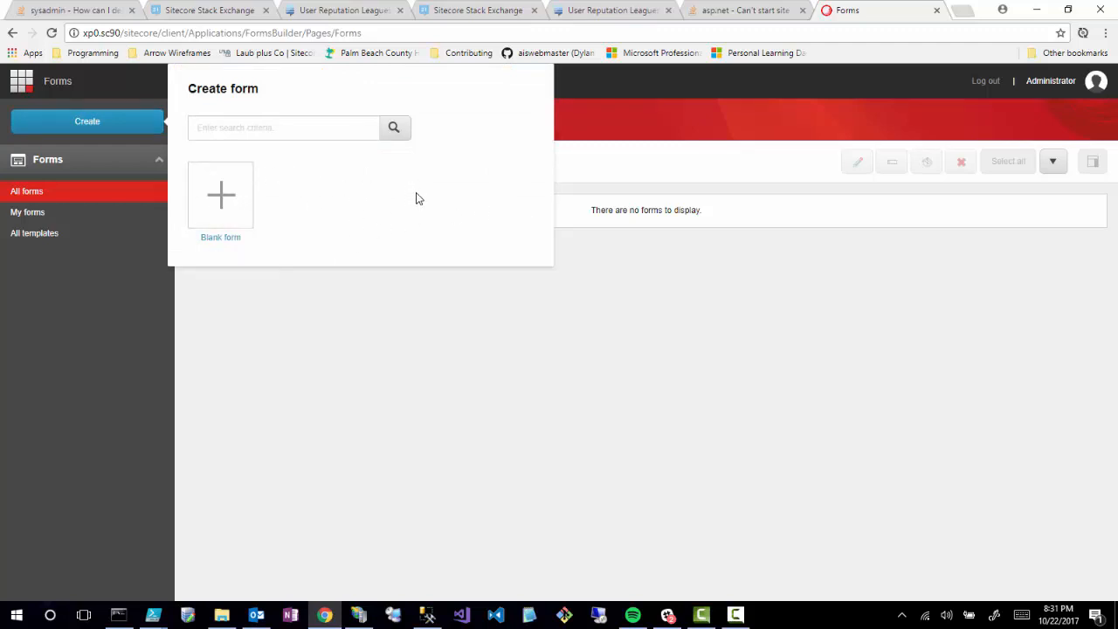
{"action": "mouse_move", "coordinate": [415, 187]}
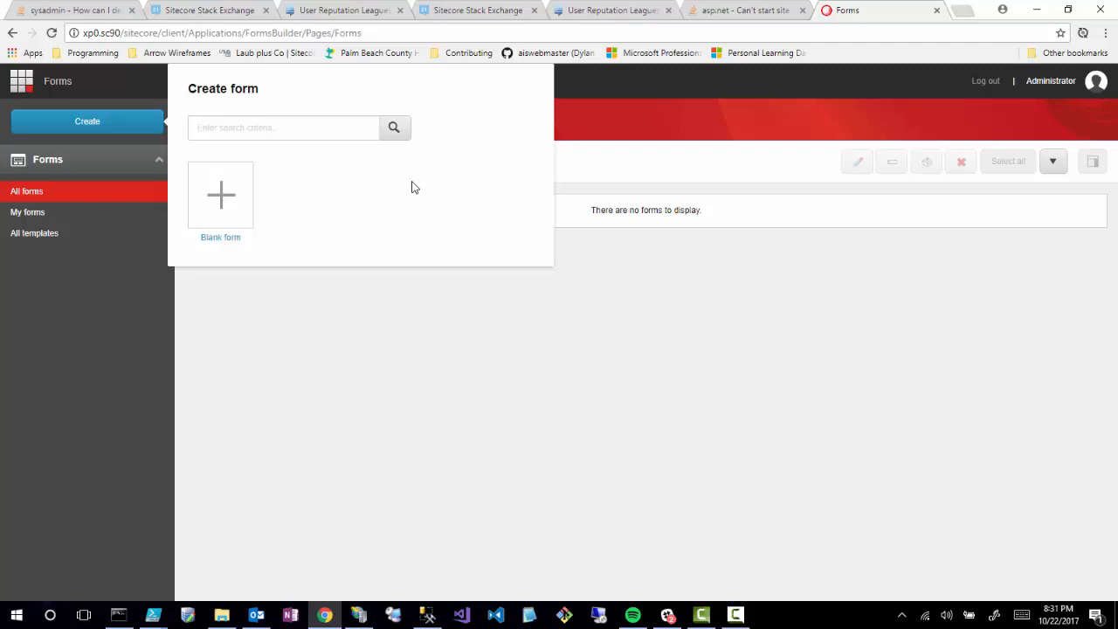
{"action": "mouse_move", "coordinate": [220, 238]}
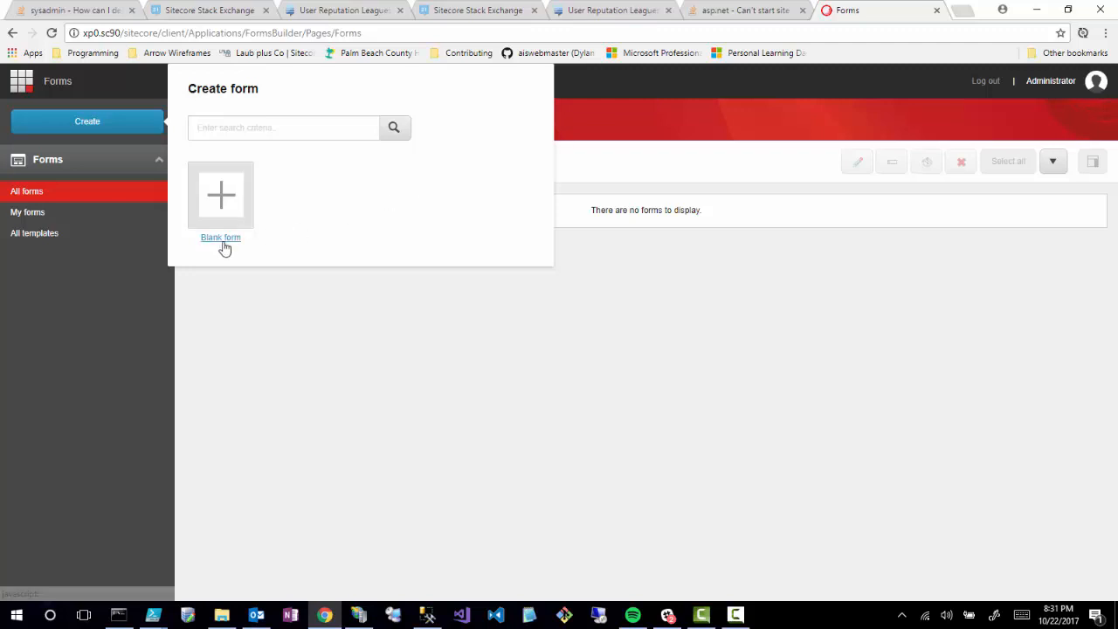
{"action": "mouse_move", "coordinate": [220, 243]}
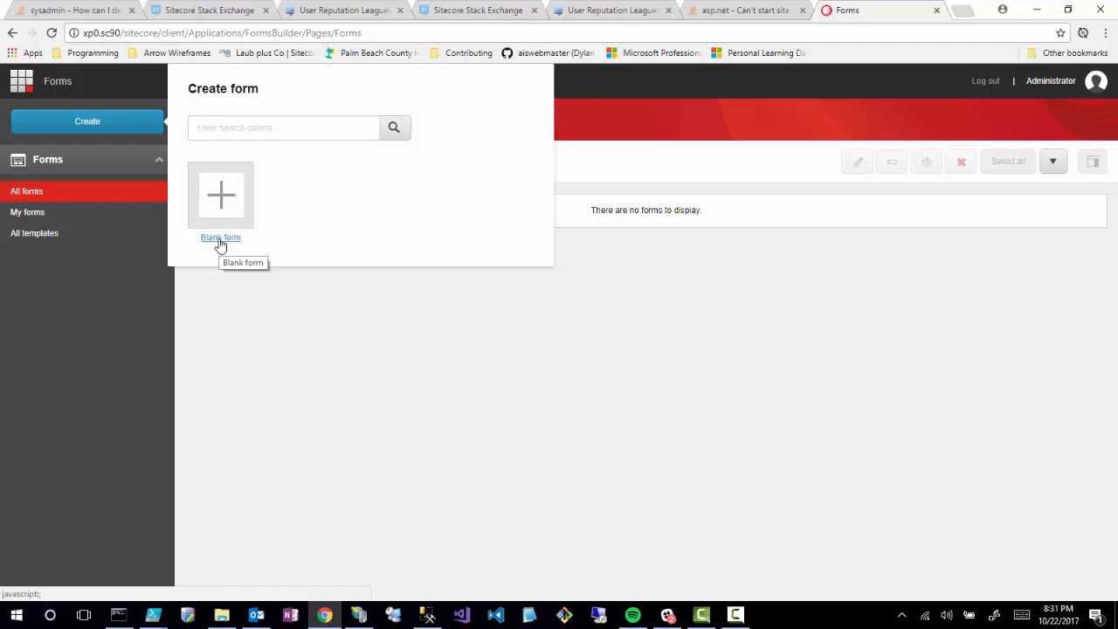
Start a new form from the Blank form template in the form designer.
{"action": "left_click", "coordinate": [220, 238]}
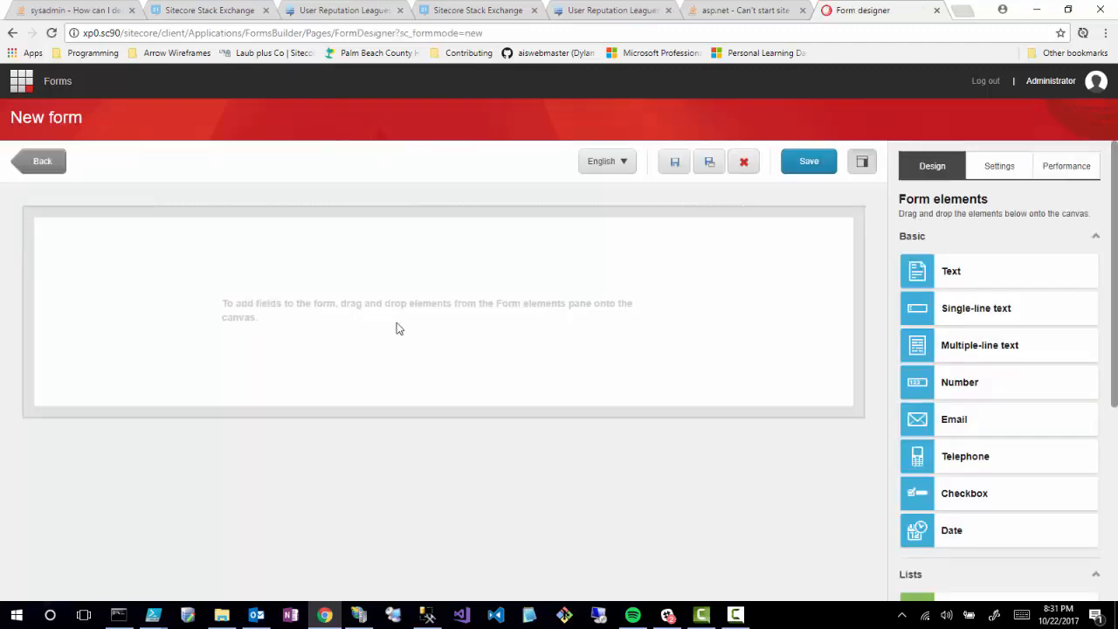
{"action": "mouse_move", "coordinate": [936, 344]}
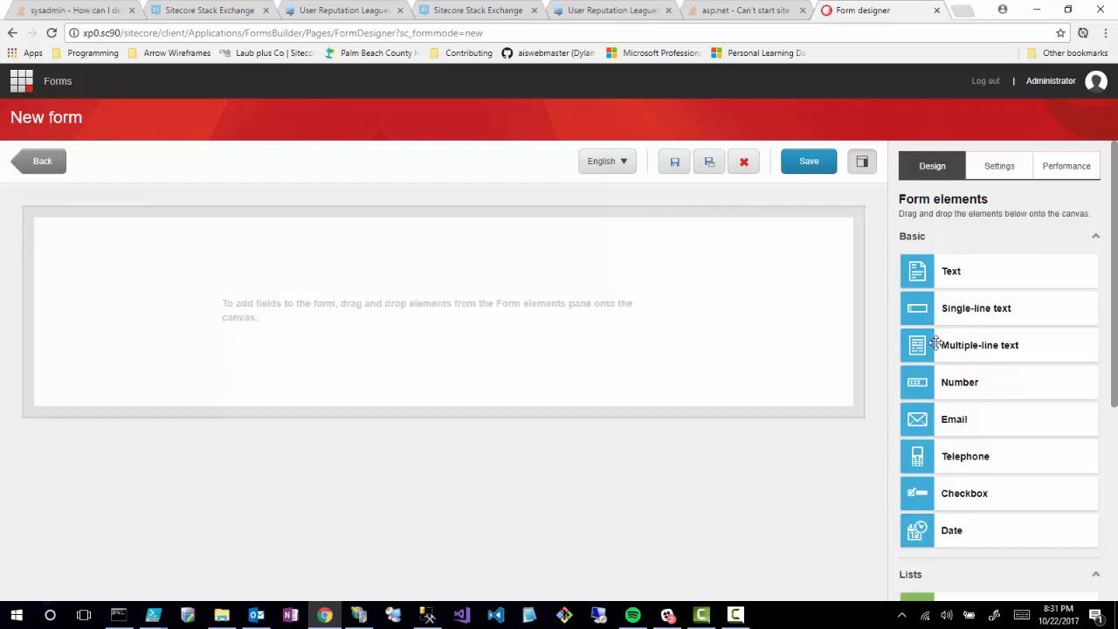
{"action": "mouse_move", "coordinate": [835, 265]}
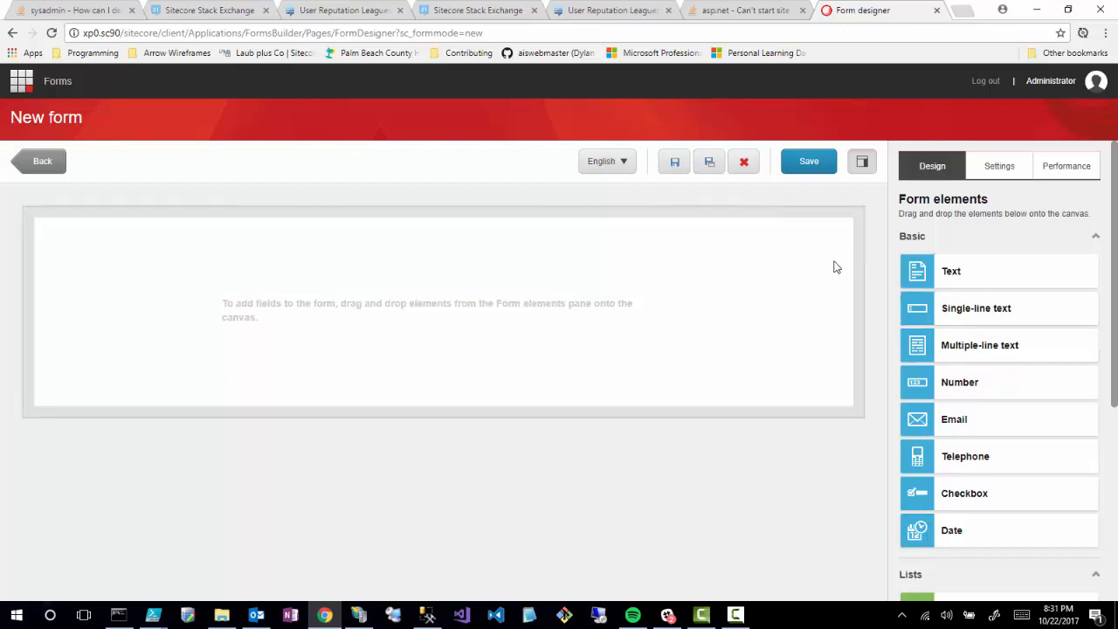
{"action": "mouse_move", "coordinate": [849, 277]}
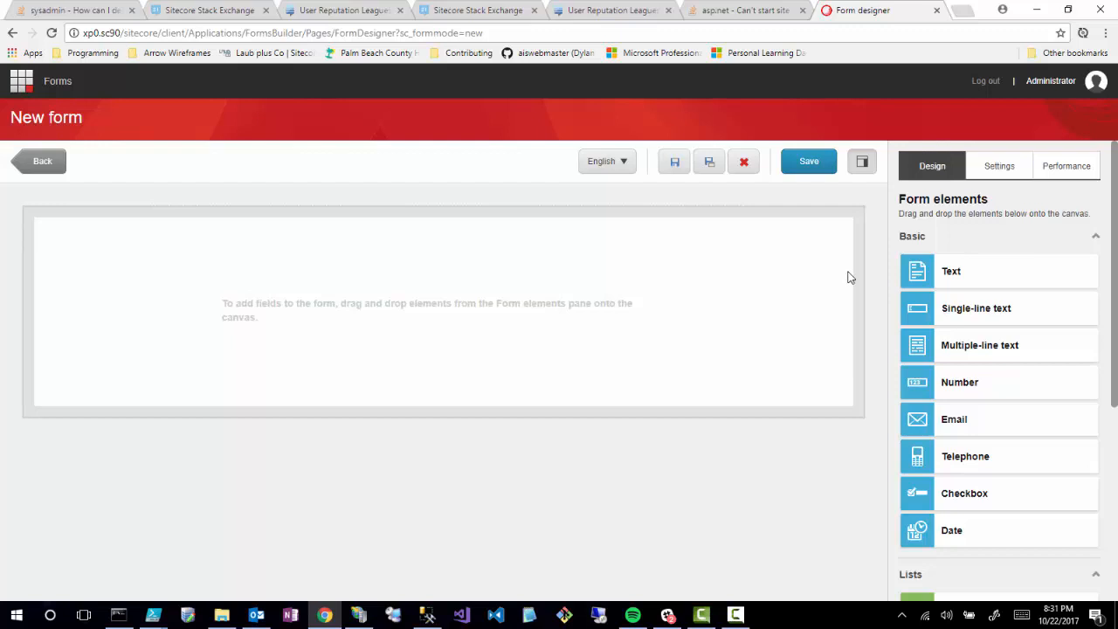
{"action": "mouse_move", "coordinate": [856, 269]}
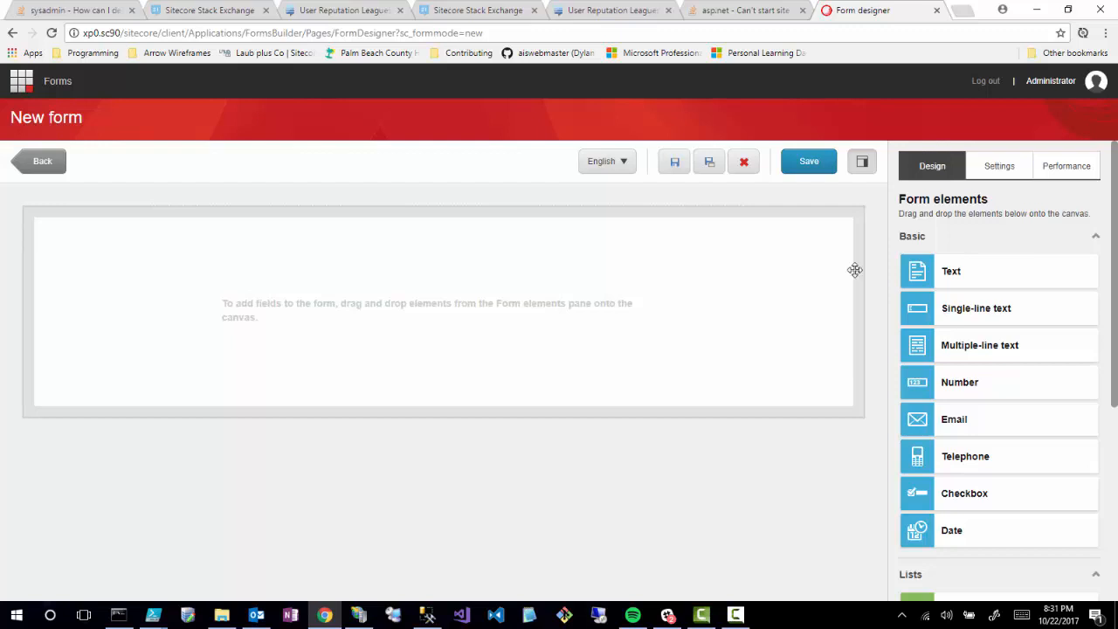
{"action": "mouse_move", "coordinate": [852, 284]}
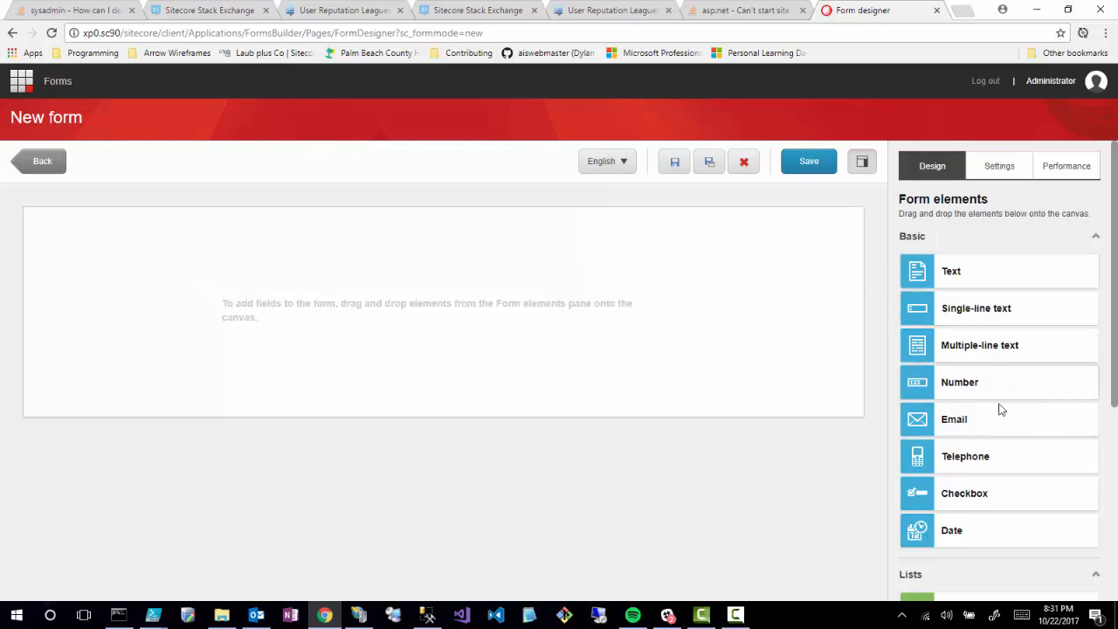
{"action": "mouse_move", "coordinate": [929, 307]}
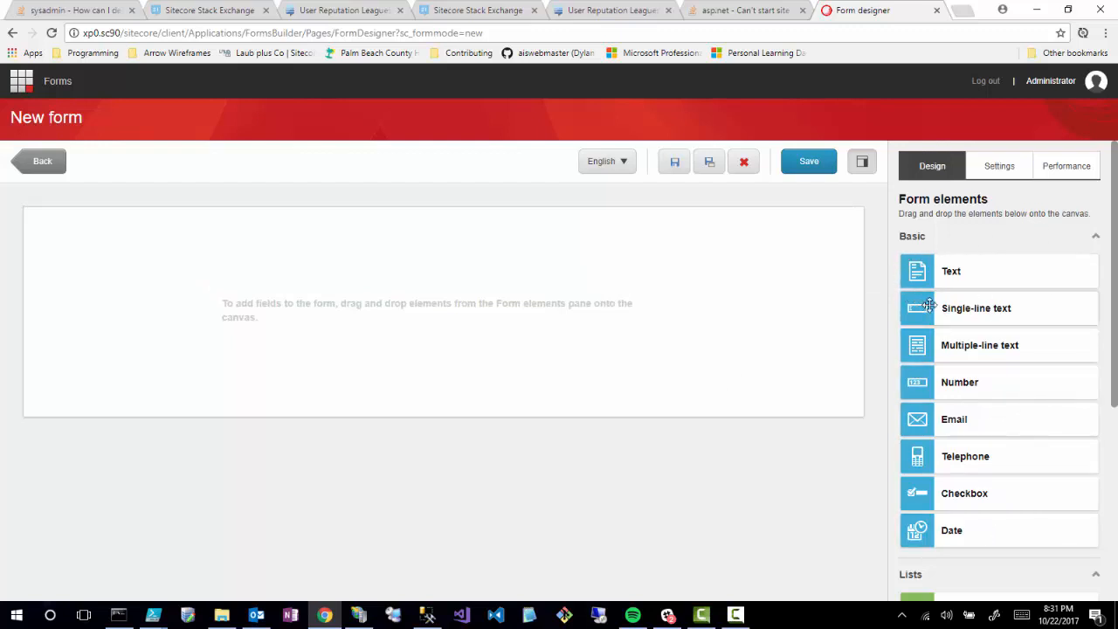
{"action": "mouse_move", "coordinate": [999, 271]}
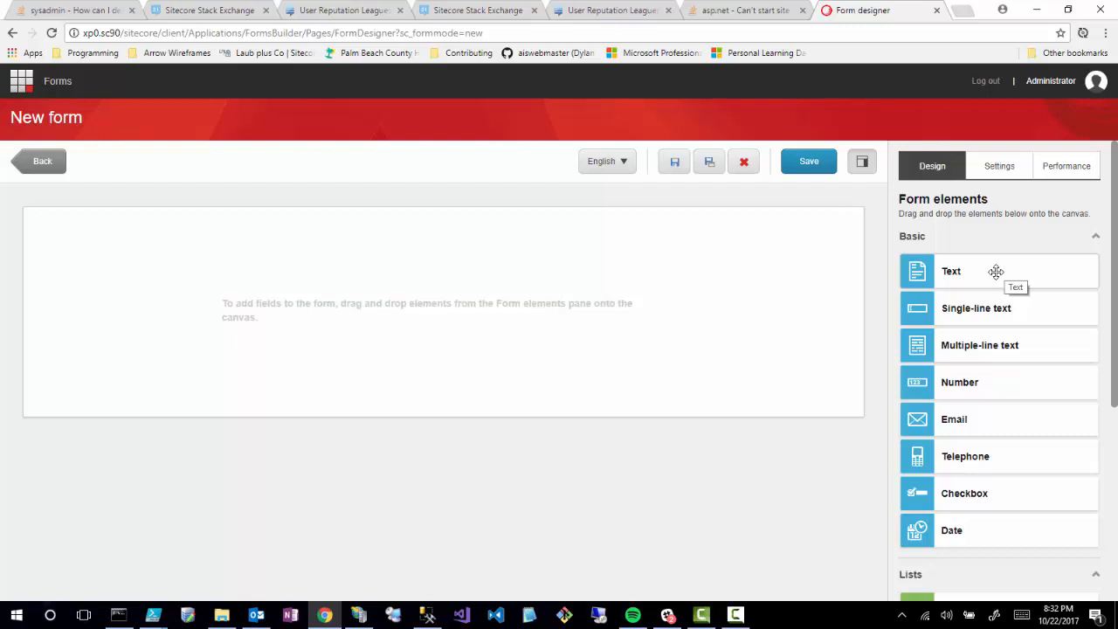
{"action": "mouse_move", "coordinate": [618, 280]}
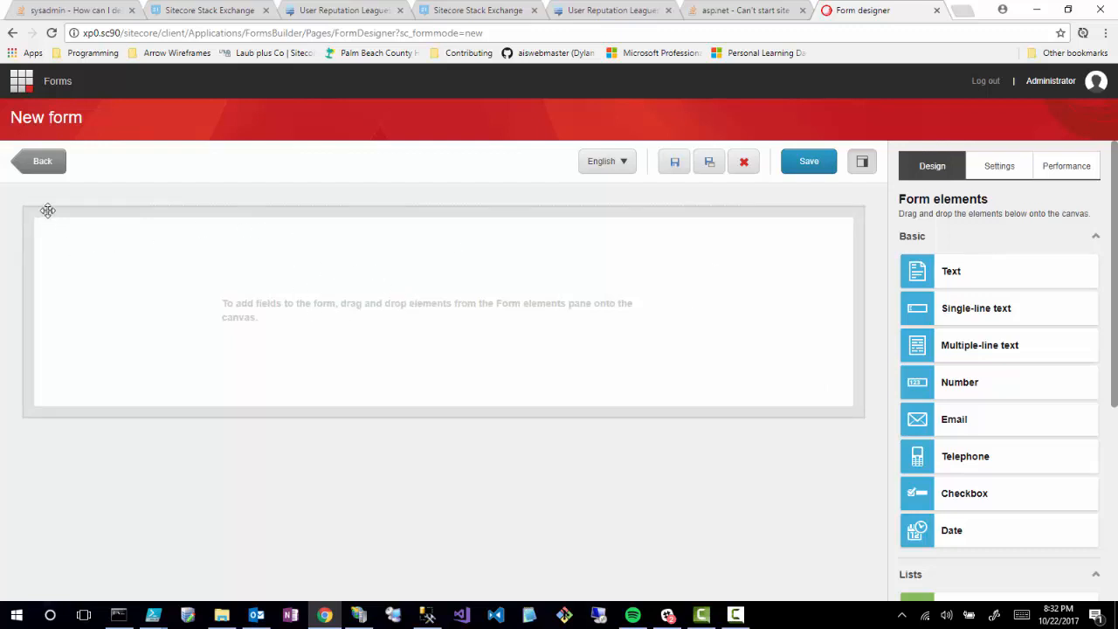
{"action": "mouse_move", "coordinate": [548, 267]}
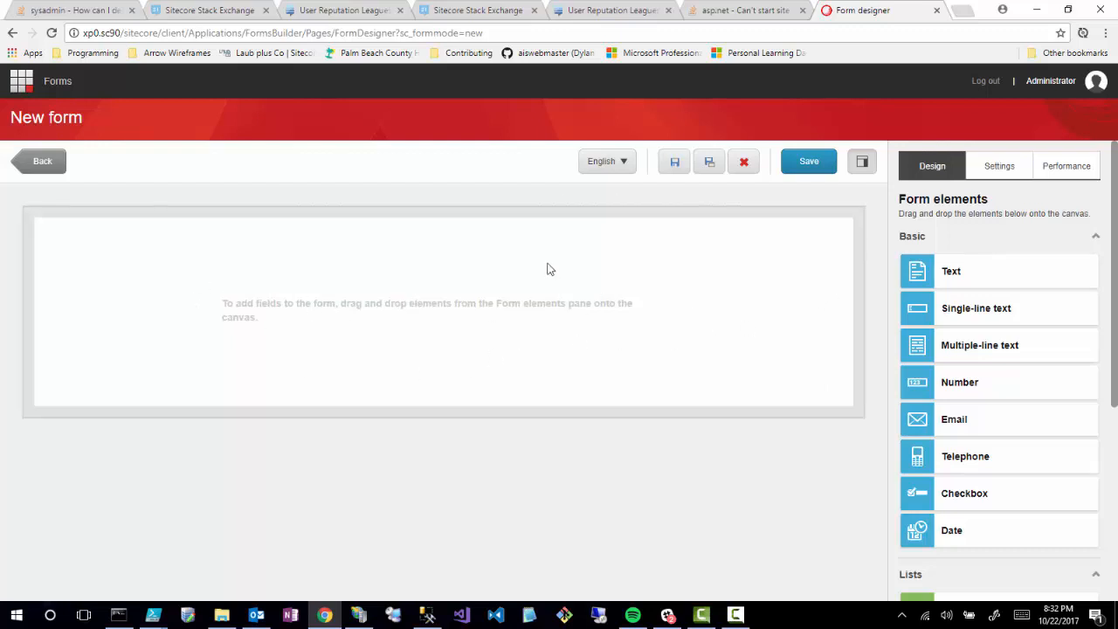
{"action": "mouse_move", "coordinate": [295, 307]}
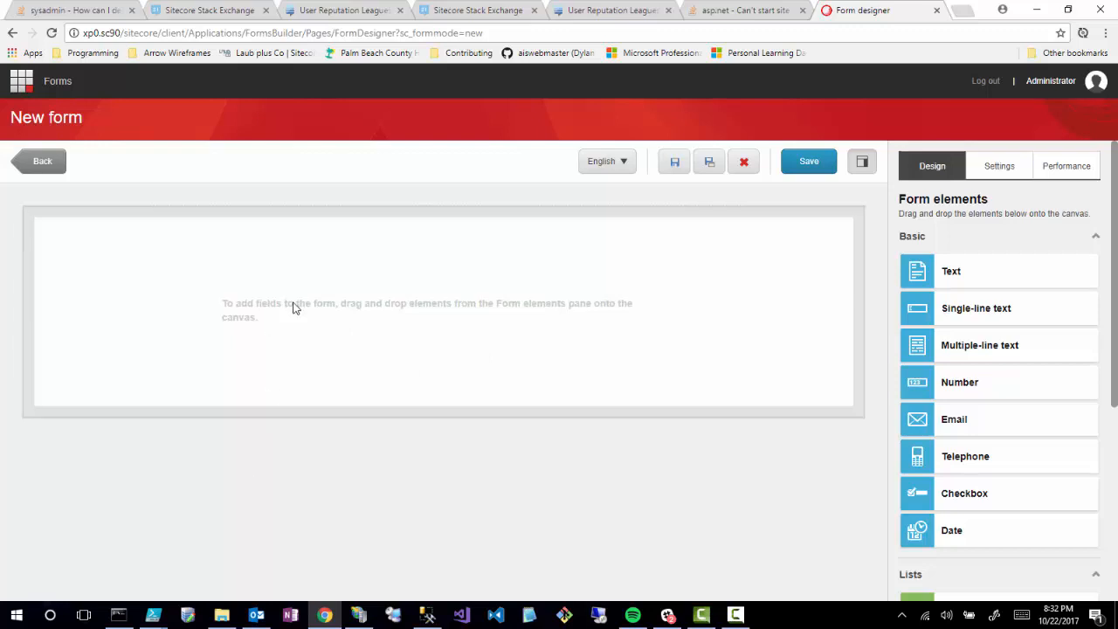
{"action": "mouse_move", "coordinate": [475, 368]}
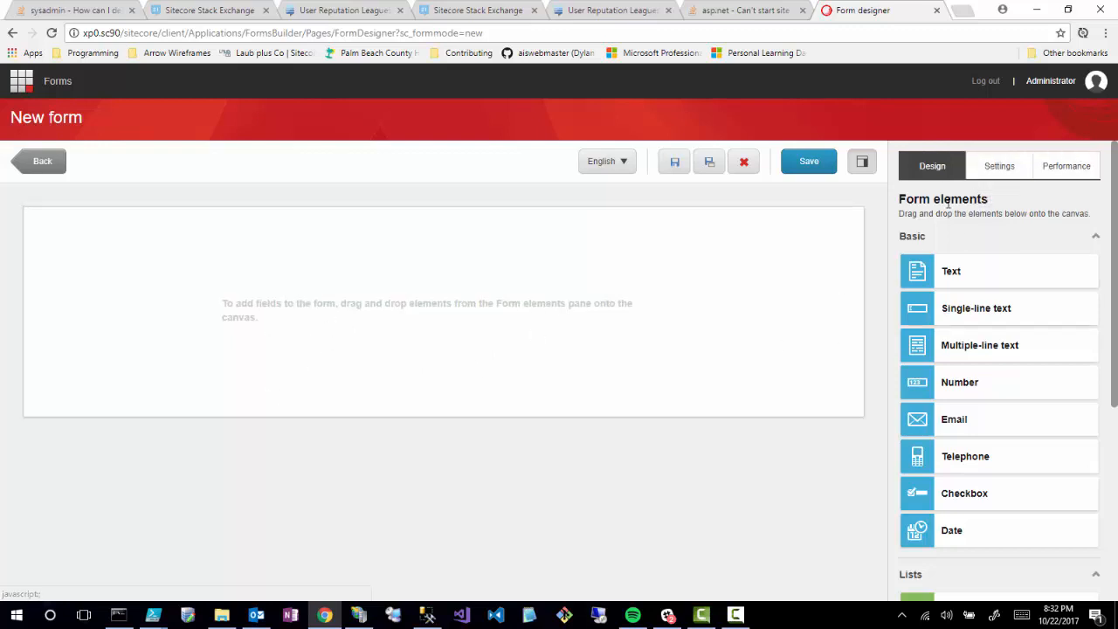
{"action": "mouse_move", "coordinate": [1066, 166]}
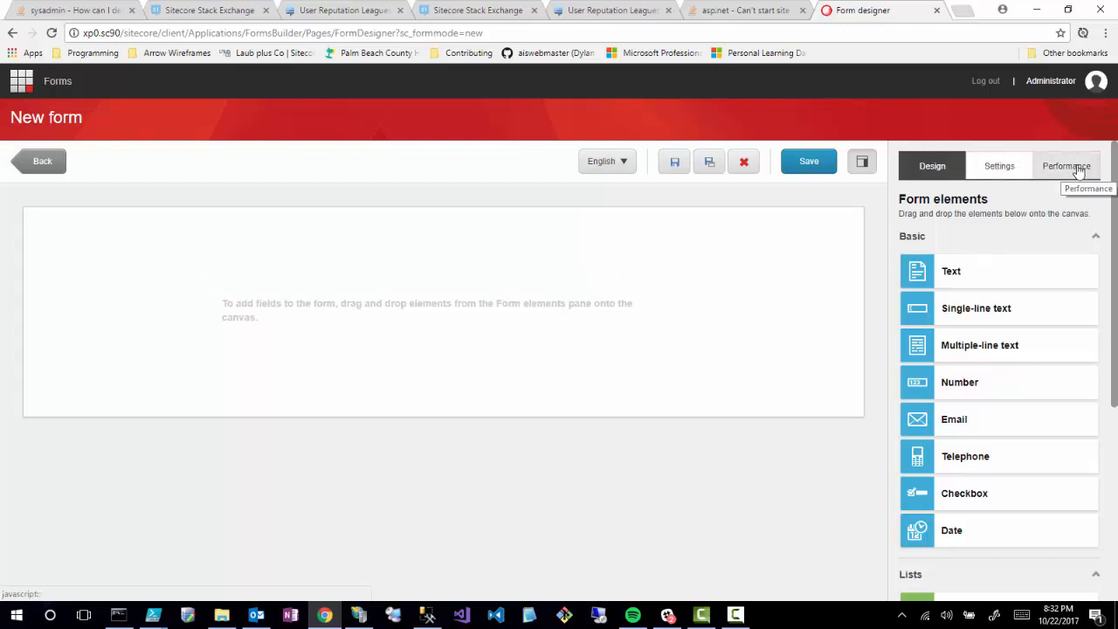
{"action": "scroll", "scroll_direction": "down", "scroll_amount": 3}
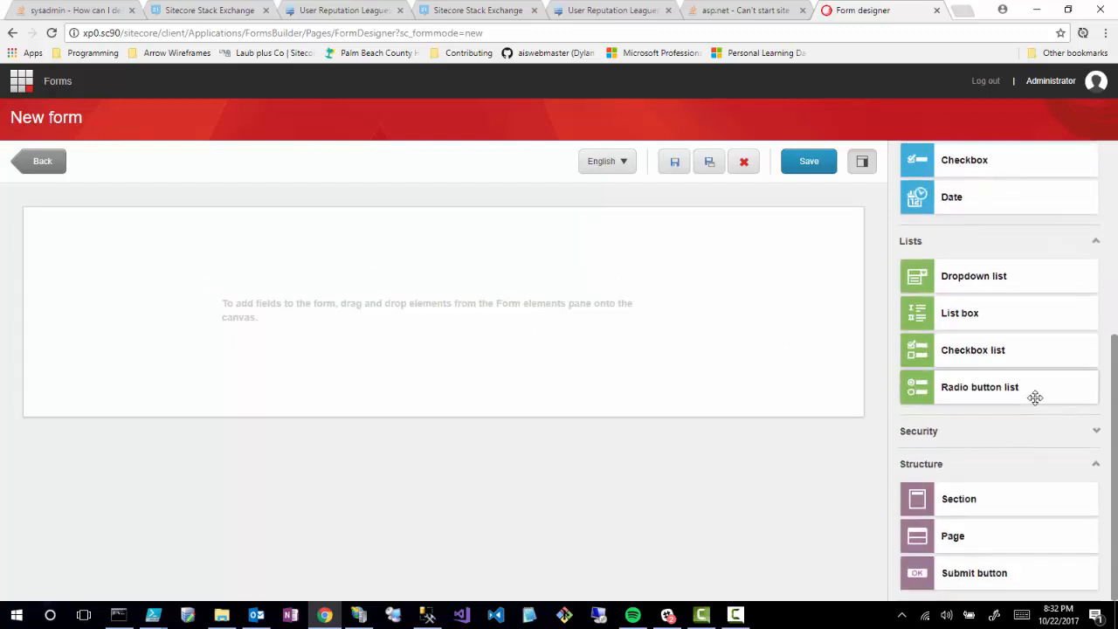
{"action": "left_click", "coordinate": [919, 430]}
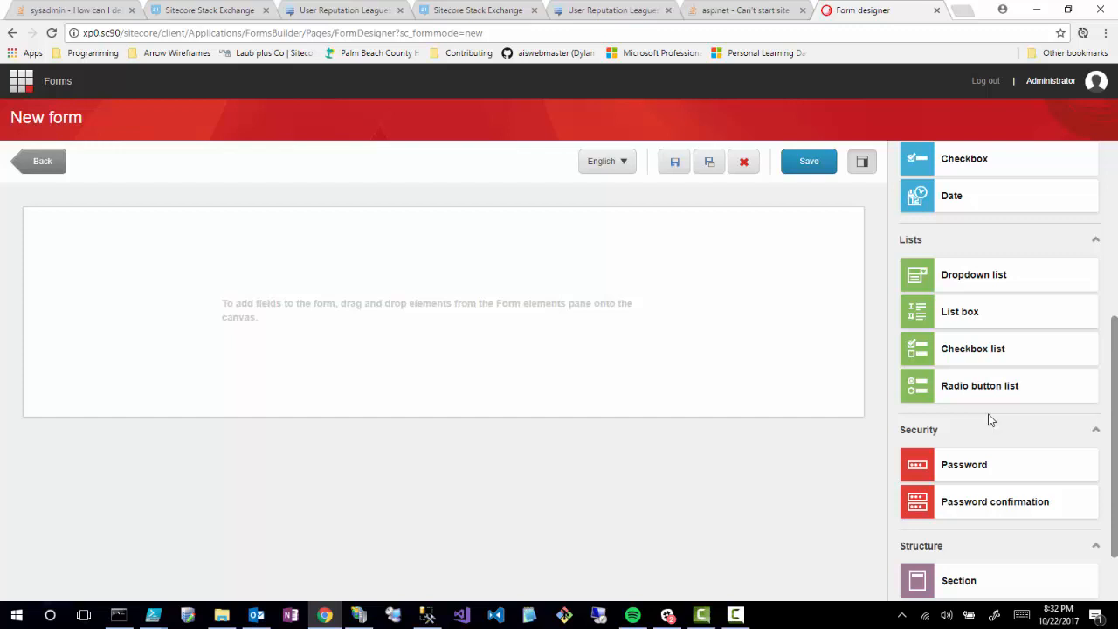
{"action": "scroll", "scroll_direction": "down", "scroll_amount": 3}
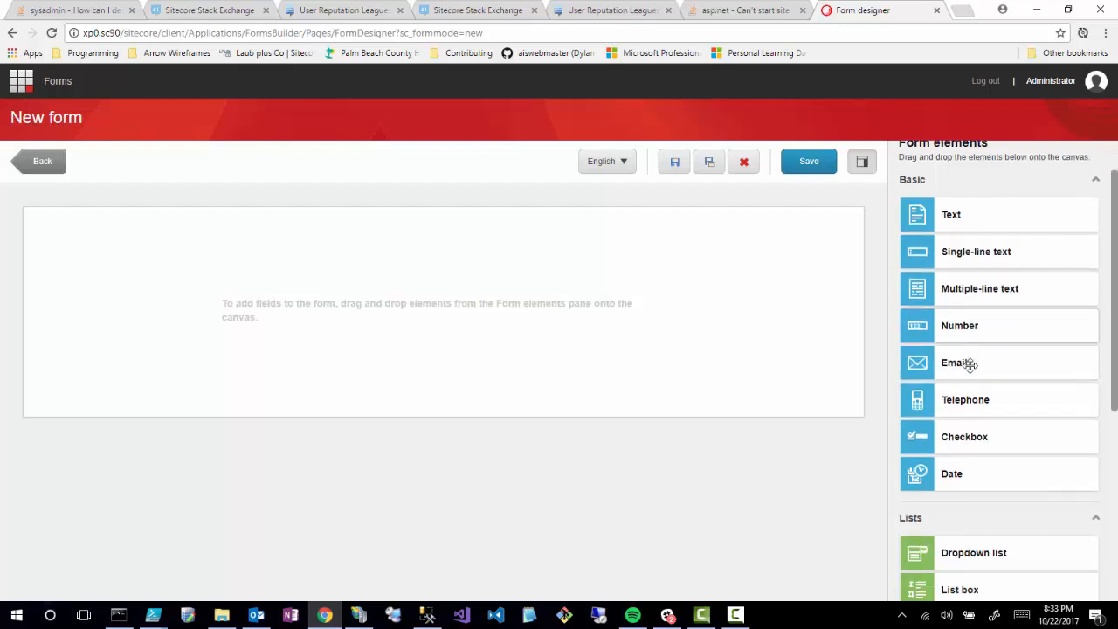
{"action": "scroll", "scroll_direction": "down", "scroll_amount": 3}
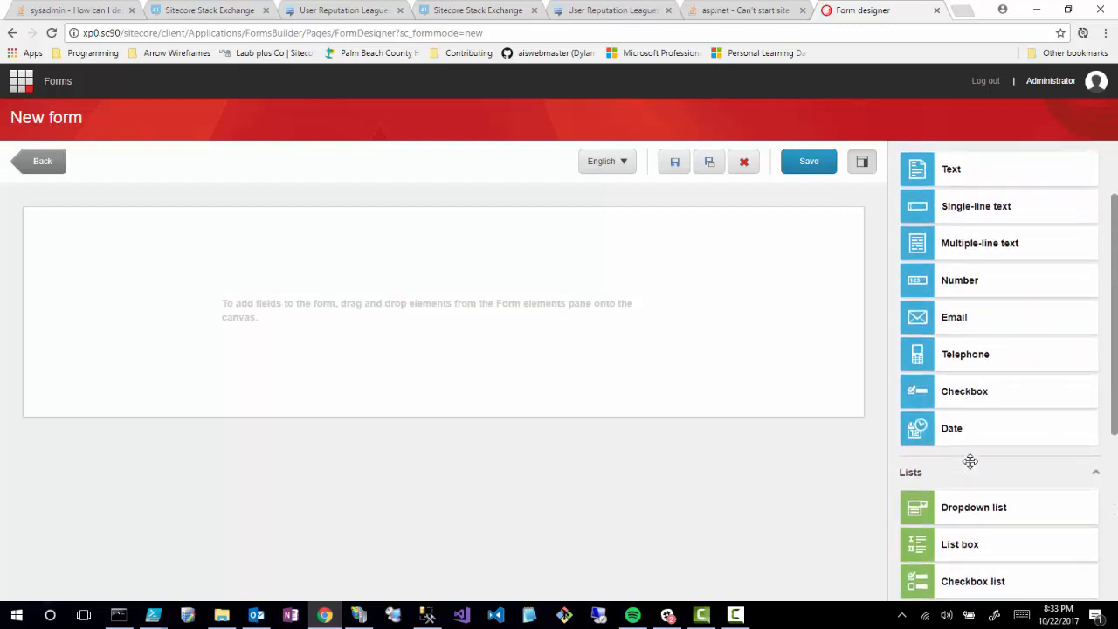
{"action": "mouse_move", "coordinate": [950, 280]}
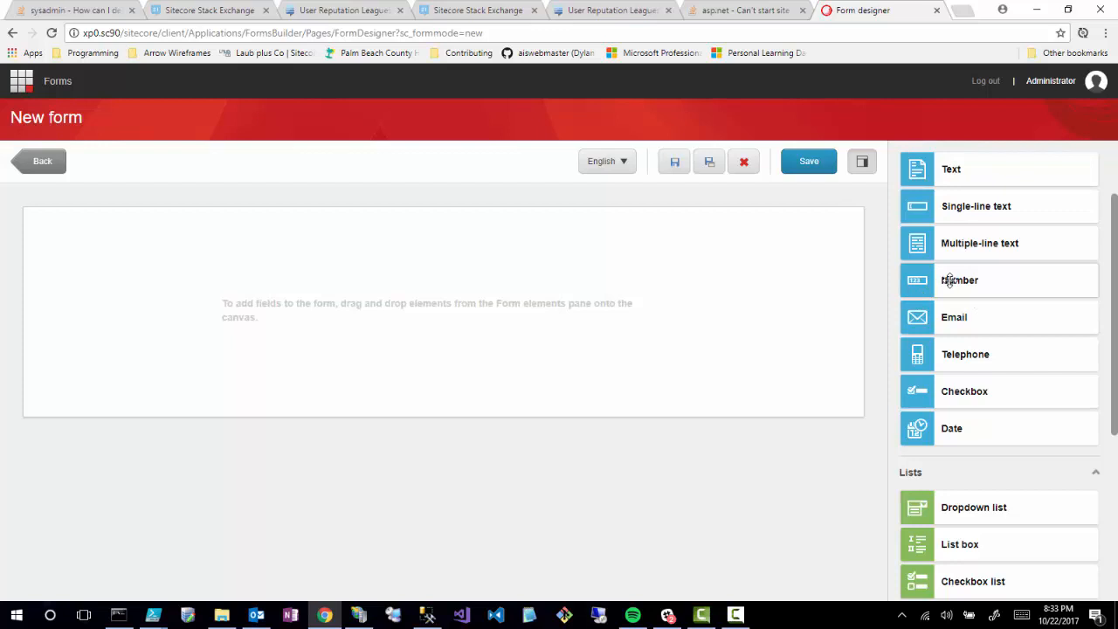
{"action": "mouse_move", "coordinate": [950, 280]}
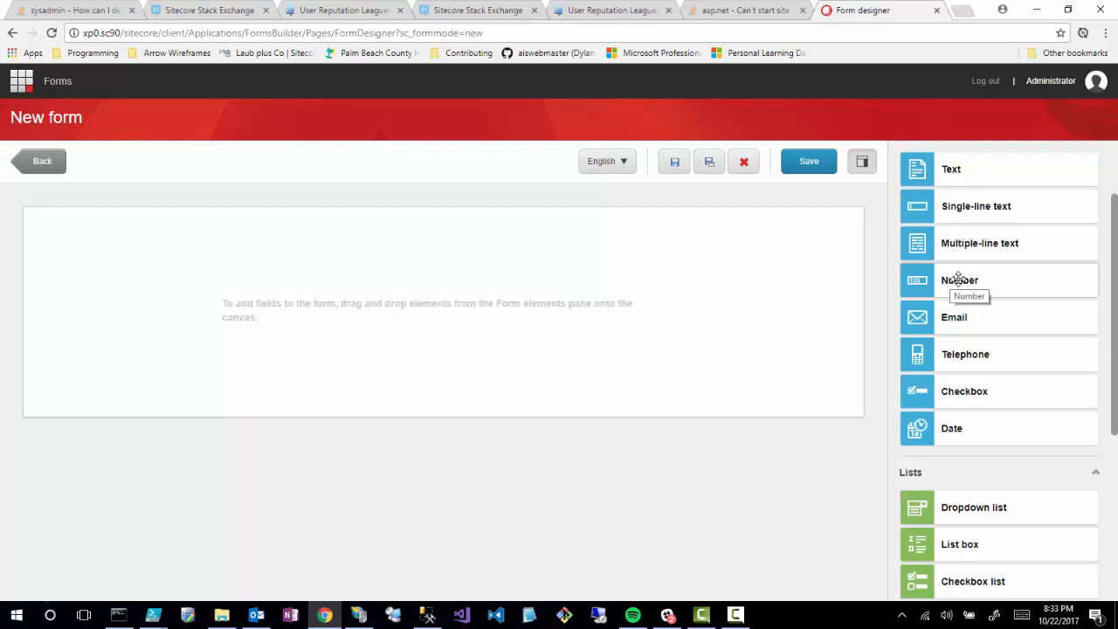
{"action": "mouse_move", "coordinate": [952, 365]}
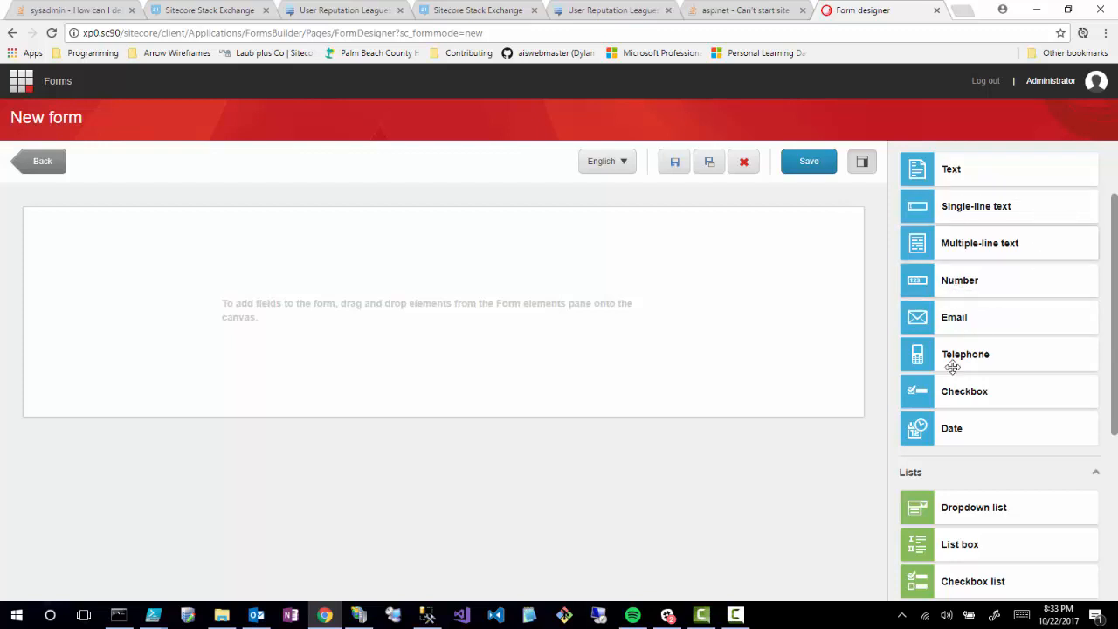
{"action": "mouse_move", "coordinate": [955, 341]}
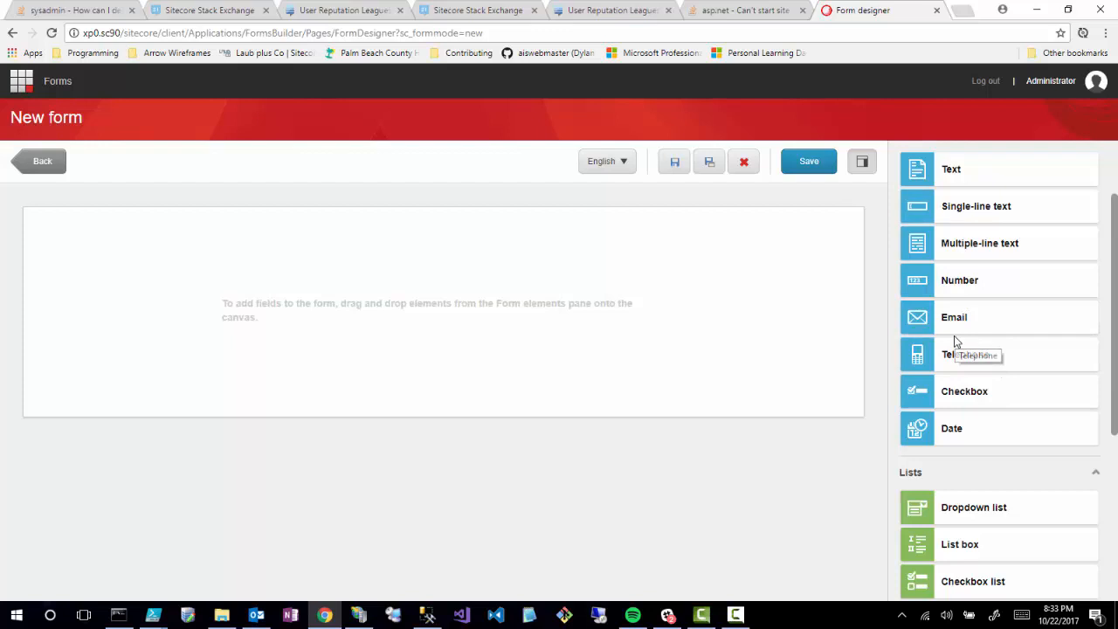
{"action": "mouse_move", "coordinate": [956, 319]}
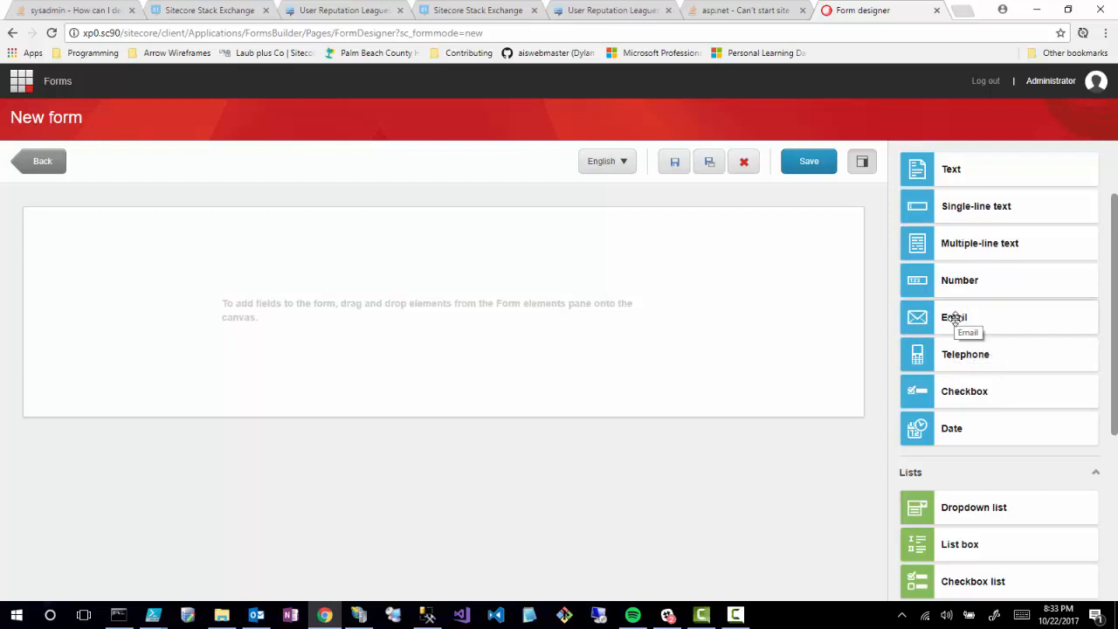
{"action": "mouse_move", "coordinate": [968, 316]}
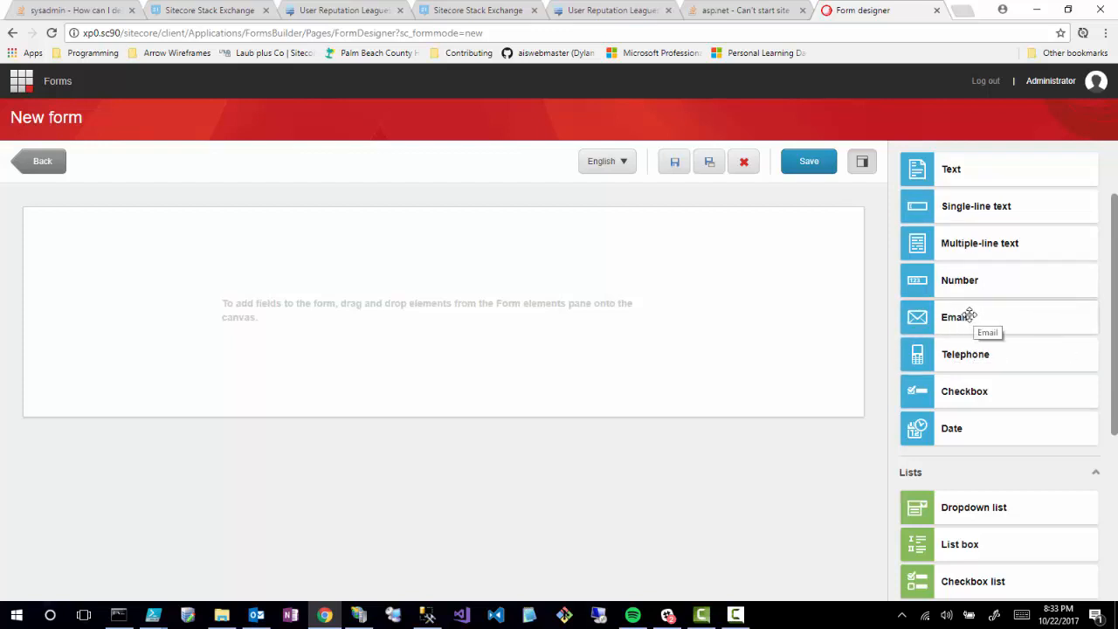
{"action": "mouse_move", "coordinate": [538, 309]}
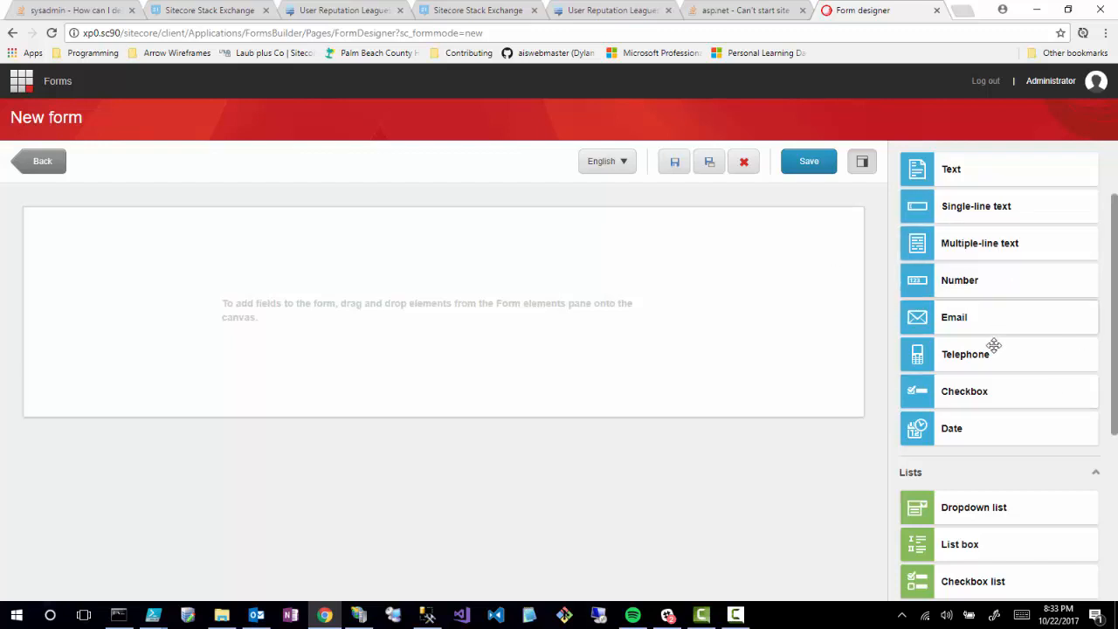
{"action": "mouse_move", "coordinate": [976, 378]}
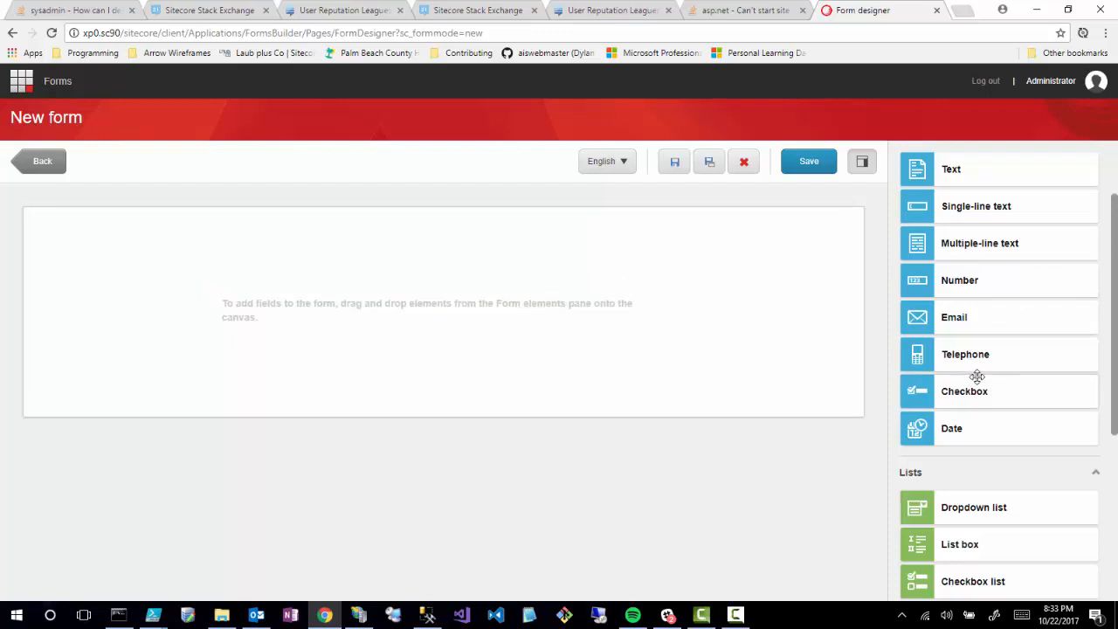
{"action": "mouse_move", "coordinate": [958, 362]}
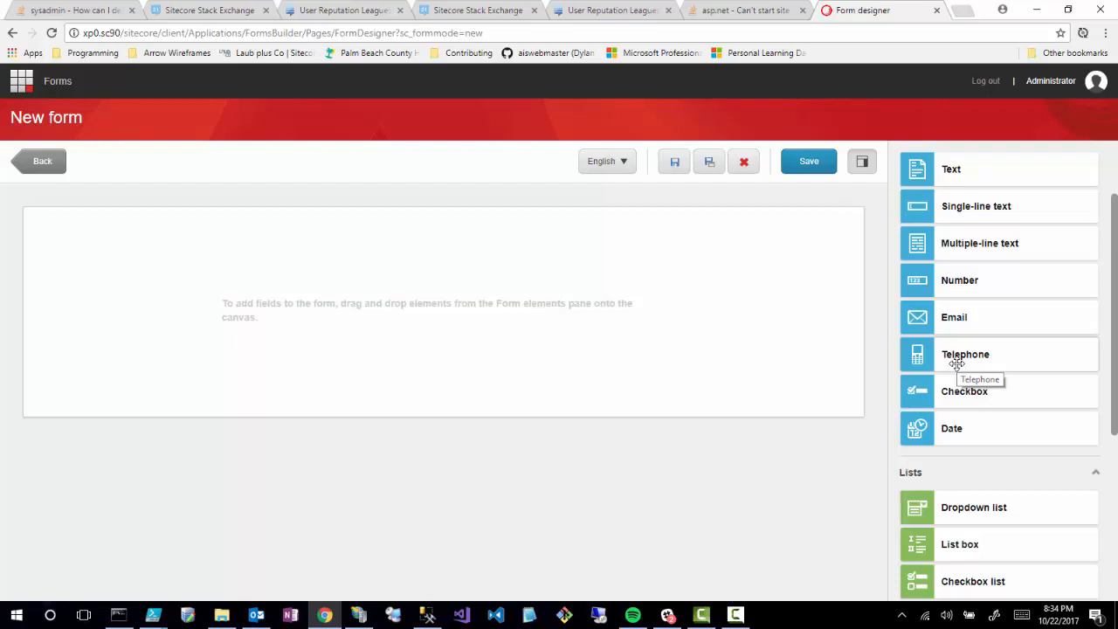
{"action": "mouse_move", "coordinate": [936, 237]}
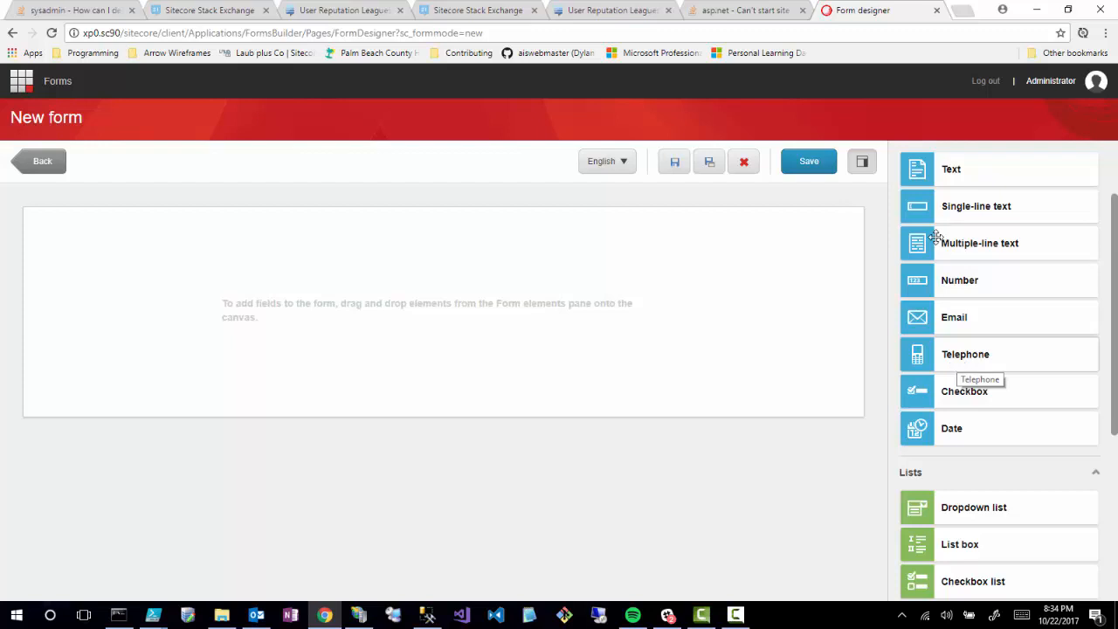
{"action": "mouse_move", "coordinate": [939, 246]}
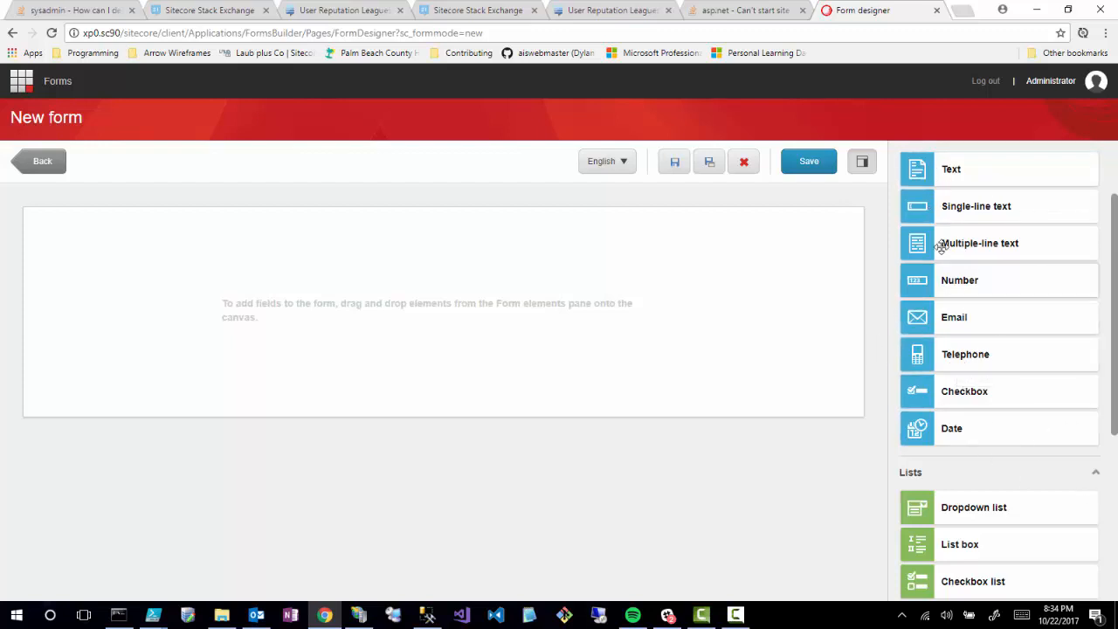
Give the new section the CSS class col-md-6 and apply it, then bring up the page properties.
{"action": "scroll", "scroll_direction": "down", "scroll_amount": 3}
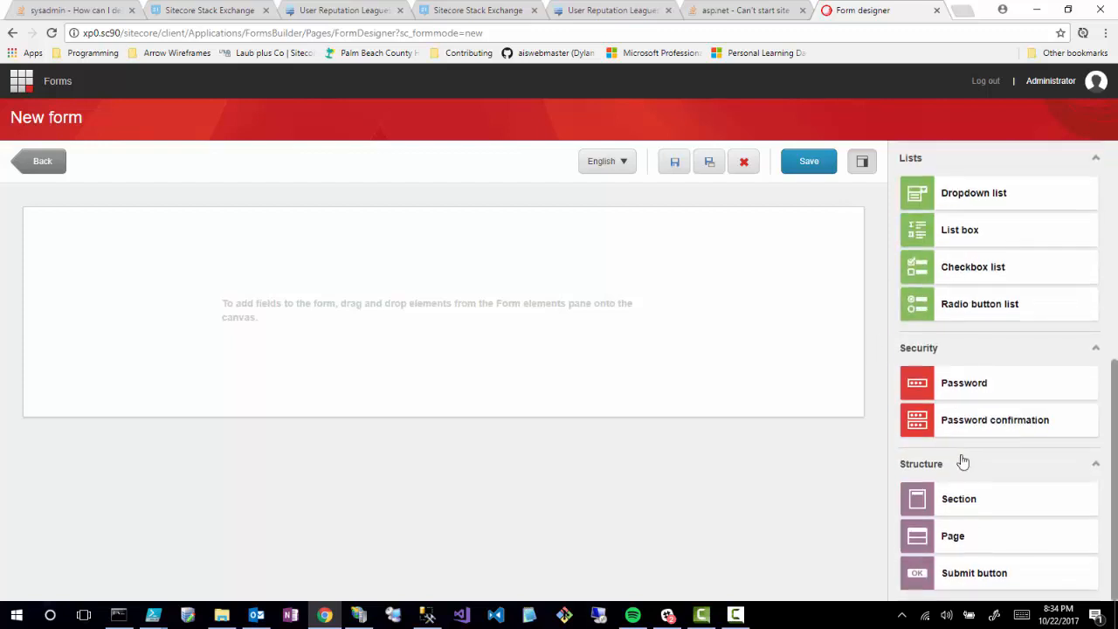
{"action": "mouse_move", "coordinate": [947, 297]}
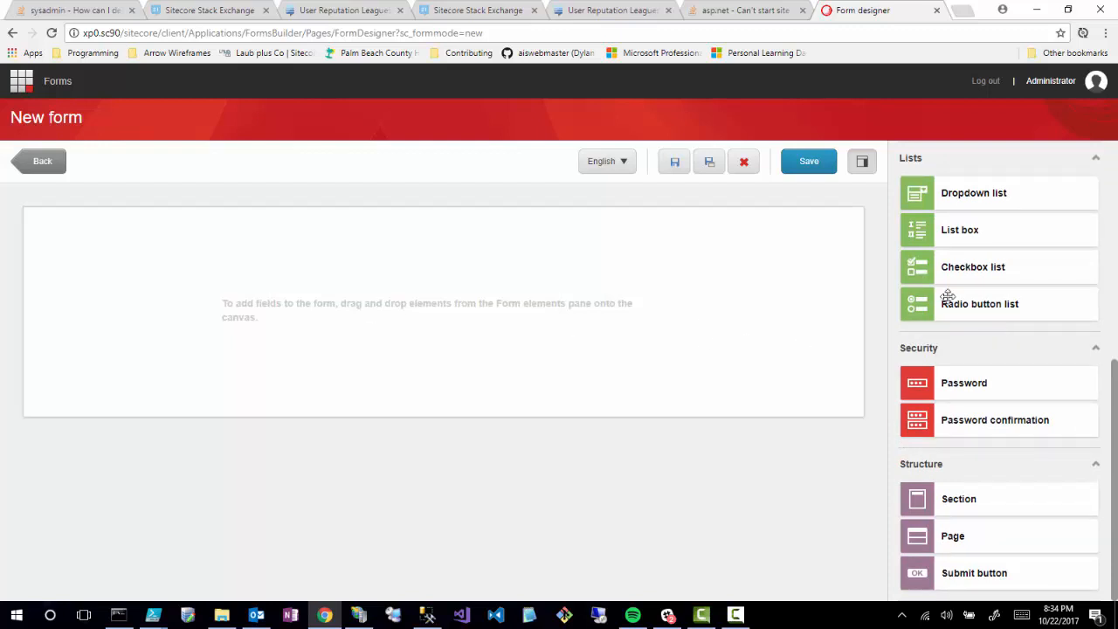
{"action": "mouse_move", "coordinate": [940, 579]}
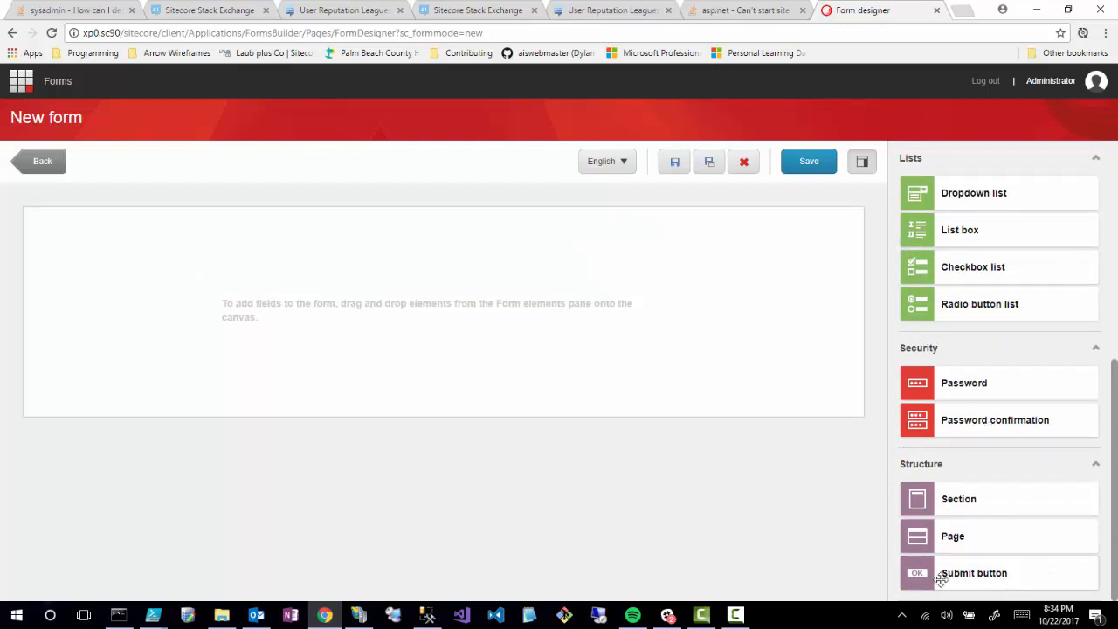
{"action": "mouse_move", "coordinate": [968, 559]}
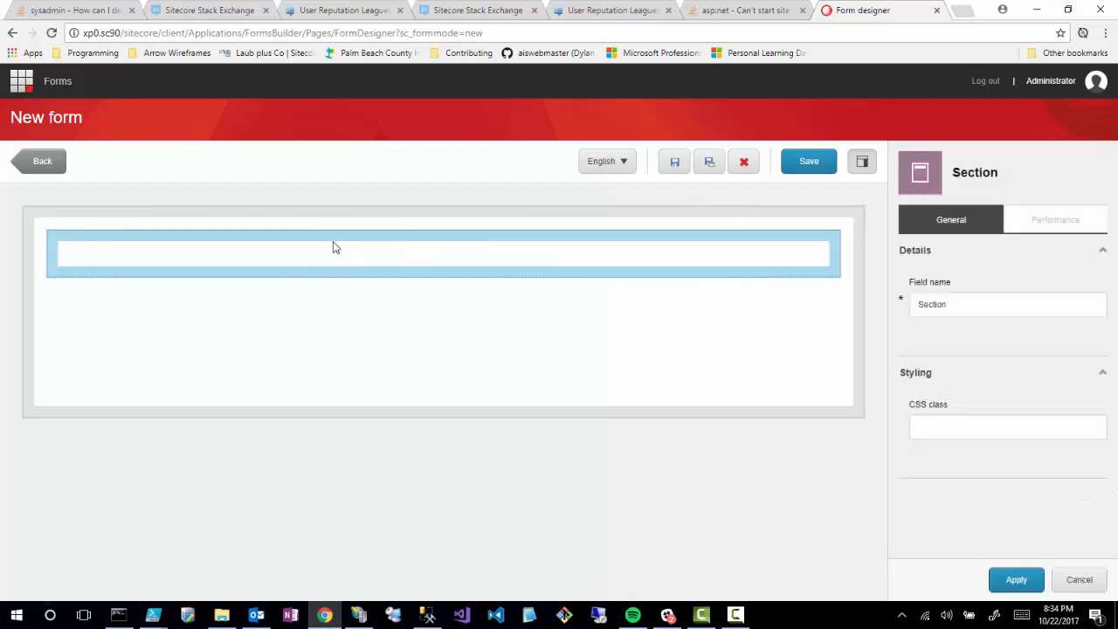
{"action": "left_click", "coordinate": [1008, 426]}
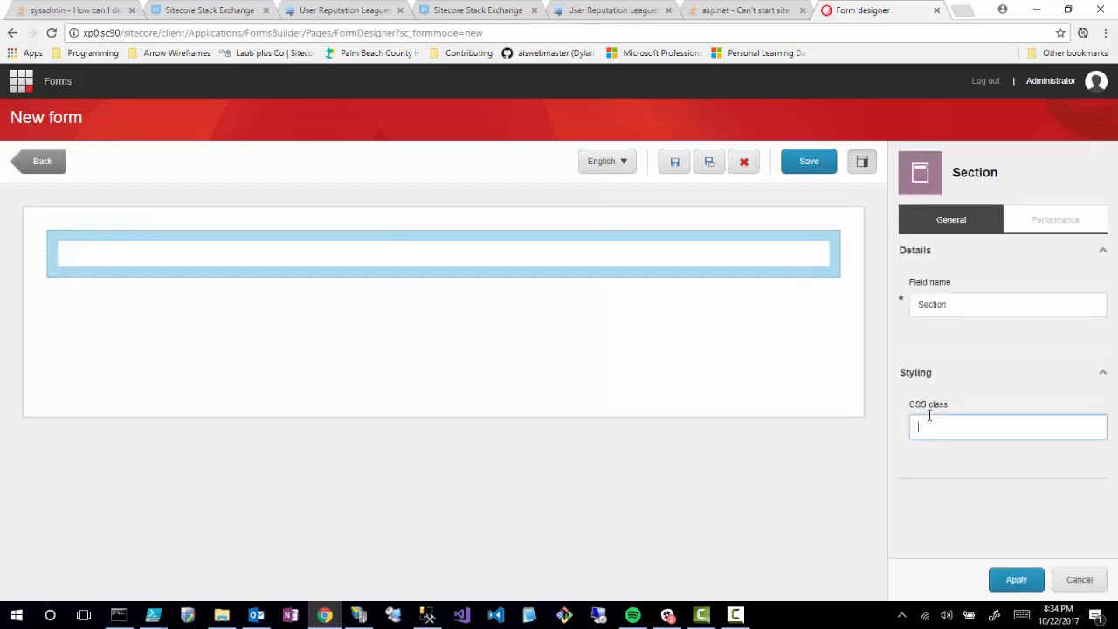
{"action": "type", "text": "col-md-6"}
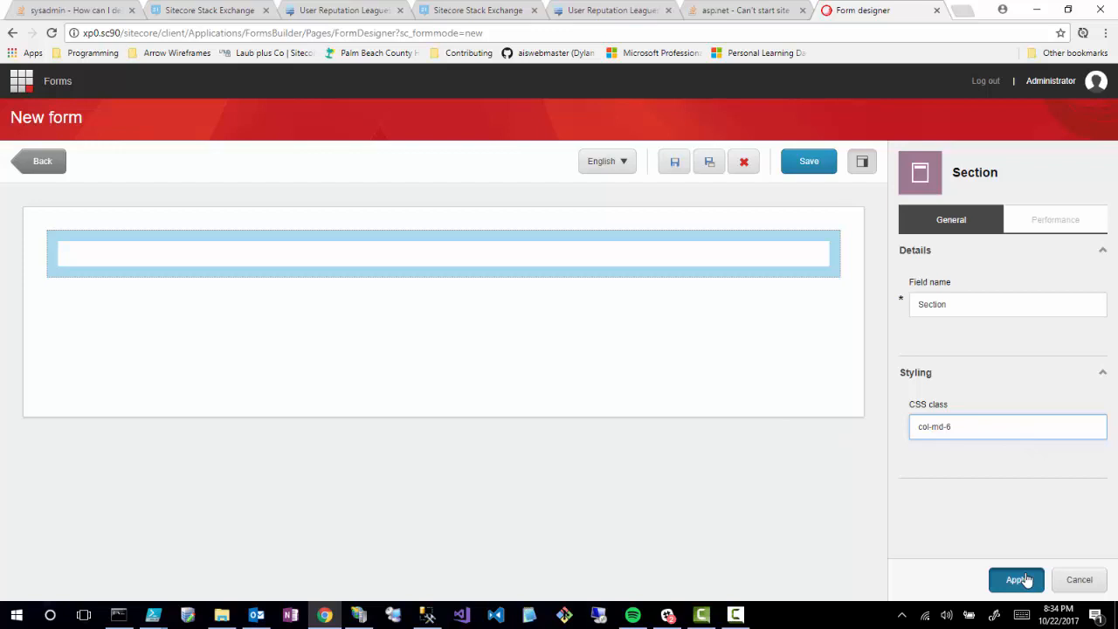
{"action": "left_click", "coordinate": [1017, 580]}
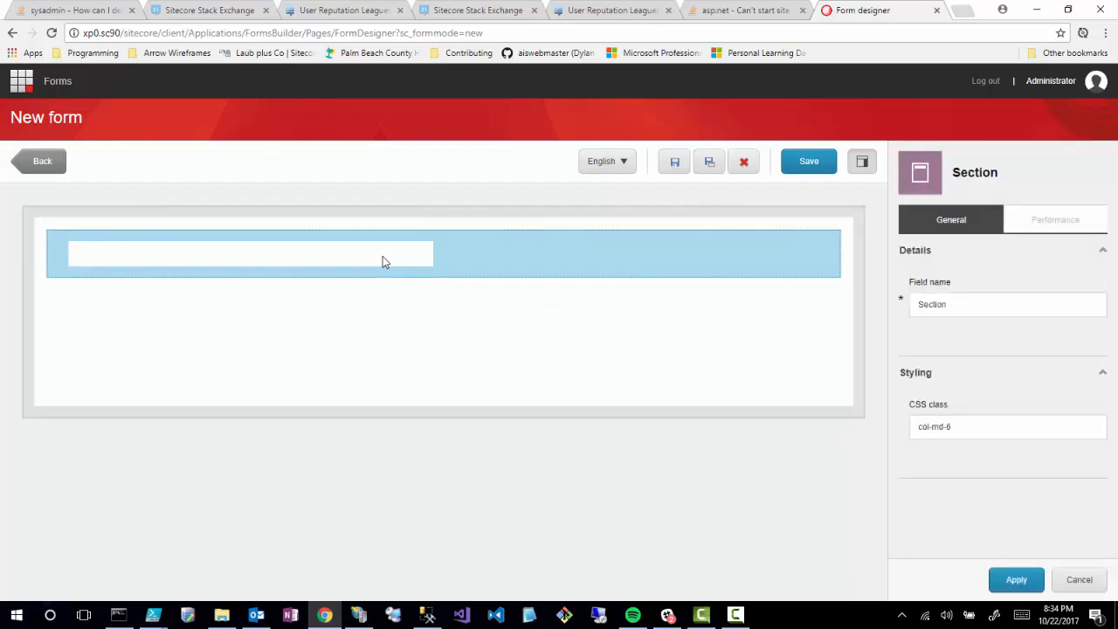
{"action": "left_click", "coordinate": [712, 360]}
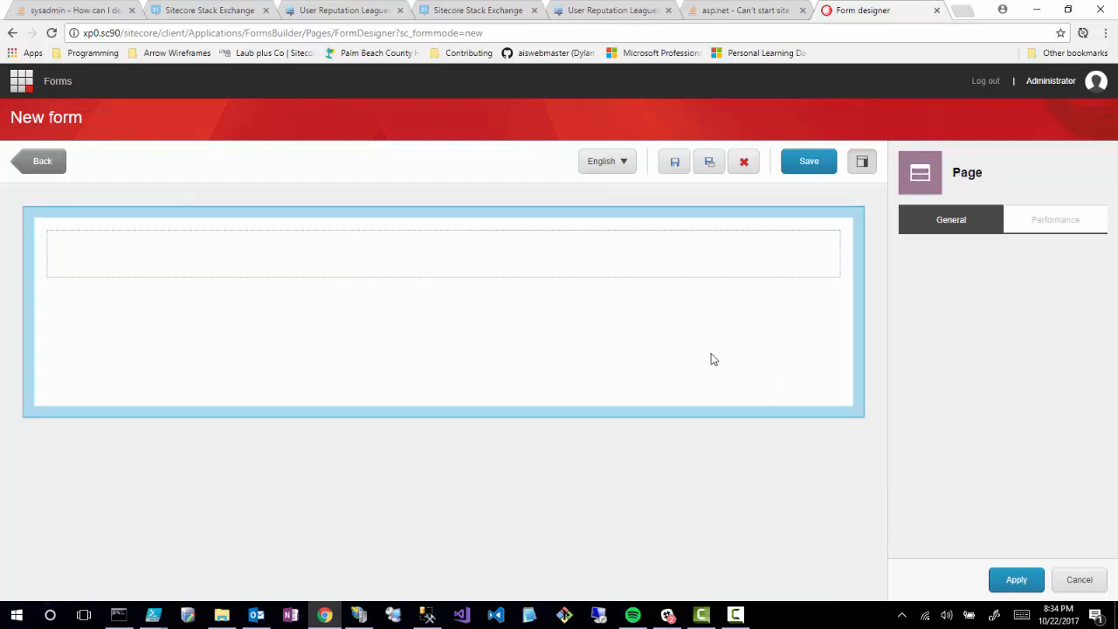
Dismiss the page properties and add an empty section onto the form page.
{"action": "left_click", "coordinate": [248, 253]}
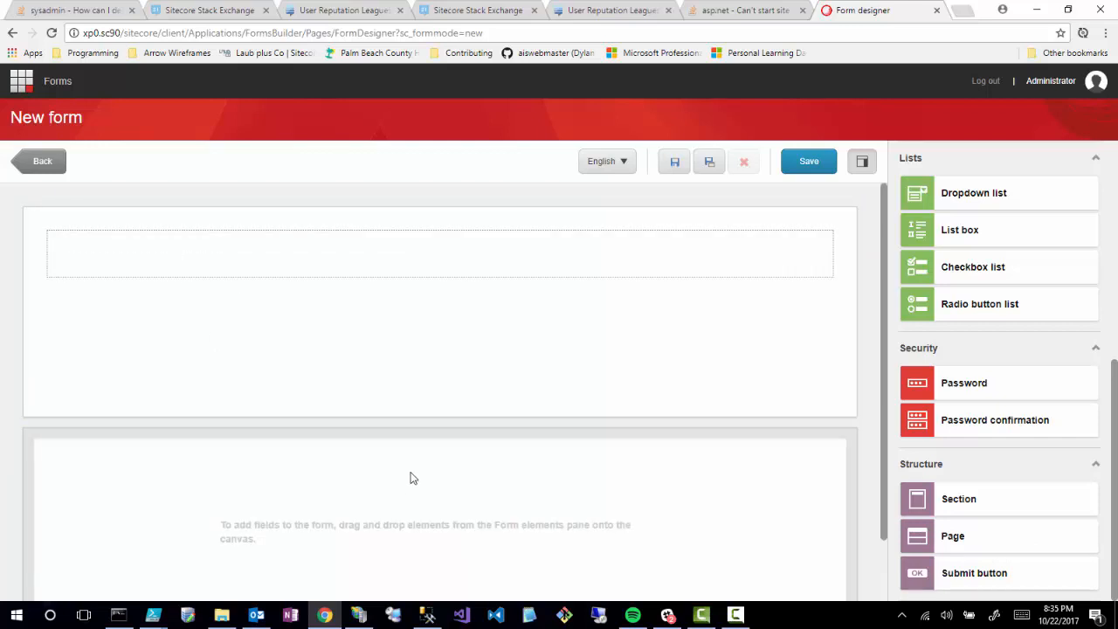
{"action": "mouse_move", "coordinate": [440, 400]}
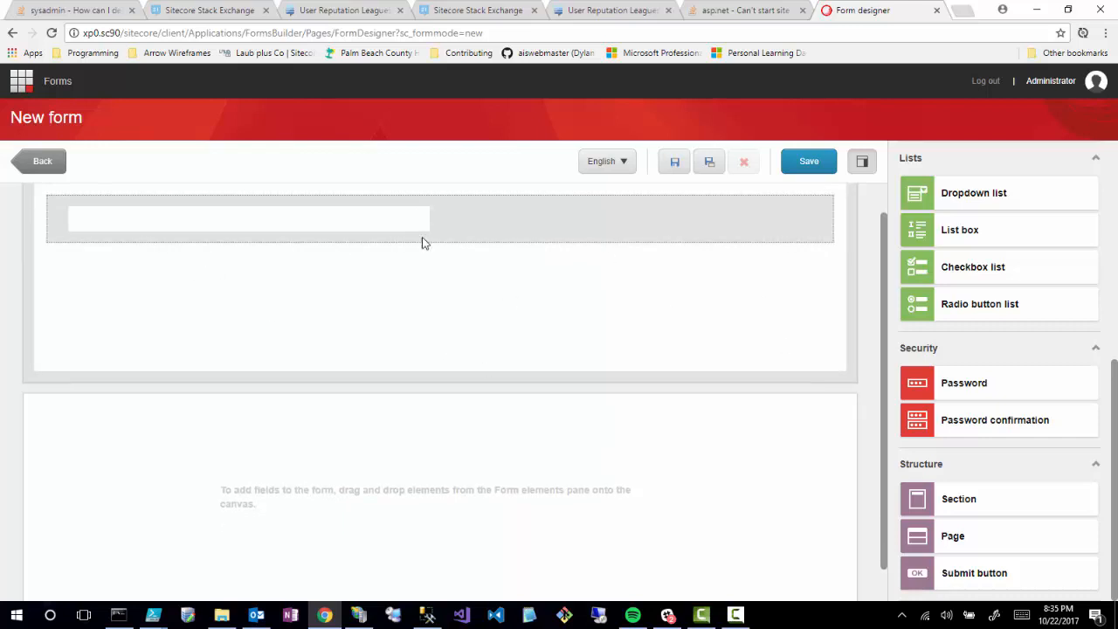
{"action": "scroll", "scroll_direction": "down", "scroll_amount": 3}
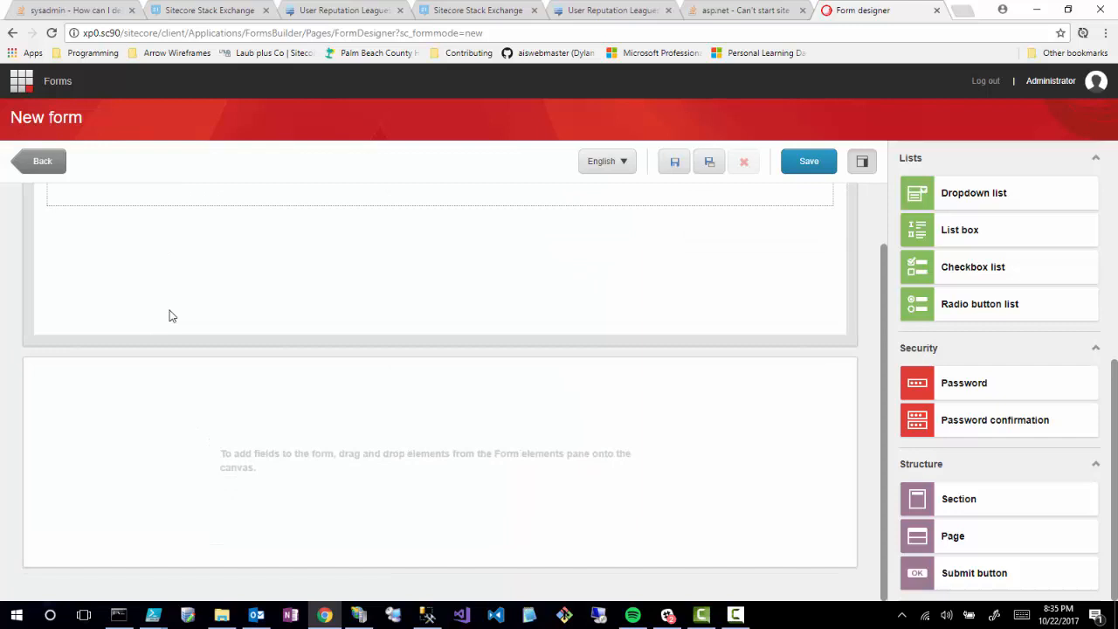
{"action": "mouse_move", "coordinate": [241, 447]}
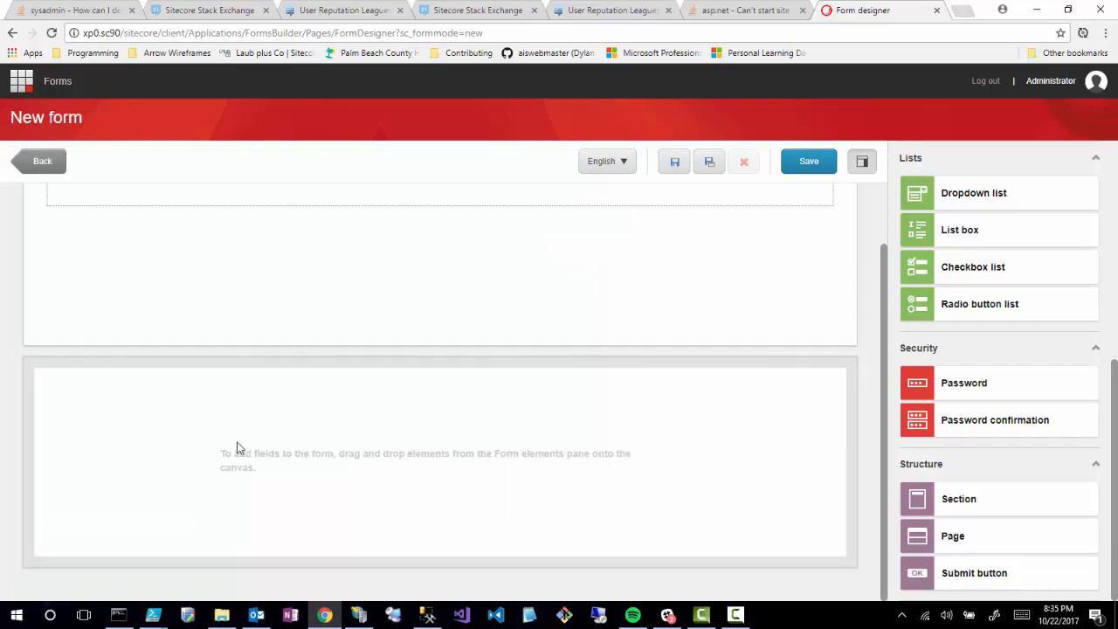
{"action": "mouse_move", "coordinate": [748, 449]}
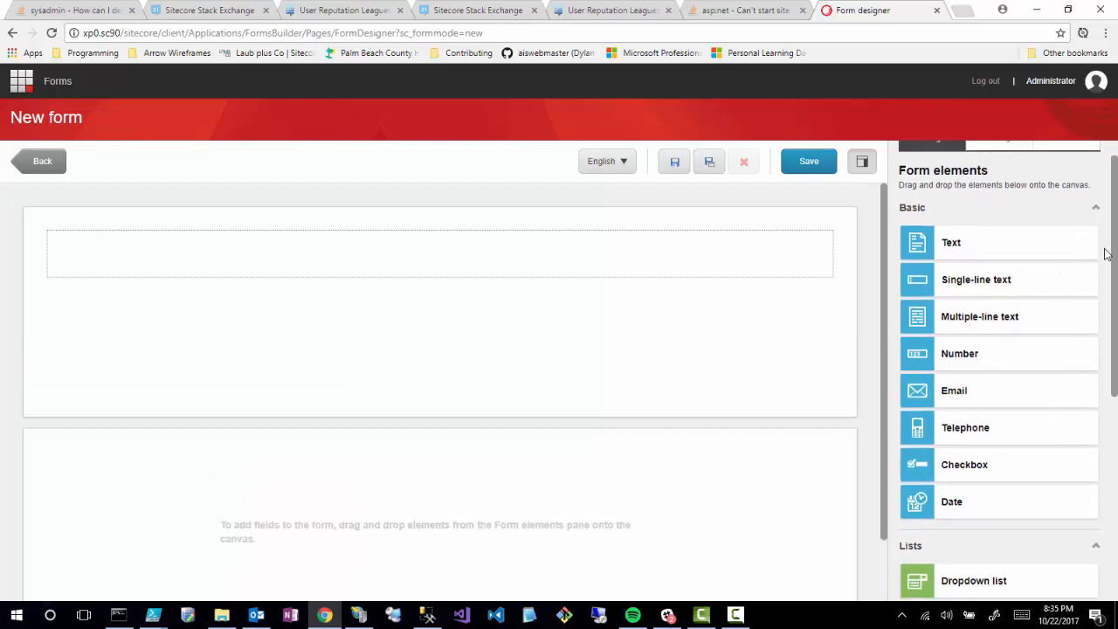
{"action": "mouse_move", "coordinate": [999, 248]}
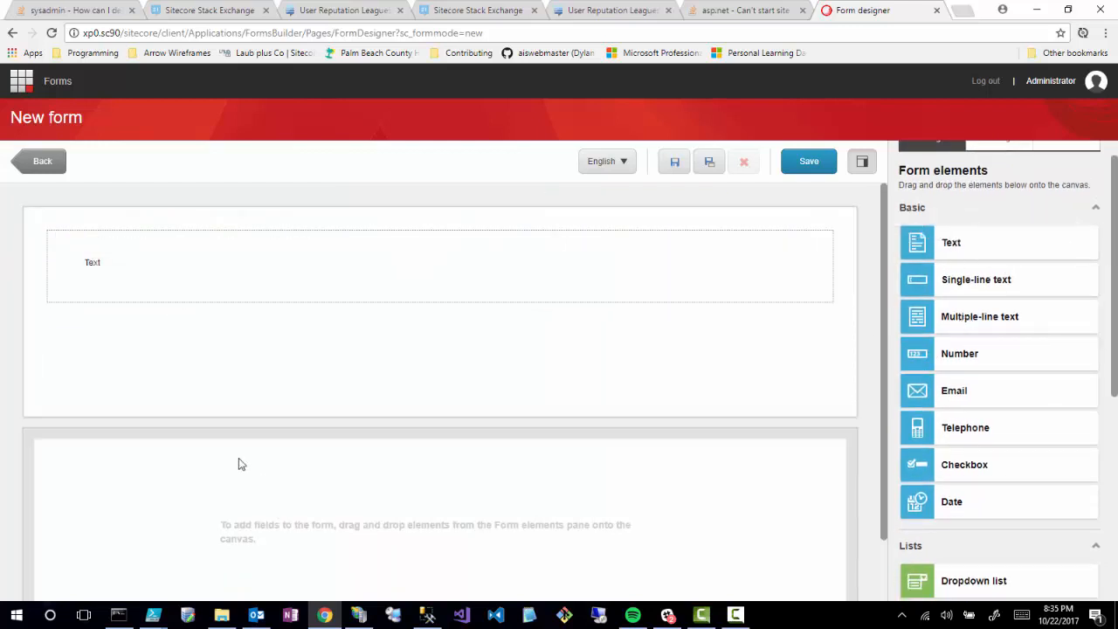
Set the Text element's HTML tag to h1 and apply it.
{"action": "left_click", "coordinate": [91, 262]}
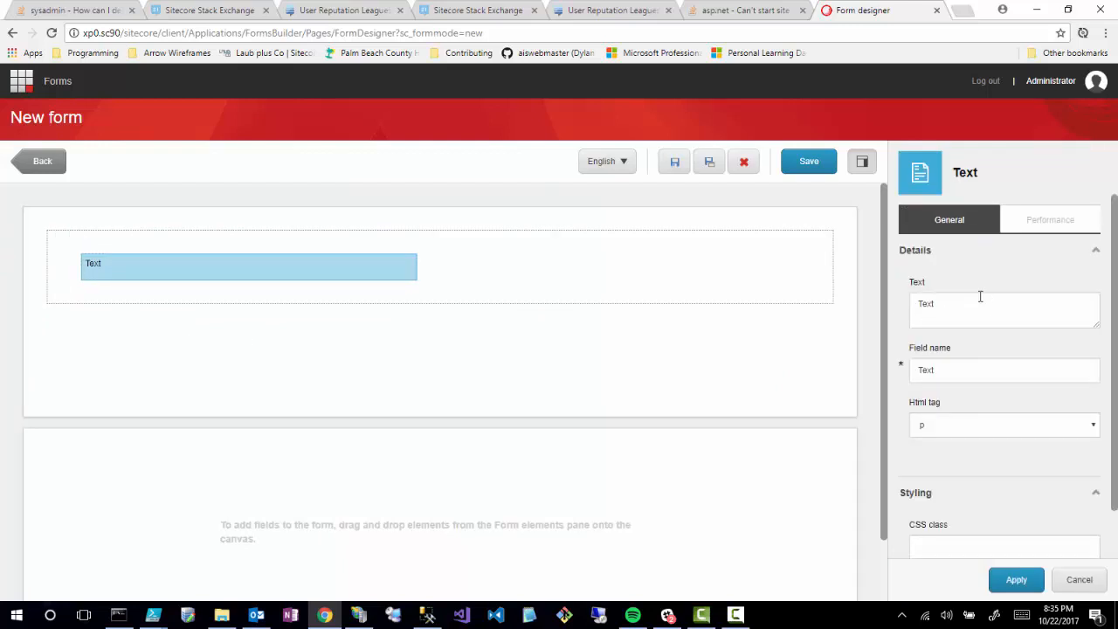
{"action": "mouse_move", "coordinate": [1002, 283]}
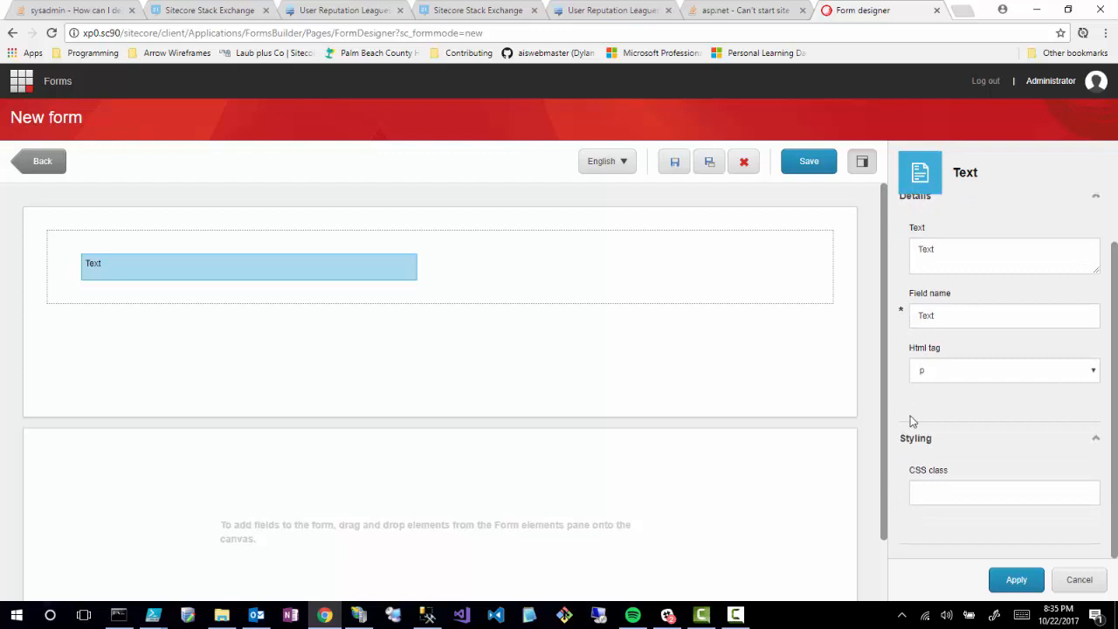
{"action": "left_click", "coordinate": [1004, 371]}
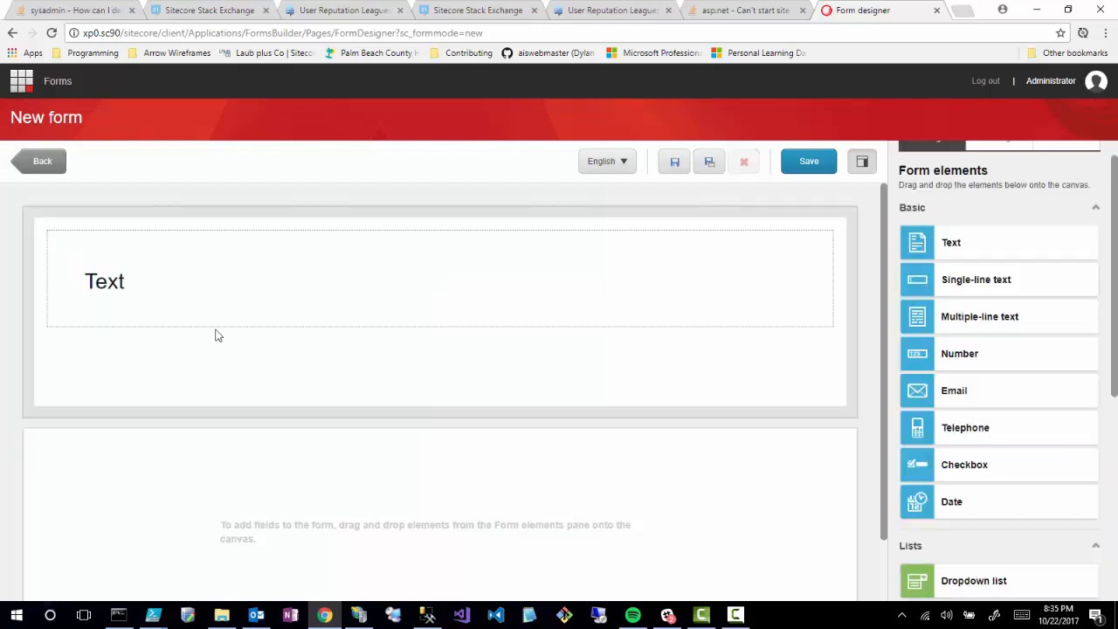
{"action": "left_click", "coordinate": [104, 281]}
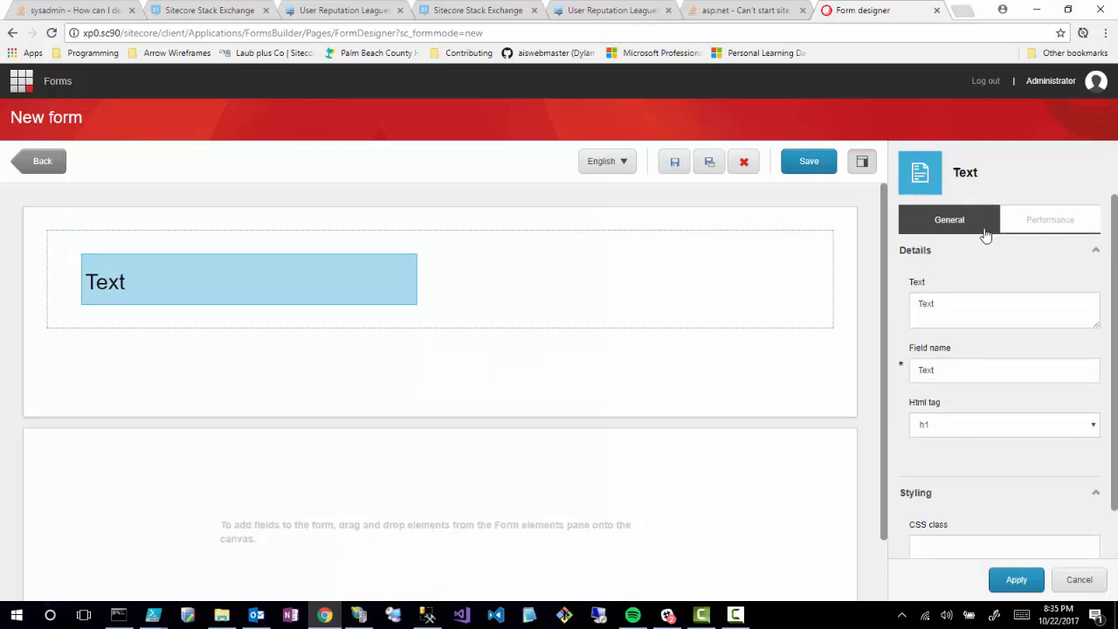
{"action": "mouse_move", "coordinate": [934, 454]}
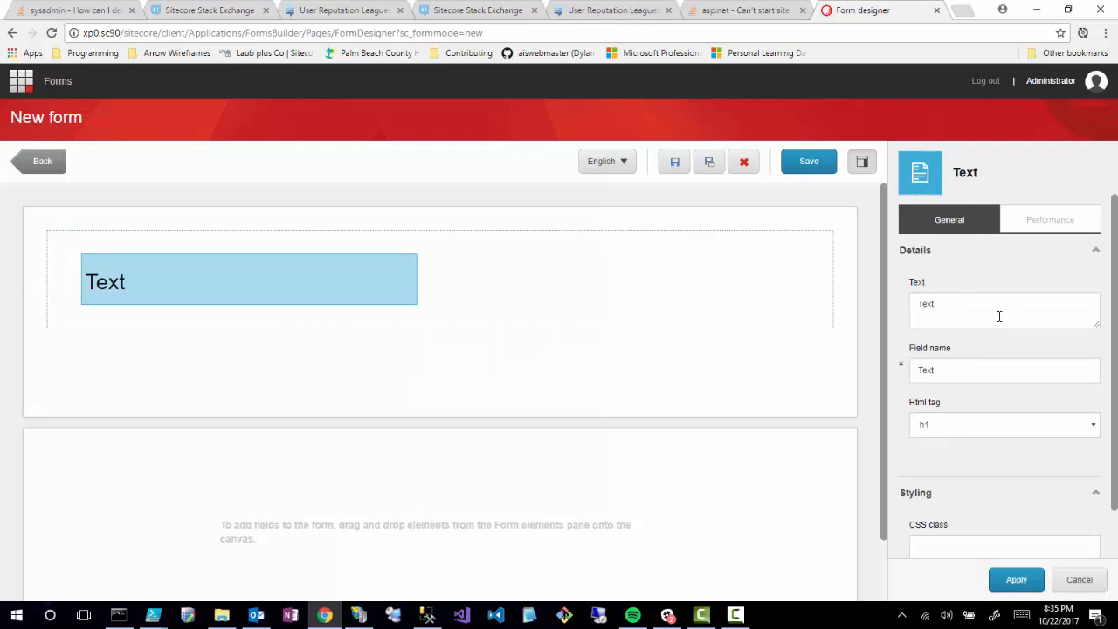
{"action": "mouse_move", "coordinate": [1050, 220]}
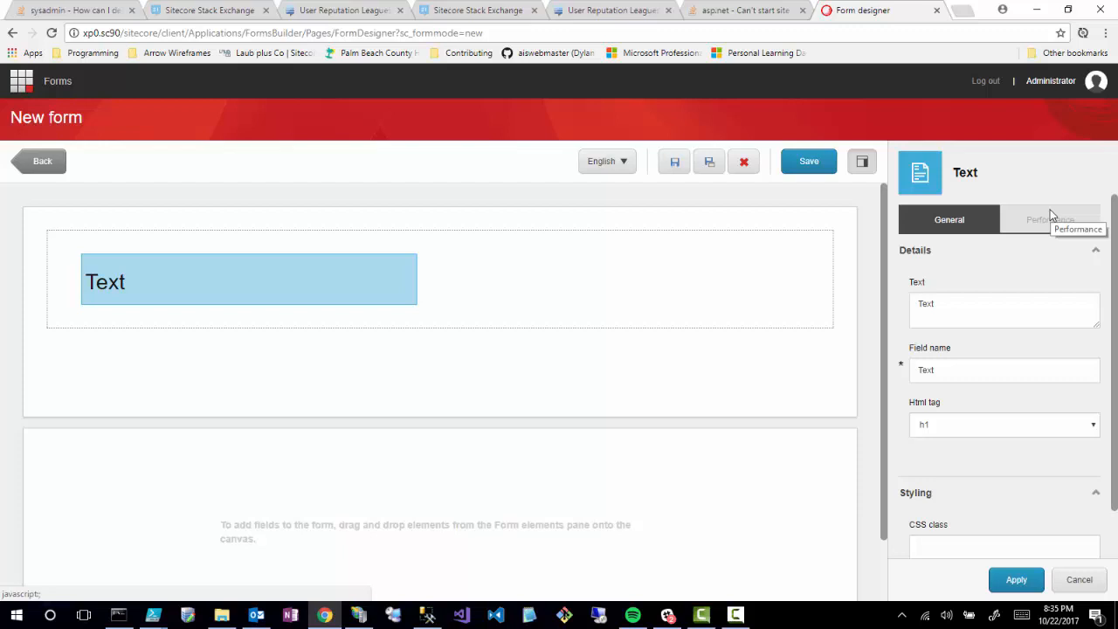
{"action": "mouse_move", "coordinate": [1027, 248]}
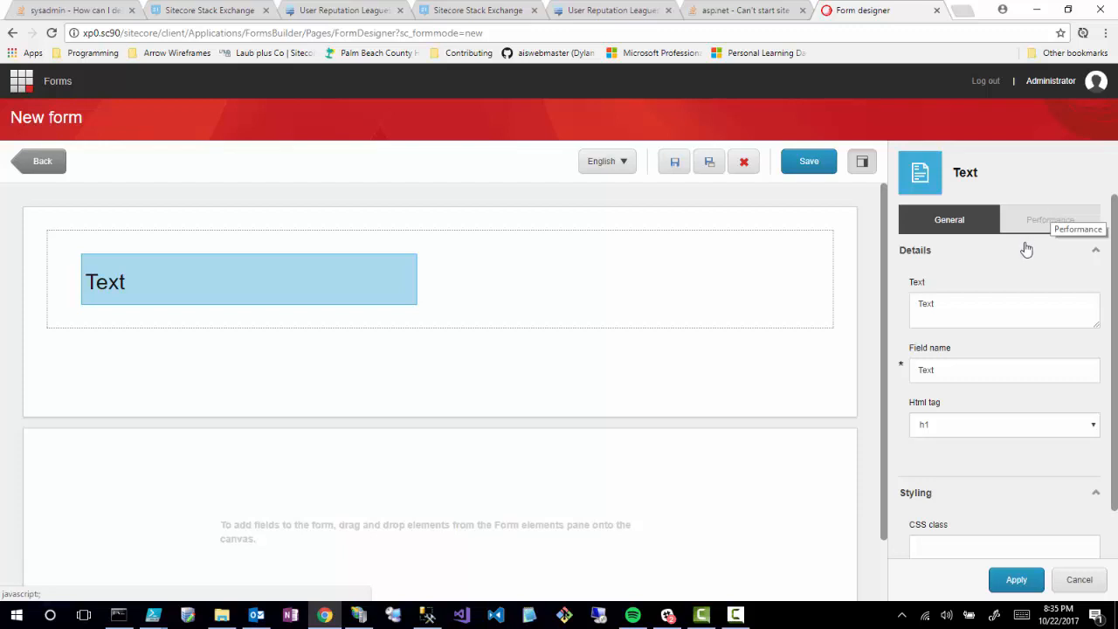
{"action": "mouse_move", "coordinate": [951, 493]}
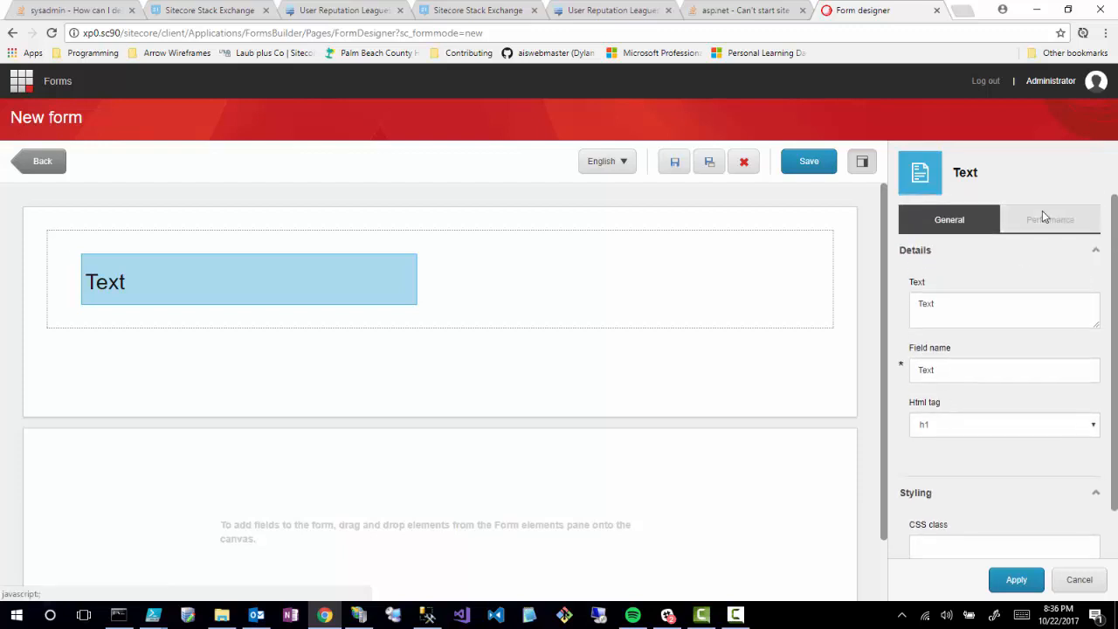
{"action": "mouse_move", "coordinate": [1006, 269]}
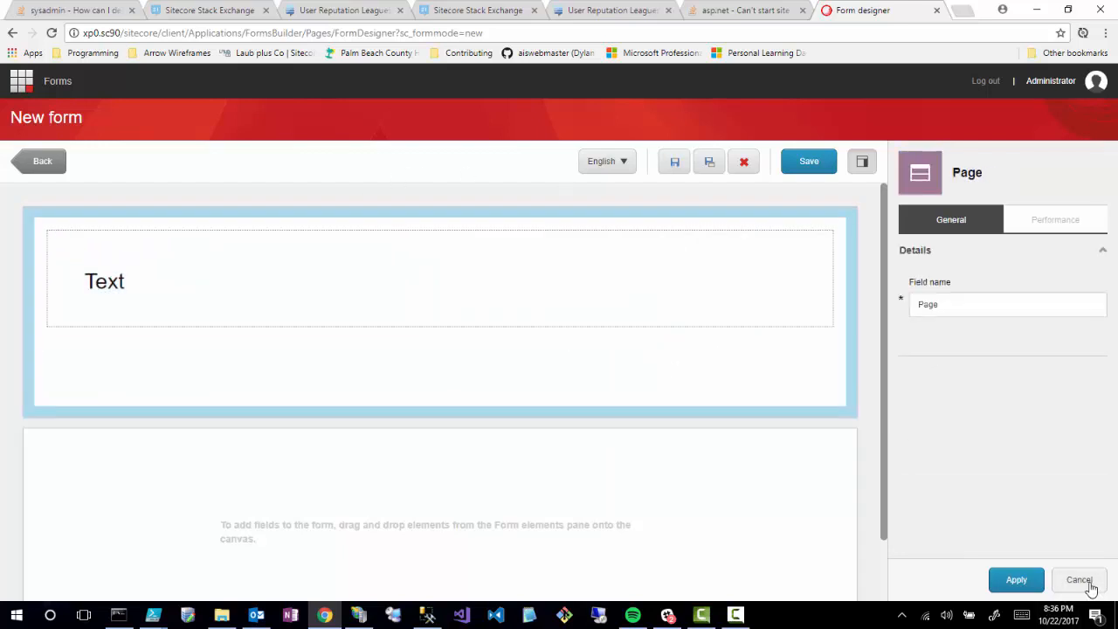
Cancel the page properties and show the form's Performance statistics (zero views and abandonments).
{"action": "left_click", "coordinate": [1080, 580]}
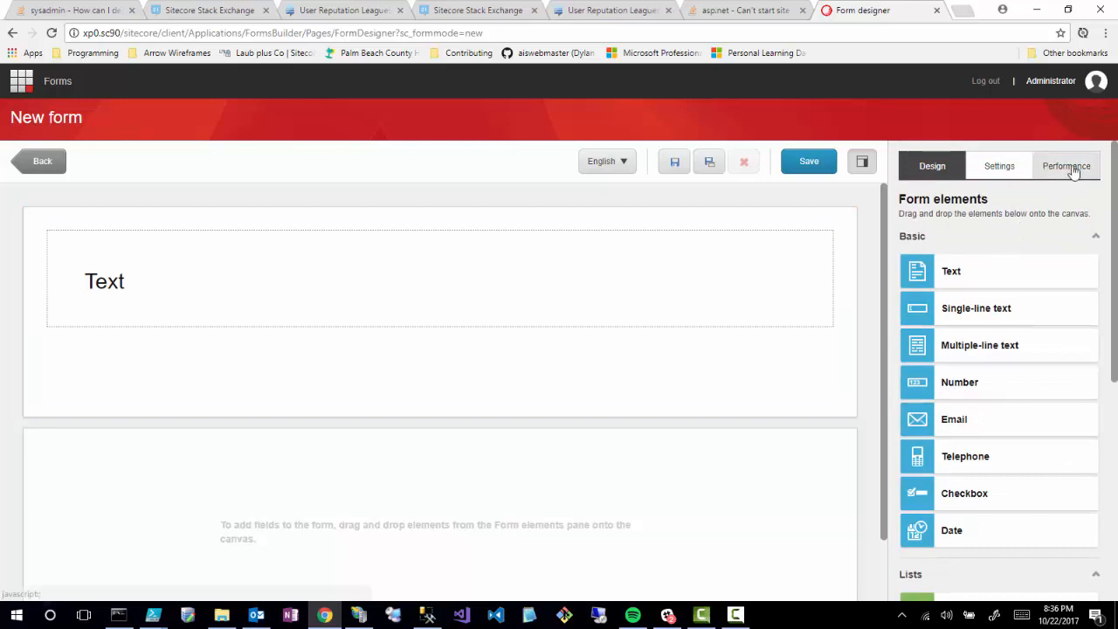
{"action": "left_click", "coordinate": [1069, 166]}
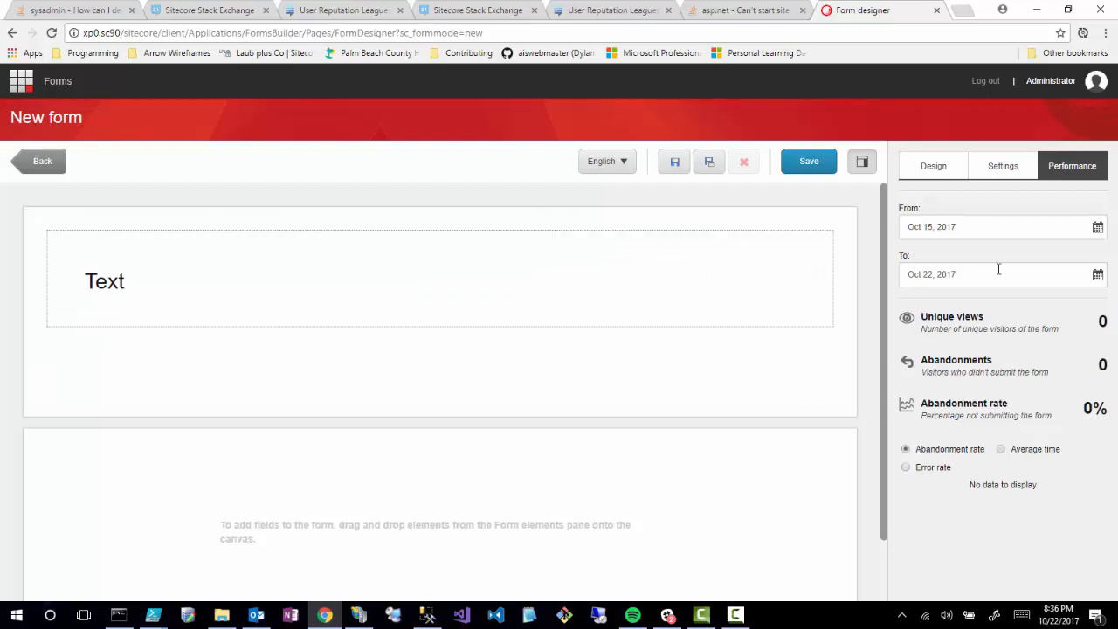
{"action": "mouse_move", "coordinate": [1016, 339]}
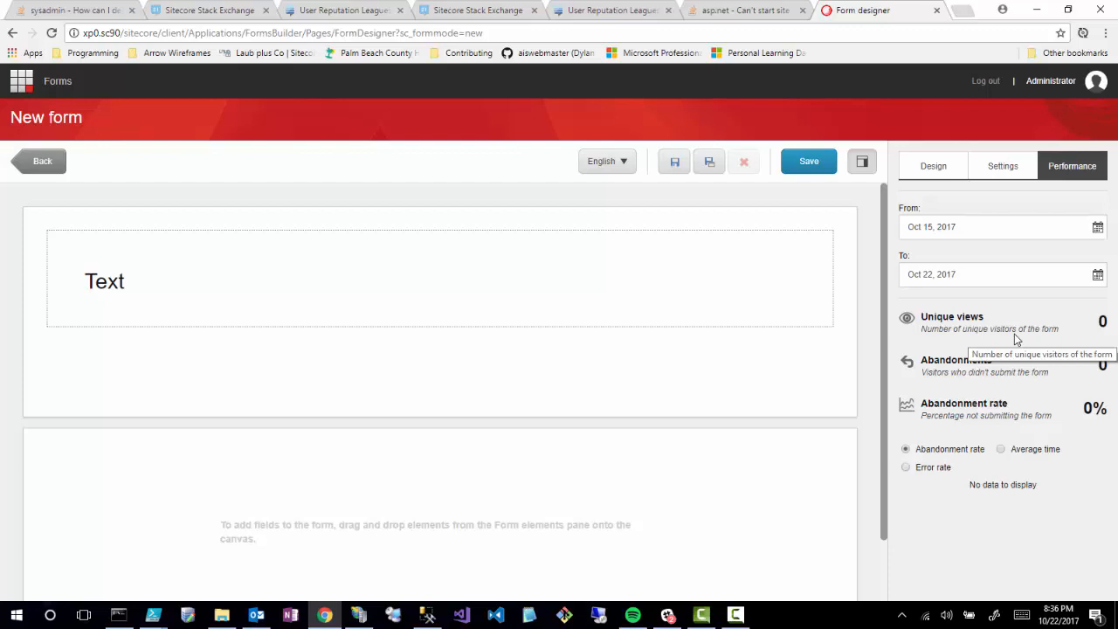
{"action": "mouse_move", "coordinate": [1009, 351]}
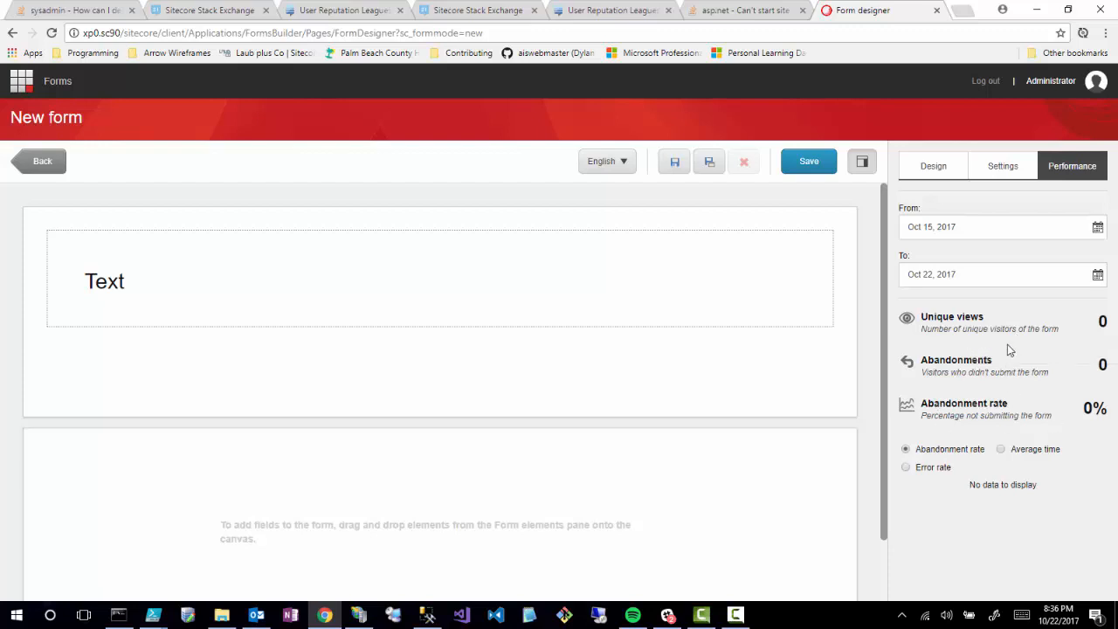
{"action": "mouse_move", "coordinate": [968, 369]}
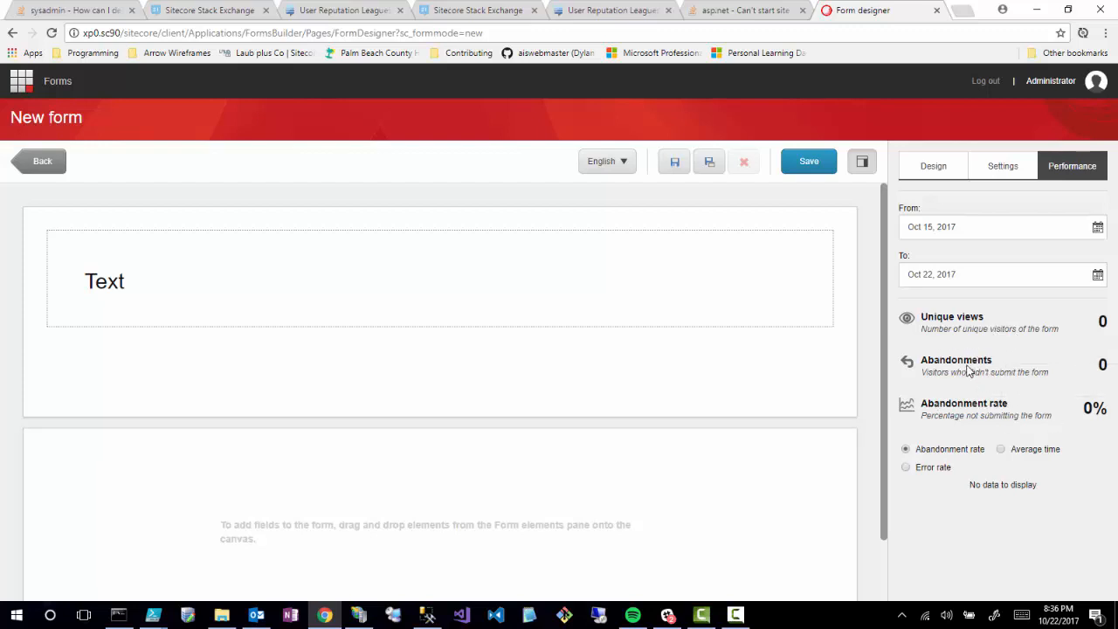
{"action": "mouse_move", "coordinate": [943, 498]}
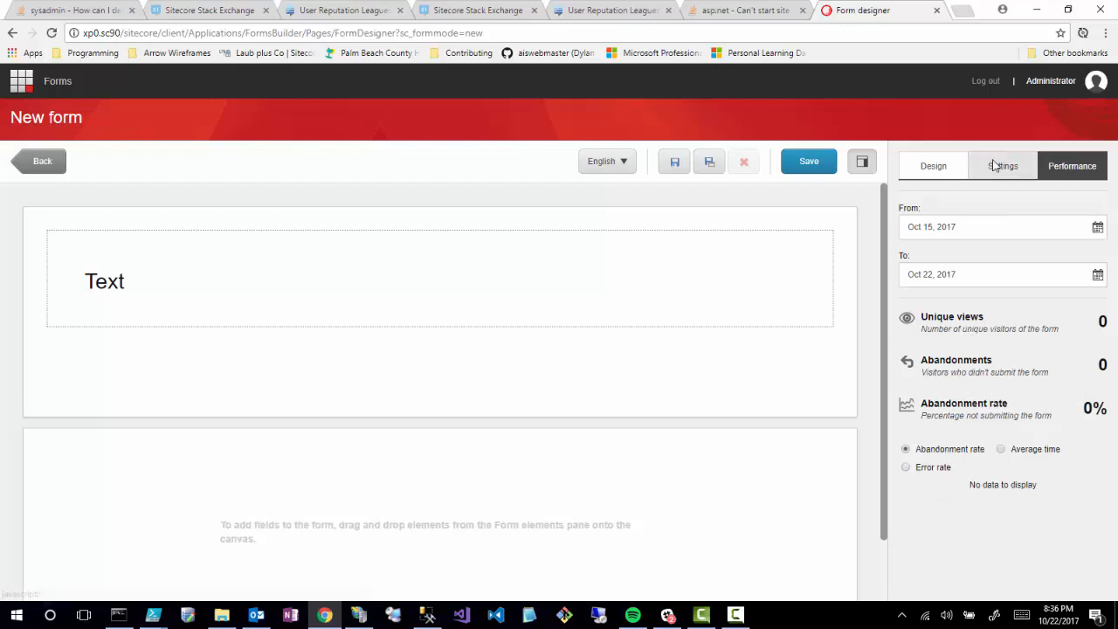
Review the form's Settings (performance tracking and AJAX enabled), then return to the Design element list.
{"action": "left_click", "coordinate": [1003, 164]}
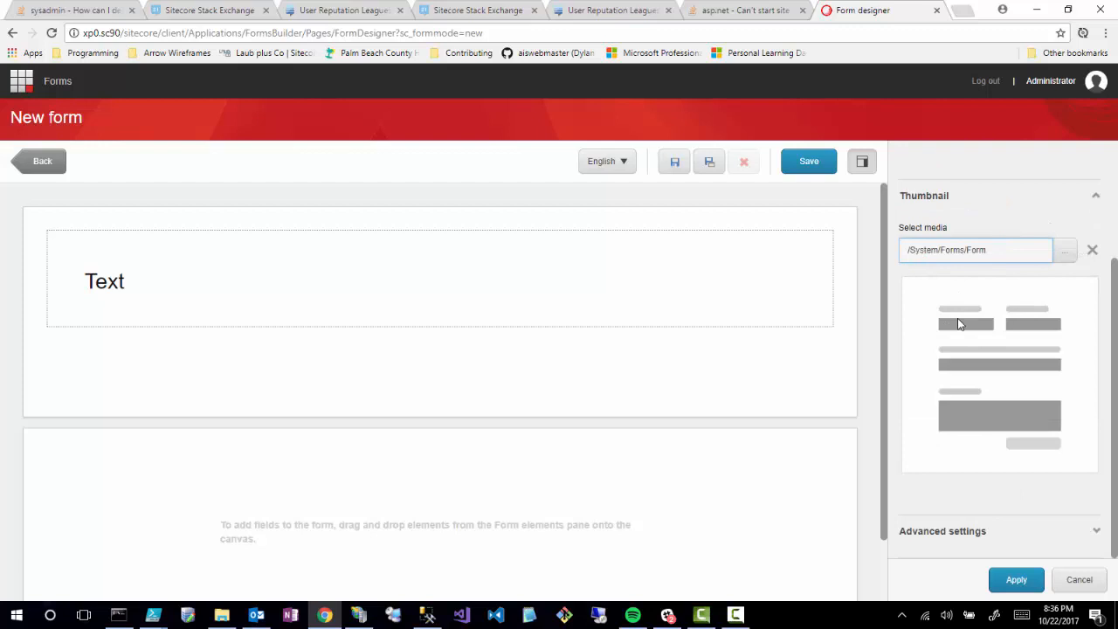
{"action": "mouse_move", "coordinate": [909, 436]}
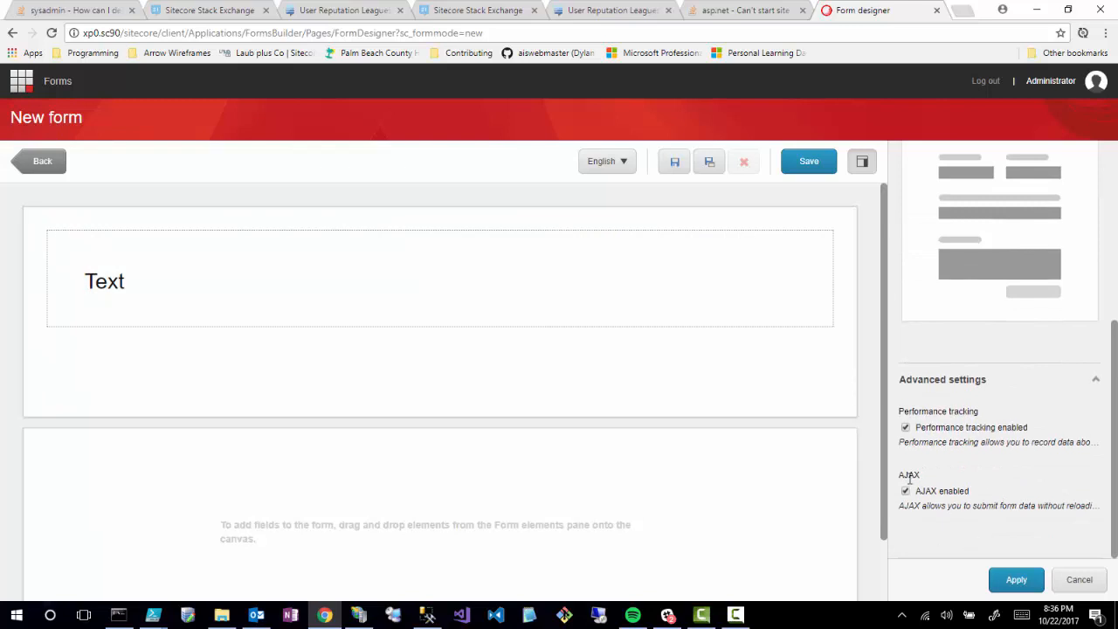
{"action": "left_click", "coordinate": [999, 164]}
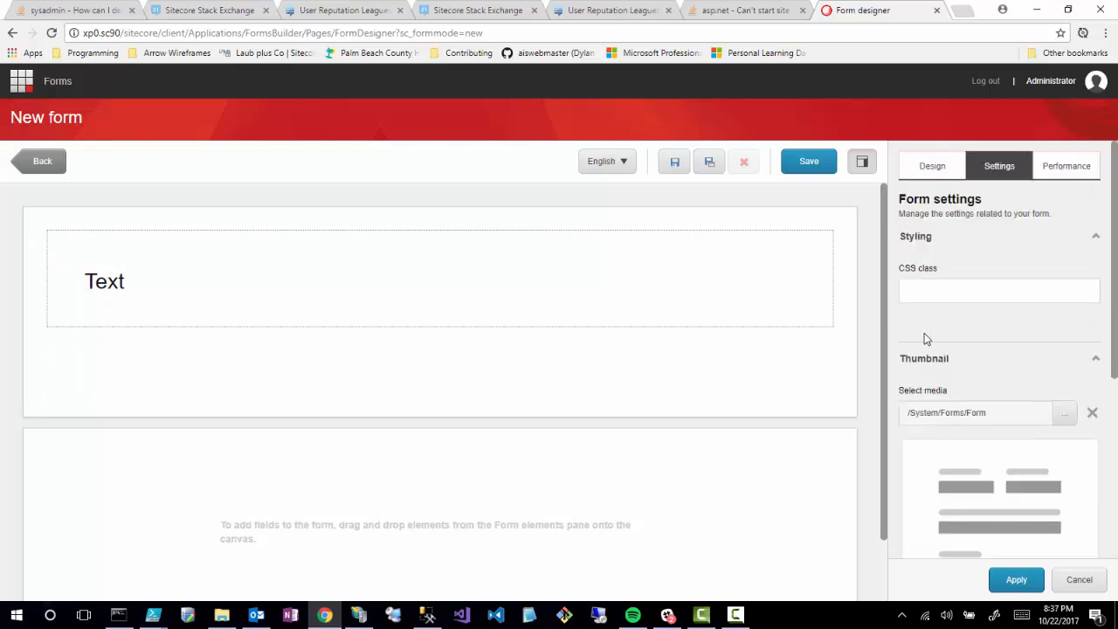
{"action": "left_click", "coordinate": [931, 164]}
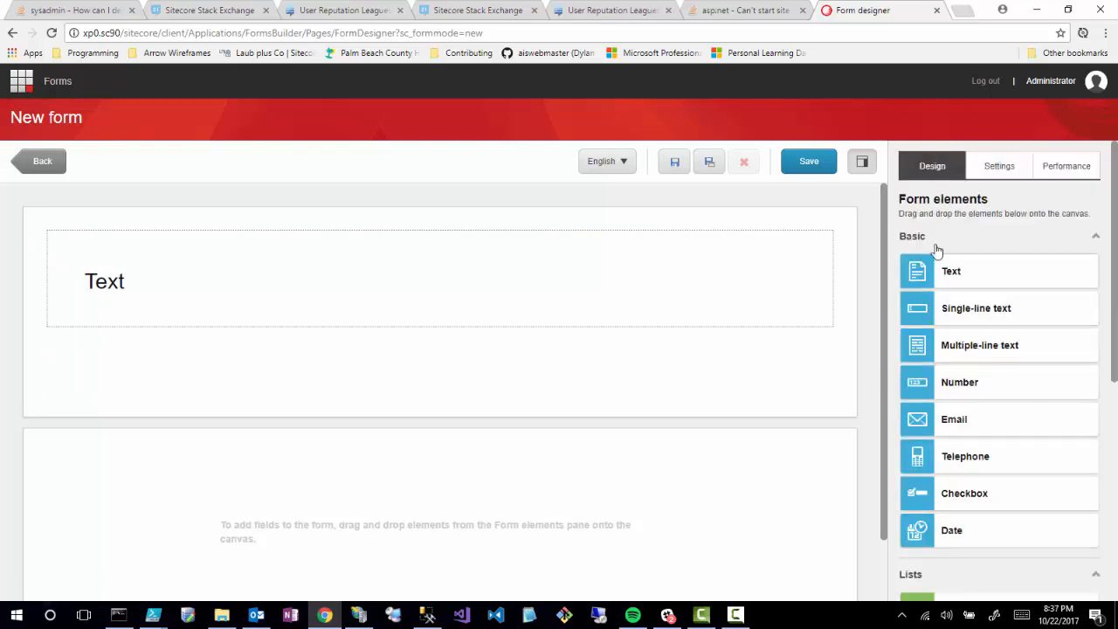
Place a submit button below the heading in the section with navigation step set to Next.
{"action": "scroll", "scroll_direction": "down", "scroll_amount": 3}
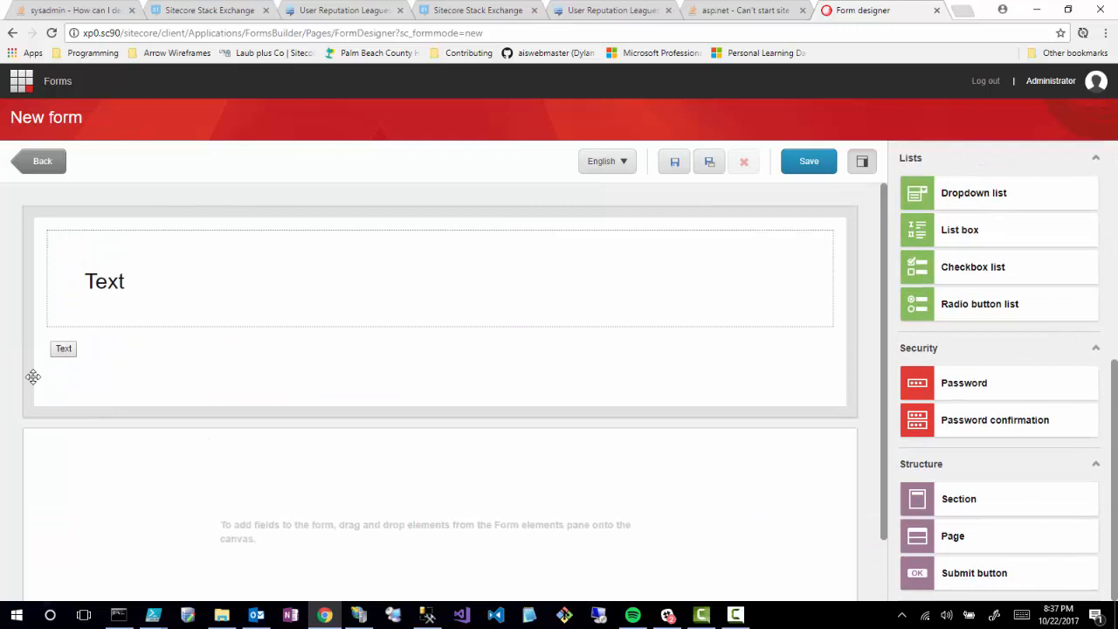
{"action": "left_click", "coordinate": [63, 349]}
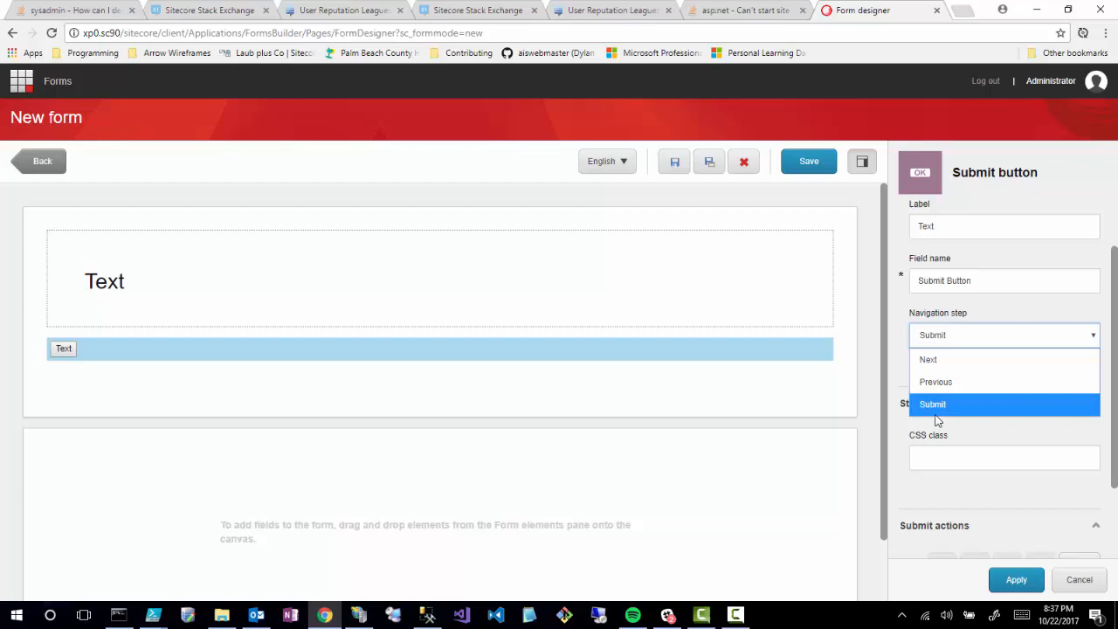
{"action": "mouse_move", "coordinate": [943, 360]}
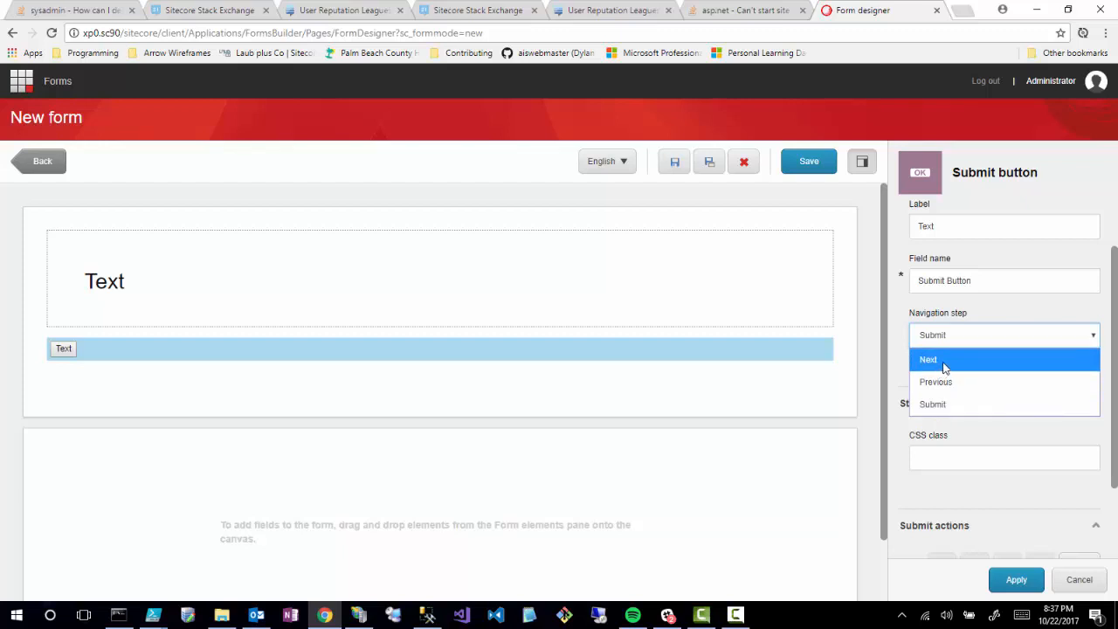
{"action": "mouse_move", "coordinate": [950, 361]}
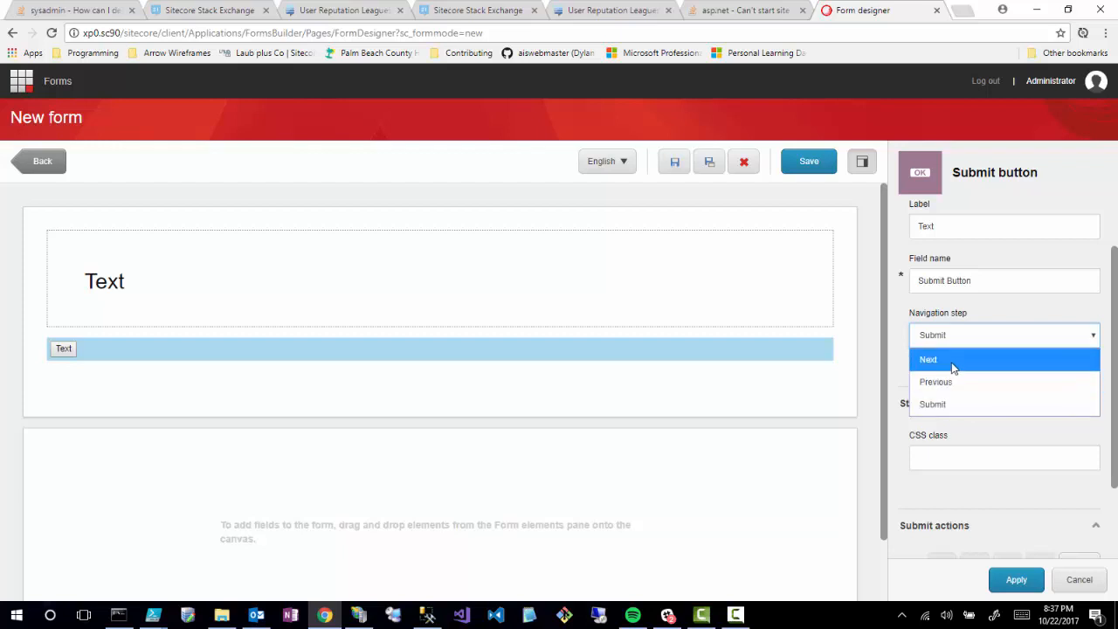
{"action": "left_click", "coordinate": [954, 360]}
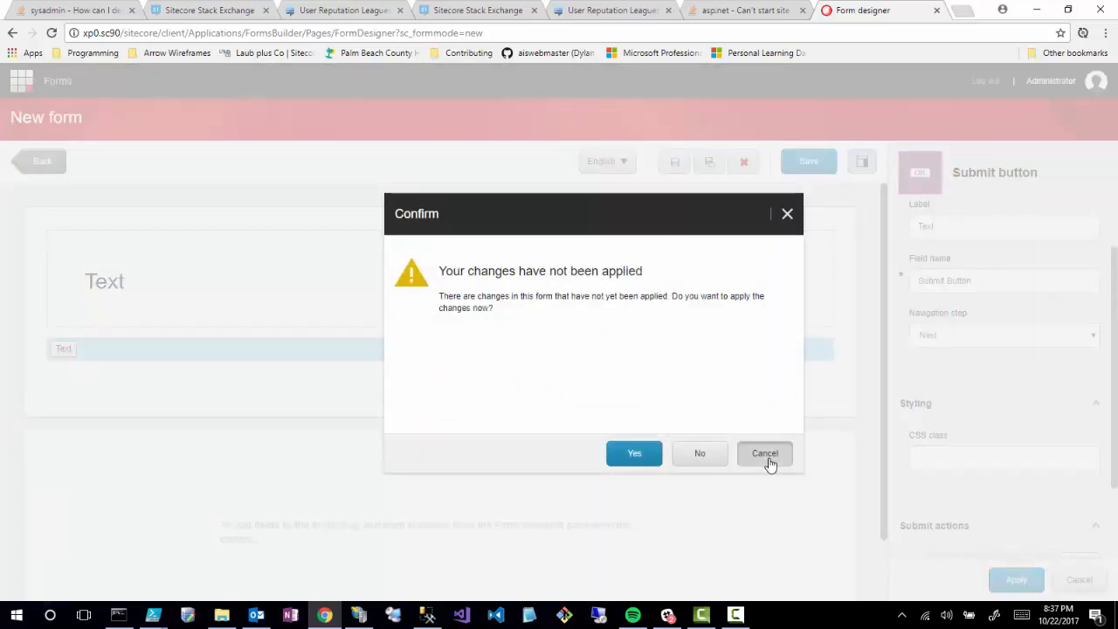
{"action": "left_click", "coordinate": [765, 452]}
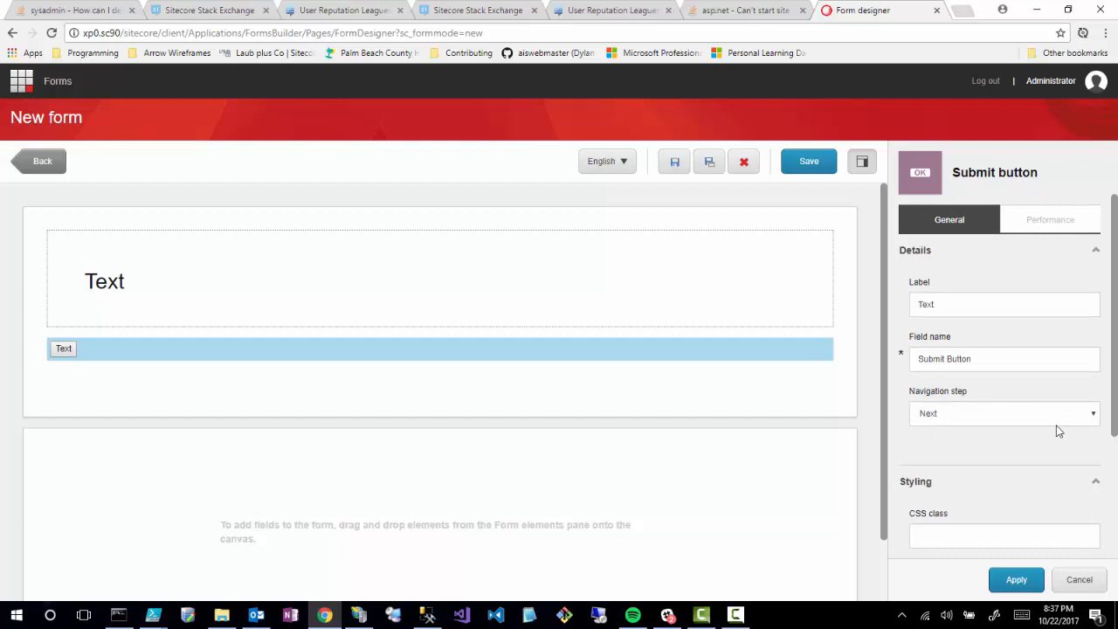
{"action": "left_click", "coordinate": [1002, 412]}
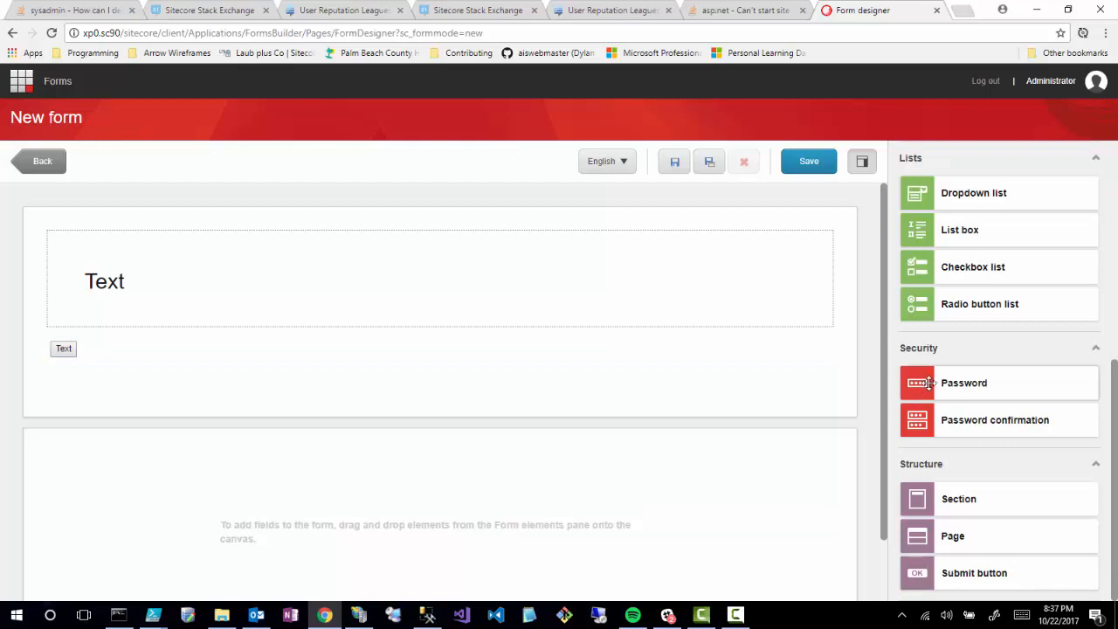
Show the submit button's available action types (trigger goal, redirect to page, save data) without adding one.
{"action": "left_click", "coordinate": [63, 350]}
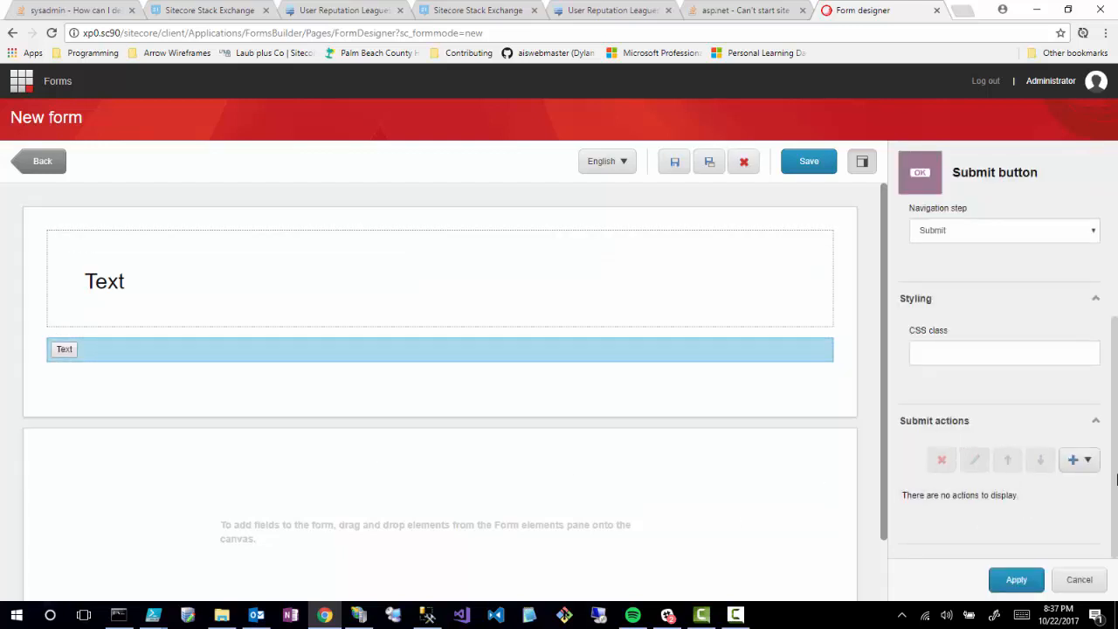
{"action": "mouse_move", "coordinate": [1087, 460]}
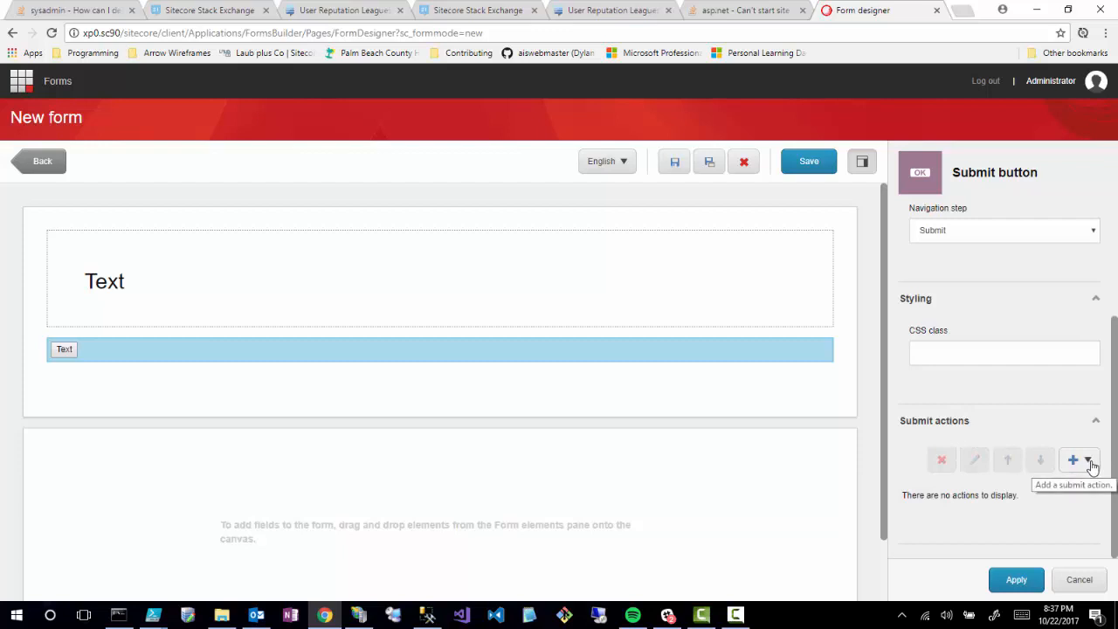
{"action": "left_click", "coordinate": [1073, 461]}
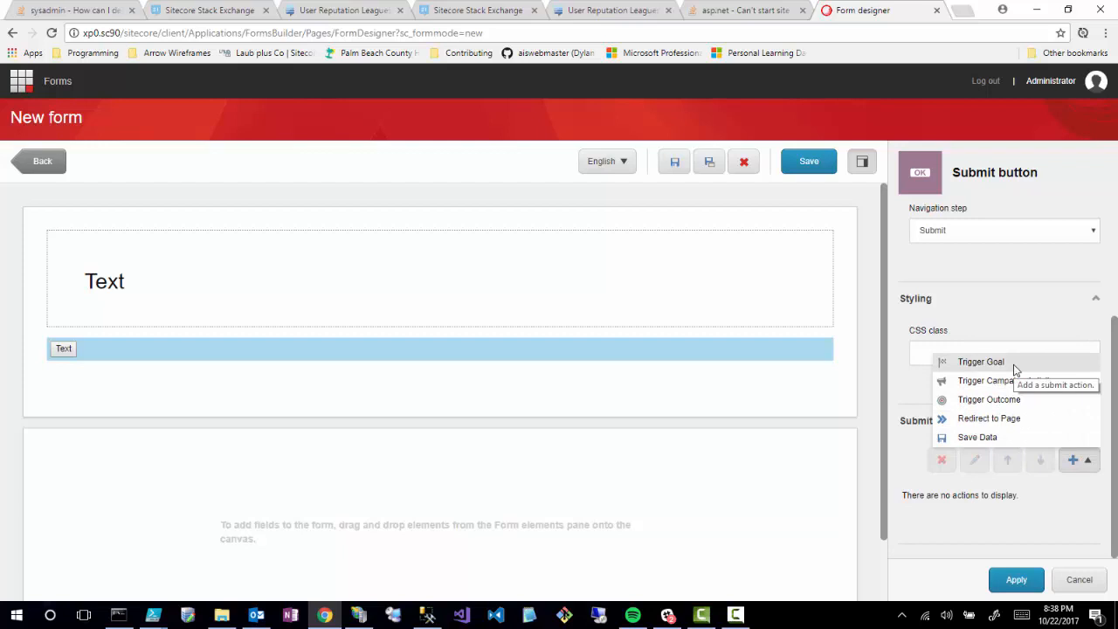
{"action": "mouse_move", "coordinate": [989, 405]}
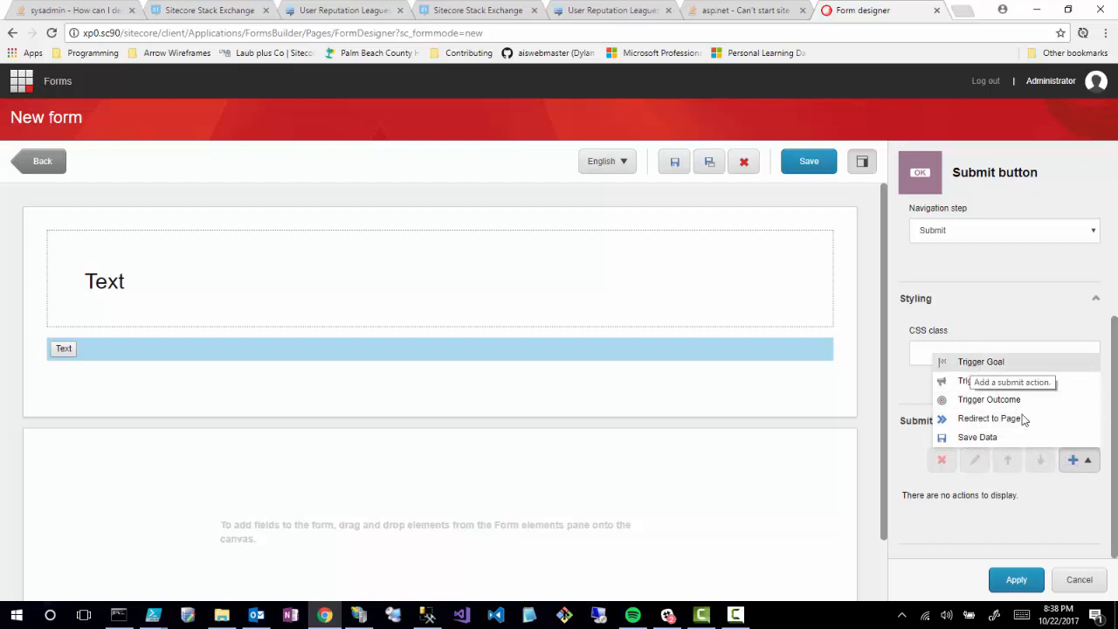
{"action": "mouse_move", "coordinate": [1045, 399]}
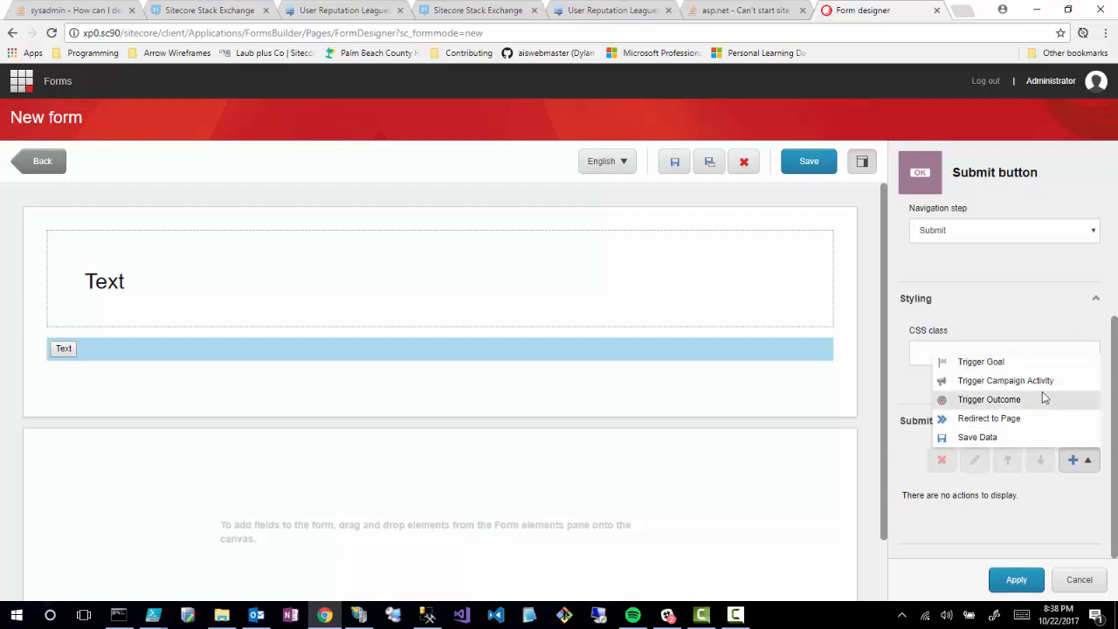
{"action": "mouse_move", "coordinate": [1045, 398]}
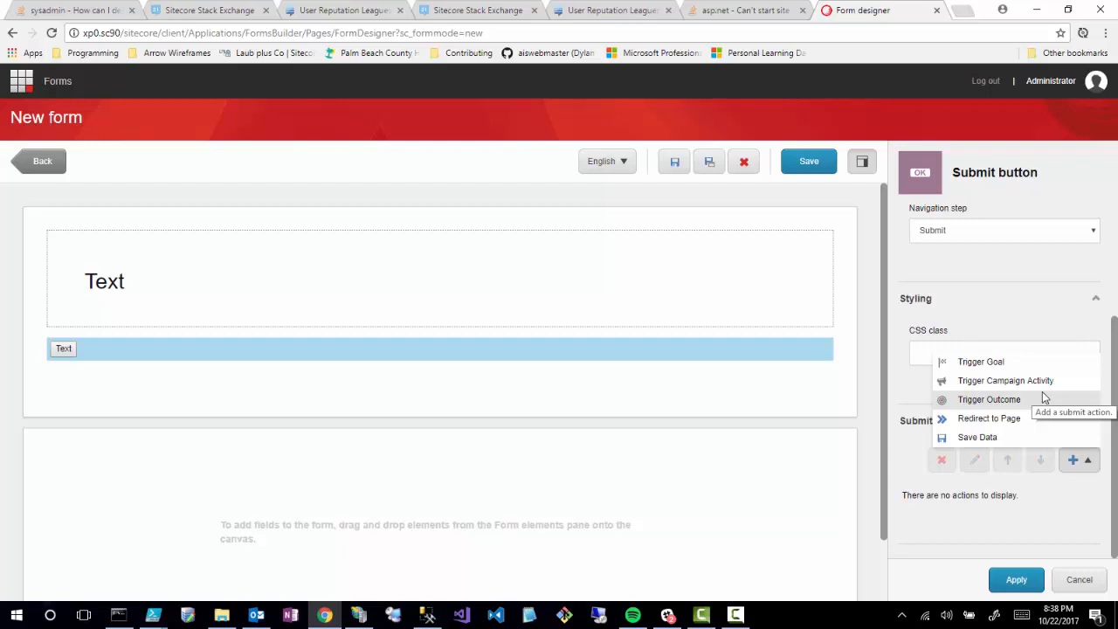
{"action": "mouse_move", "coordinate": [999, 376]}
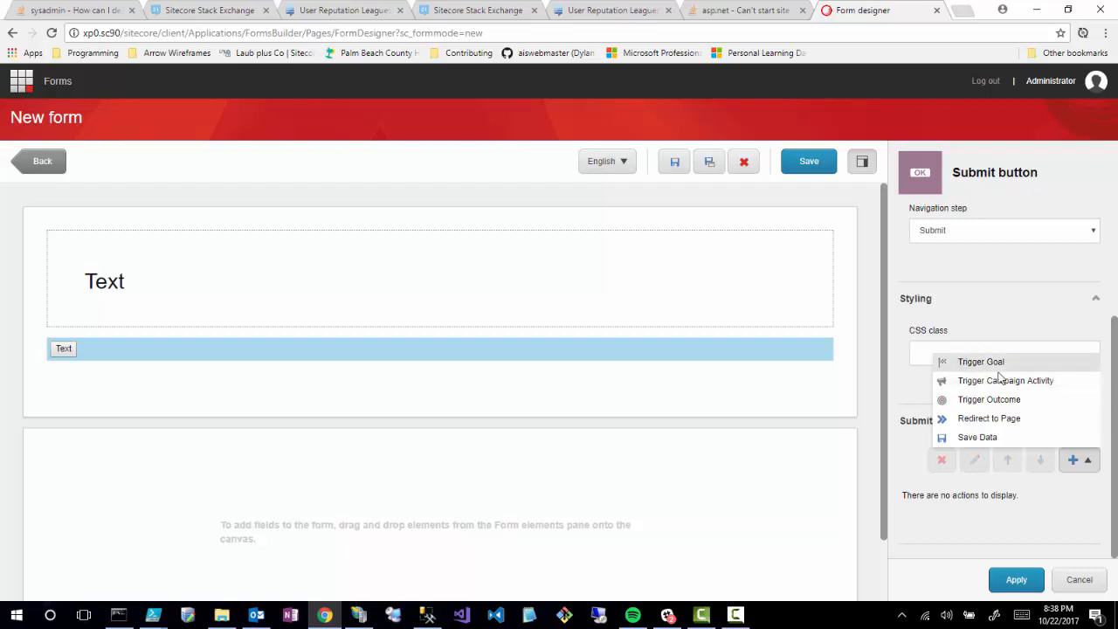
{"action": "mouse_move", "coordinate": [980, 361]}
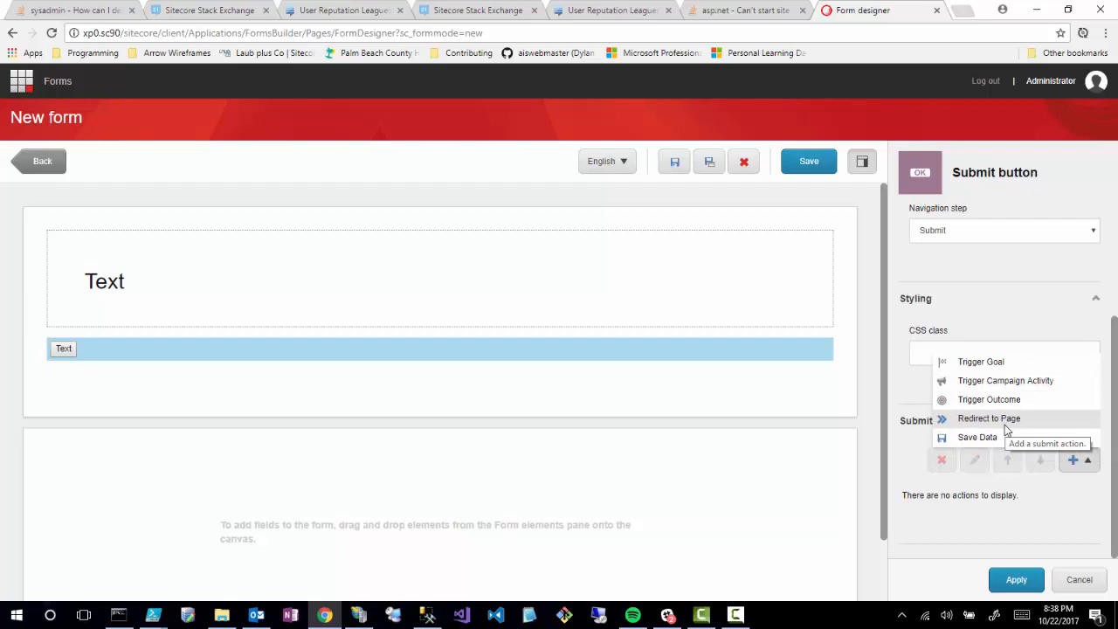
{"action": "mouse_move", "coordinate": [976, 437]}
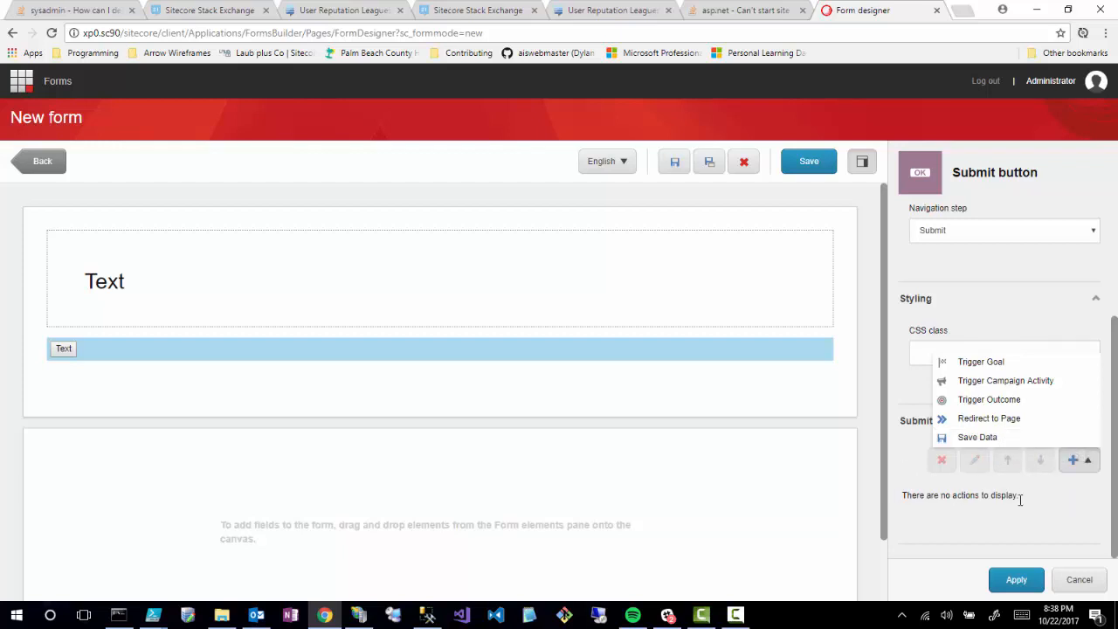
{"action": "mouse_move", "coordinate": [988, 398]}
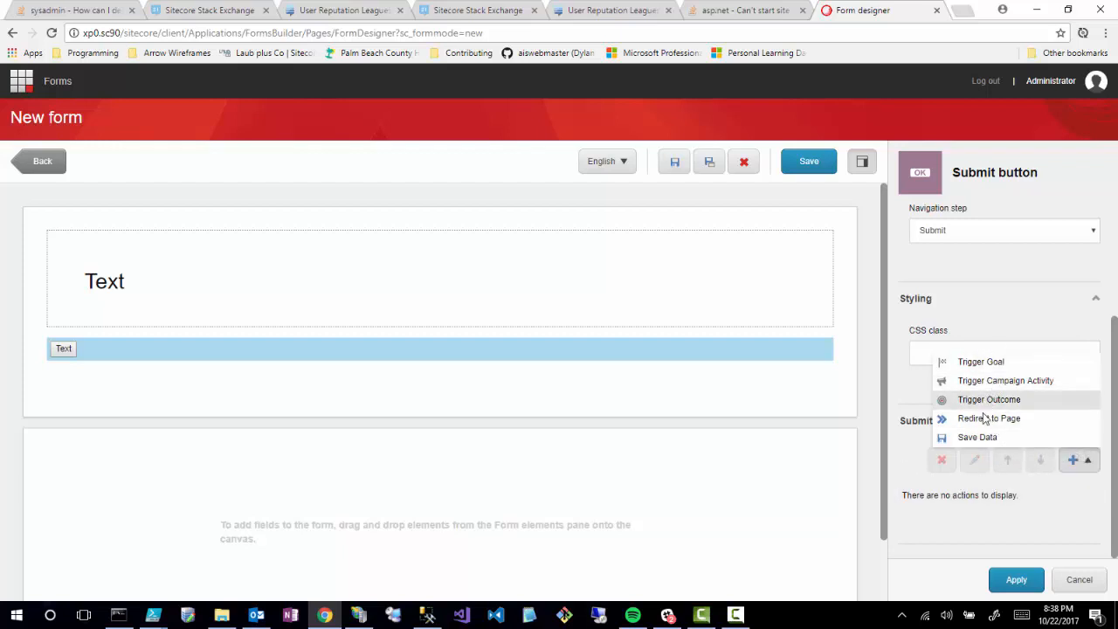
{"action": "mouse_move", "coordinate": [977, 436]}
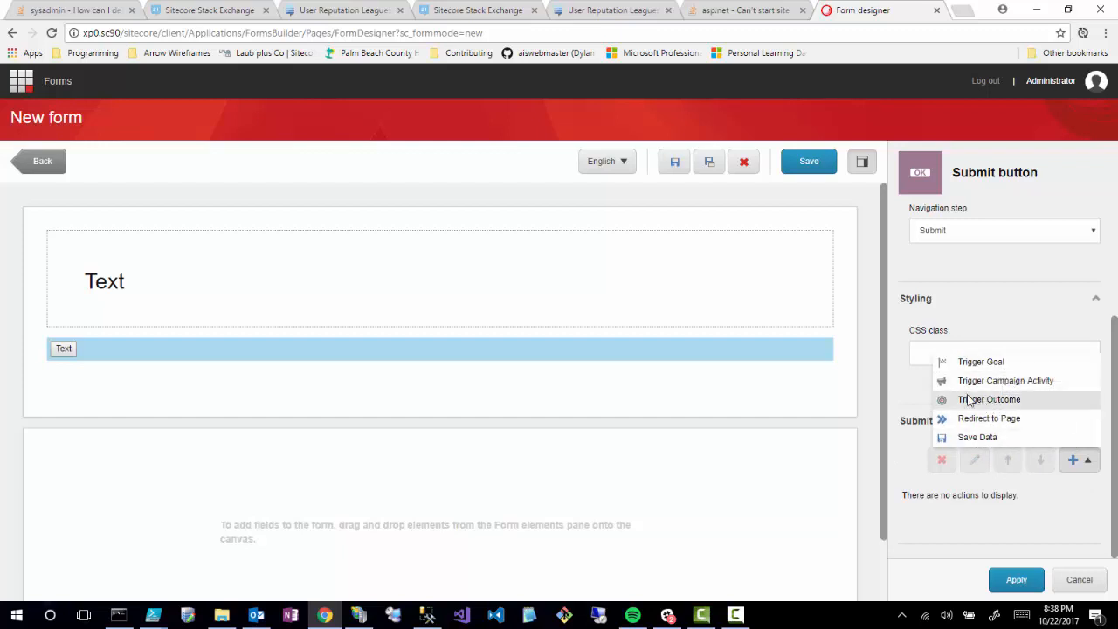
{"action": "mouse_move", "coordinate": [947, 437]}
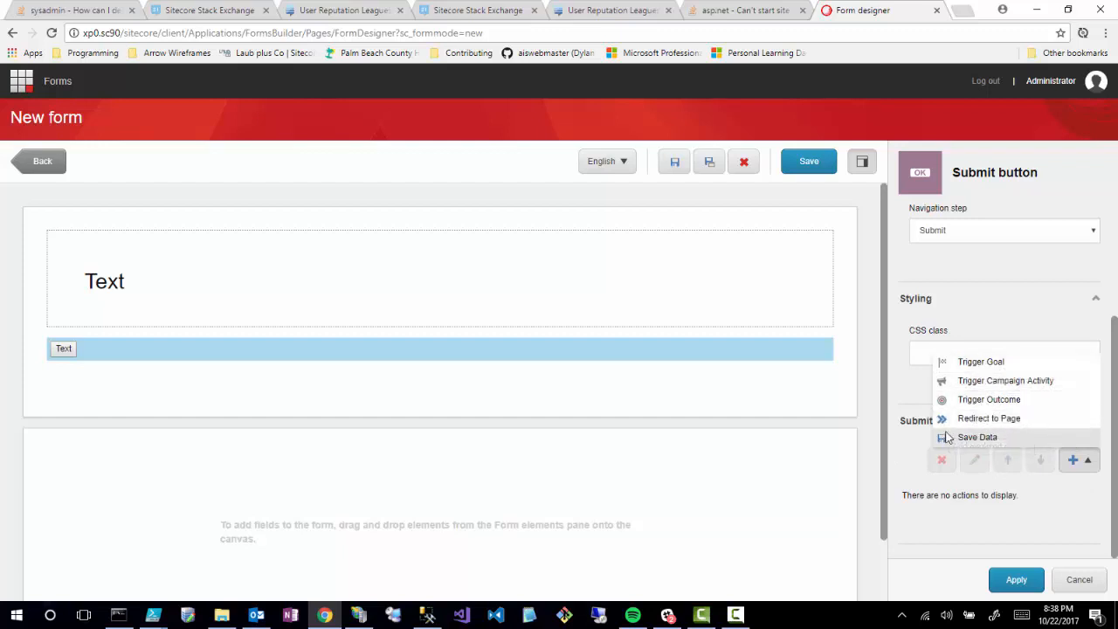
{"action": "mouse_move", "coordinate": [908, 454]}
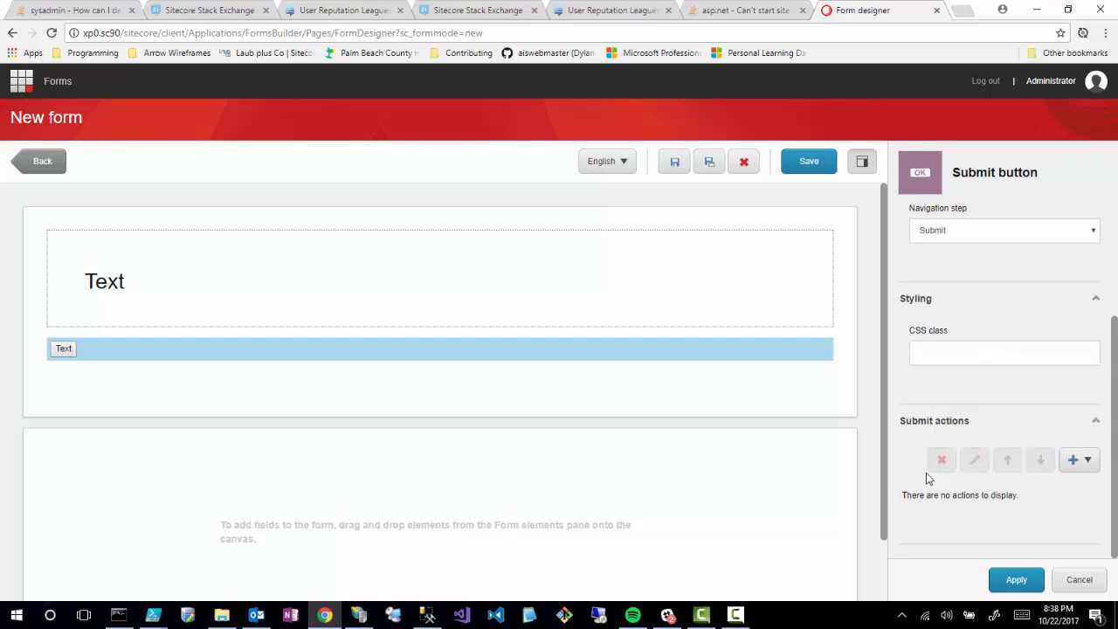
{"action": "mouse_move", "coordinate": [905, 470]}
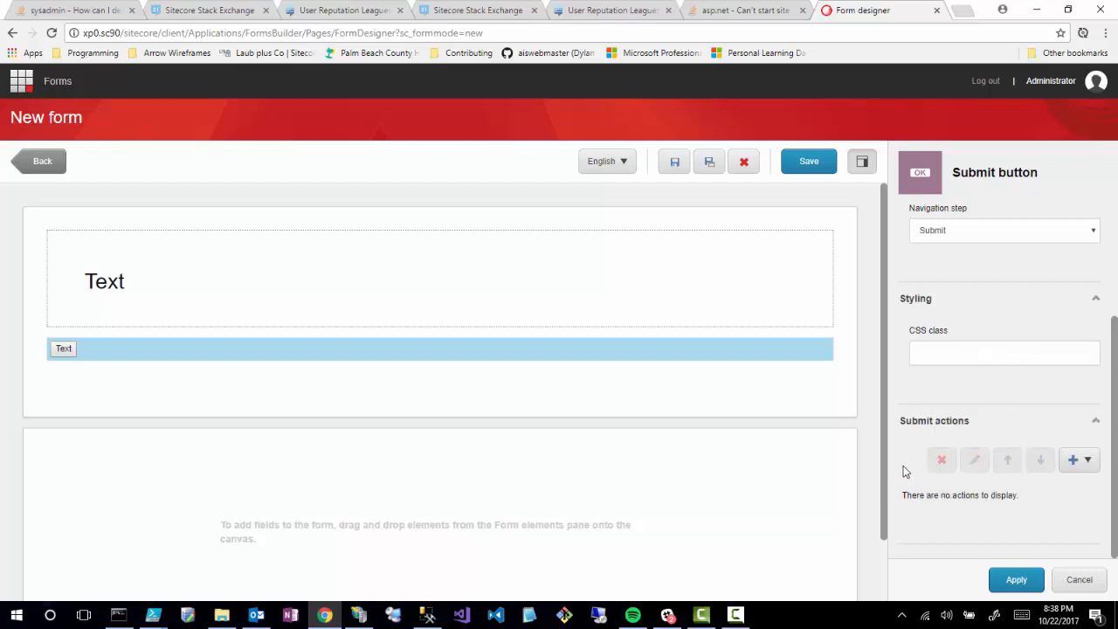
{"action": "mouse_move", "coordinate": [914, 463]}
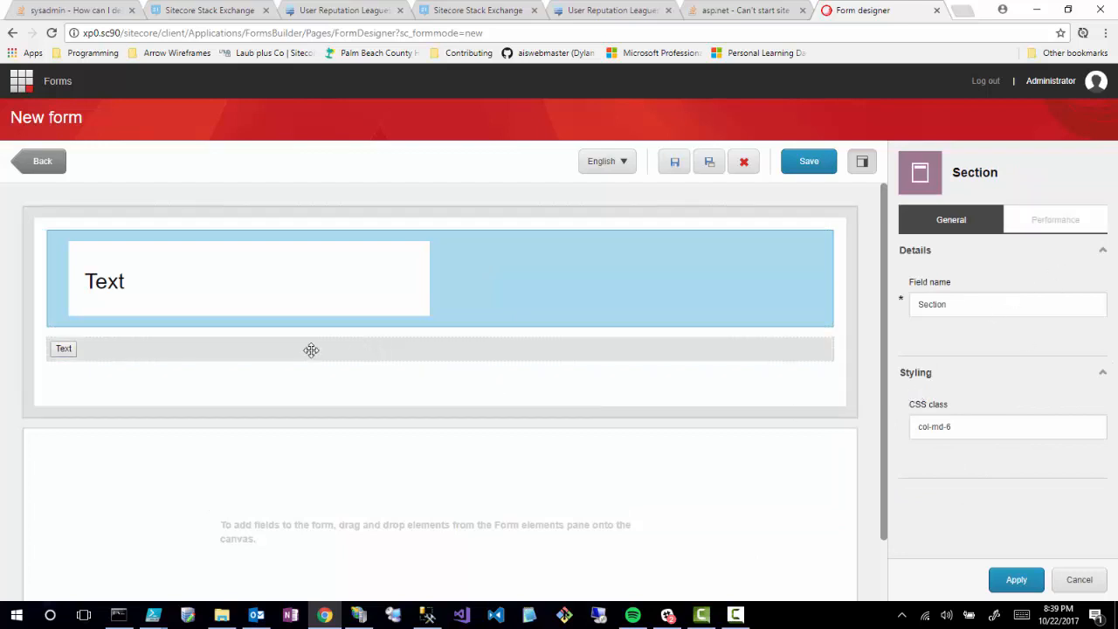
Inspect the section's settings, then show the H1 Text element's properties (field name Text, tag h1).
{"action": "left_click", "coordinate": [62, 349]}
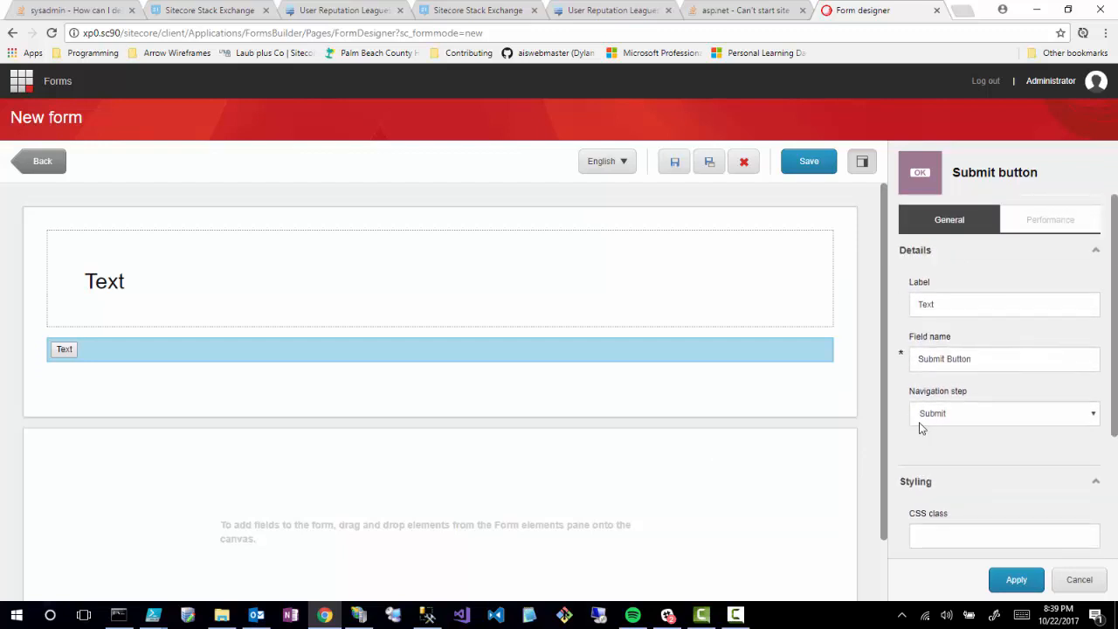
{"action": "scroll", "scroll_direction": "down", "scroll_amount": 3}
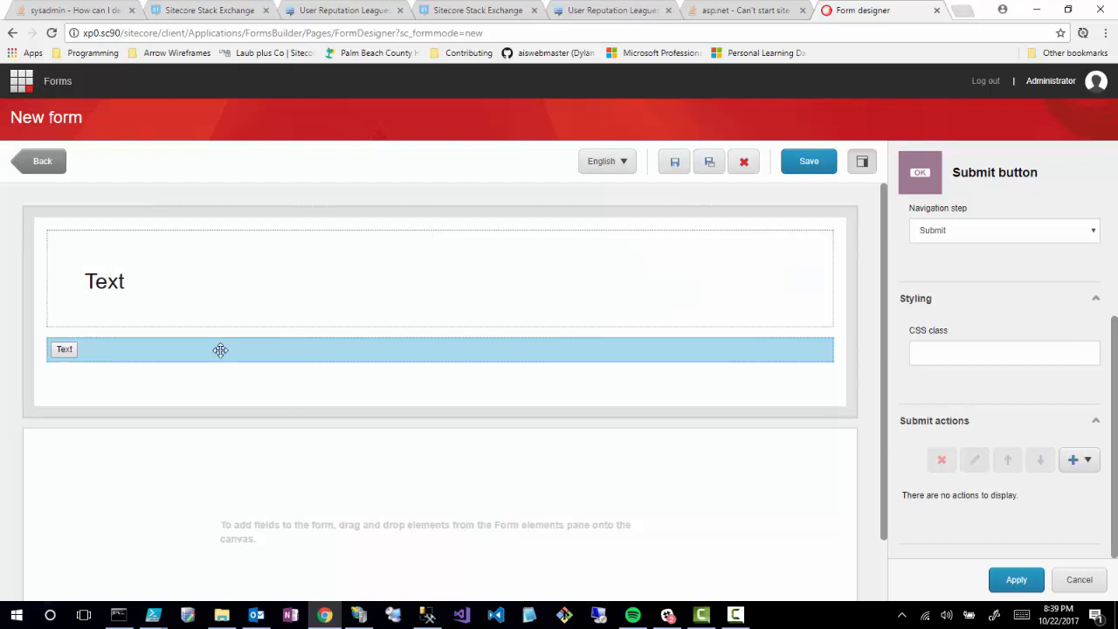
{"action": "mouse_move", "coordinate": [971, 430]}
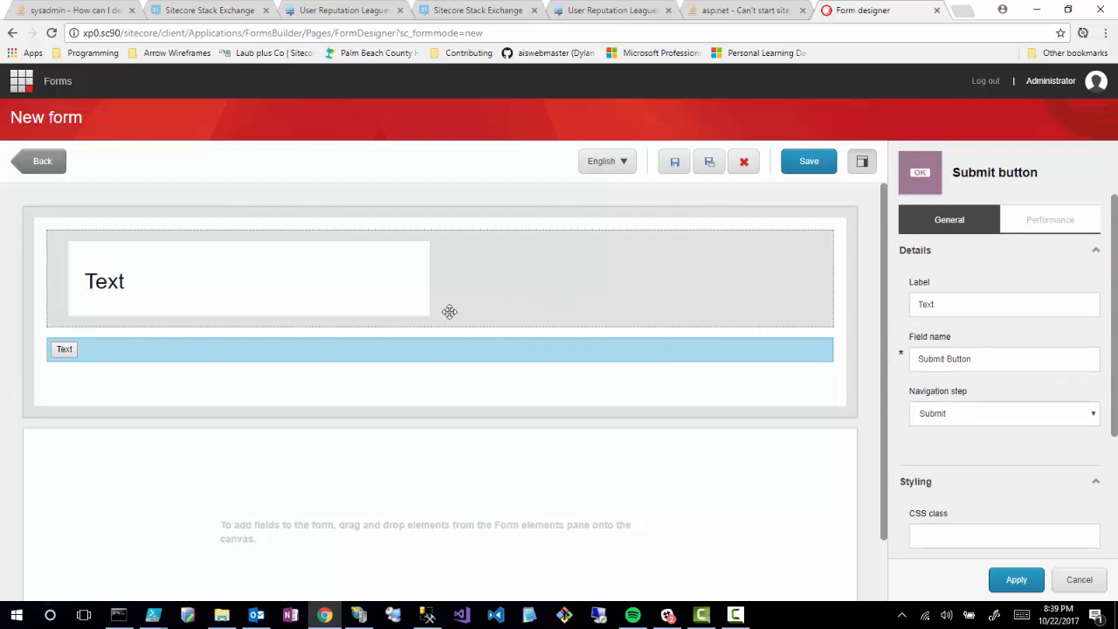
{"action": "left_click", "coordinate": [248, 279]}
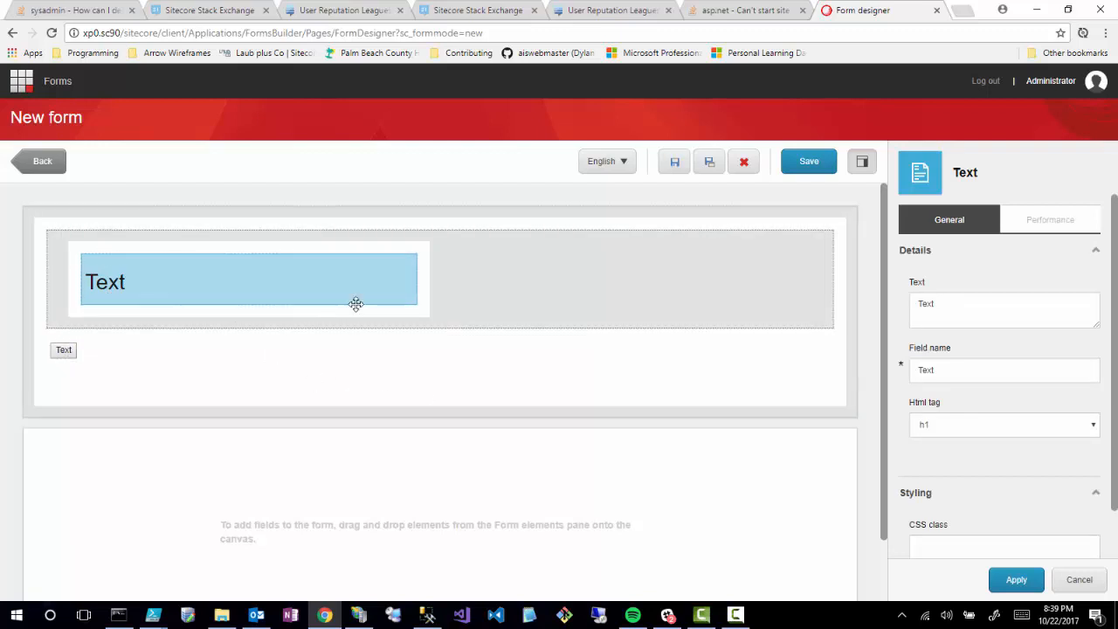
{"action": "mouse_move", "coordinate": [103, 318]}
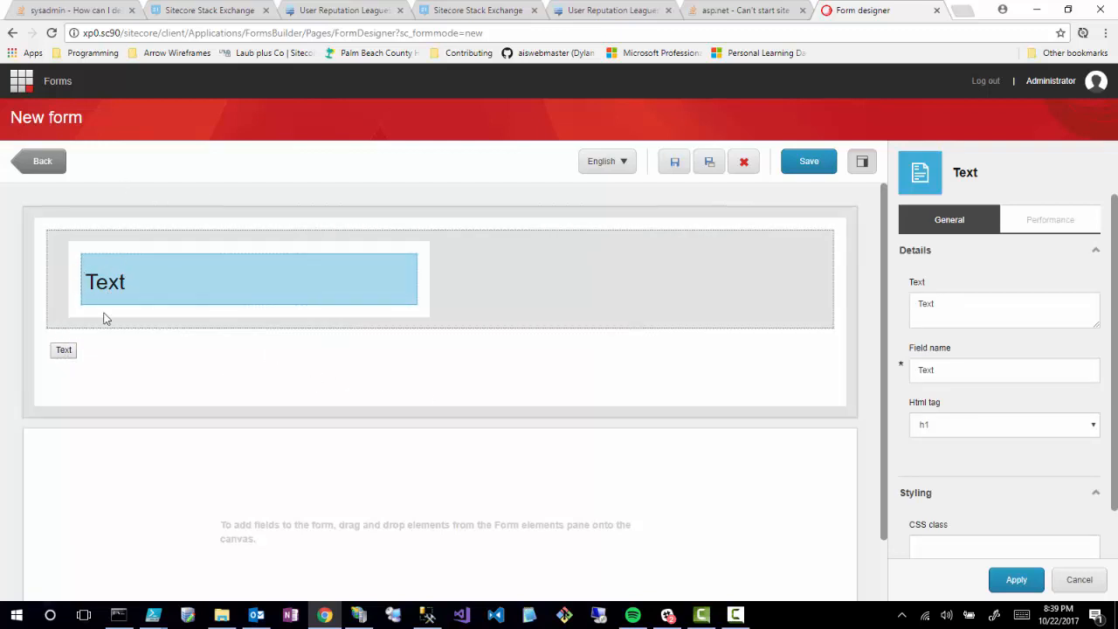
{"action": "mouse_move", "coordinate": [224, 304]}
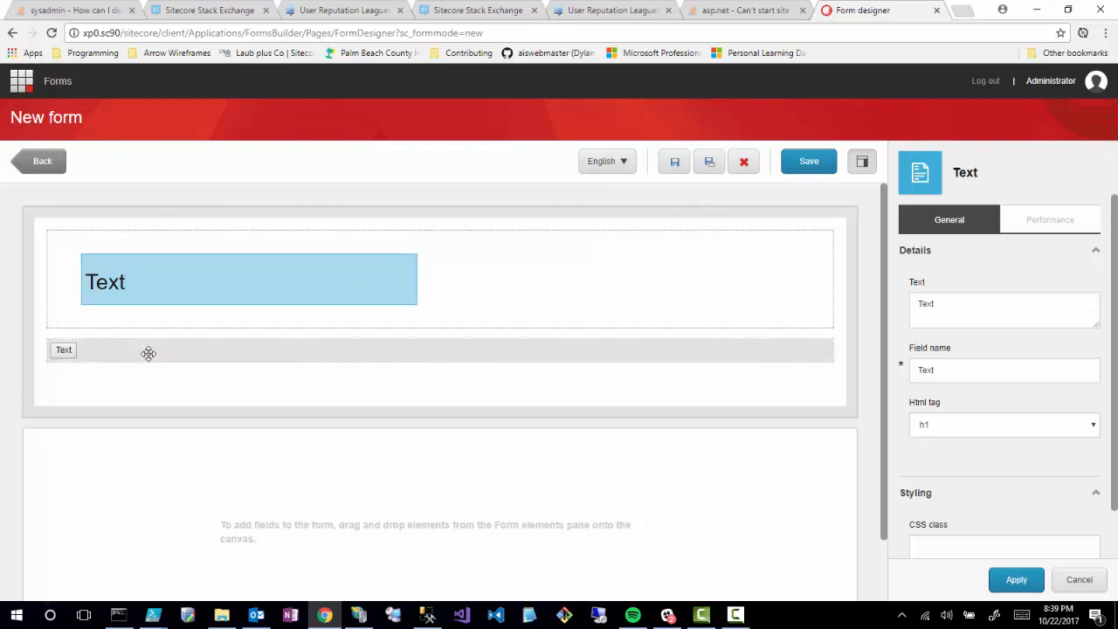
{"action": "mouse_move", "coordinate": [842, 341]}
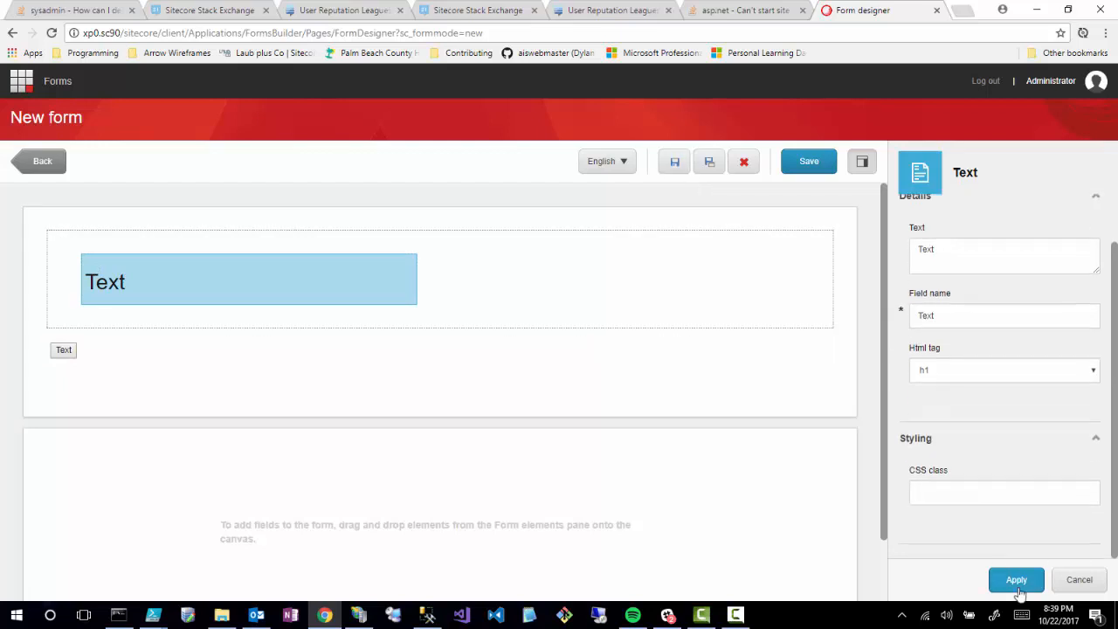
Save the new form under the name Testing and return to the All forms list.
{"action": "left_click", "coordinate": [806, 161]}
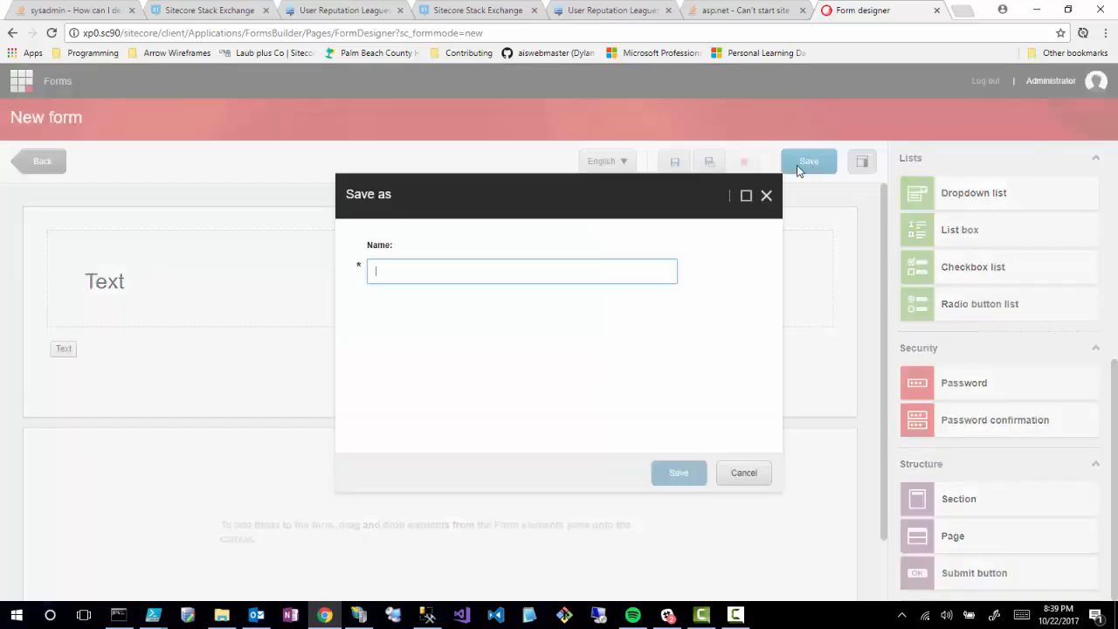
{"action": "type", "text": "Testing"}
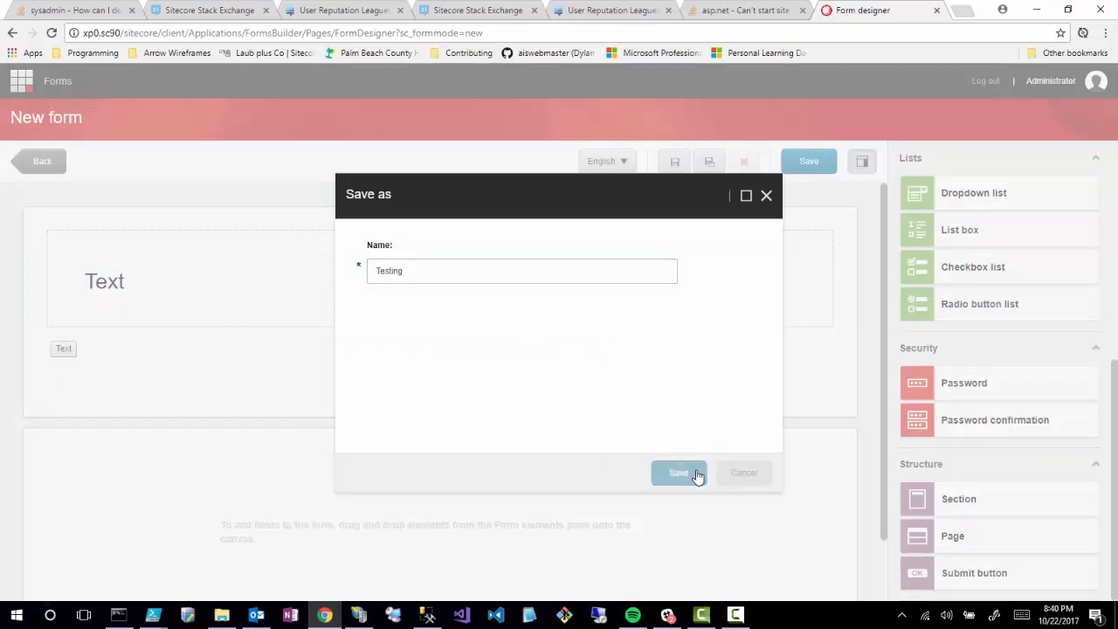
{"action": "left_click", "coordinate": [678, 471]}
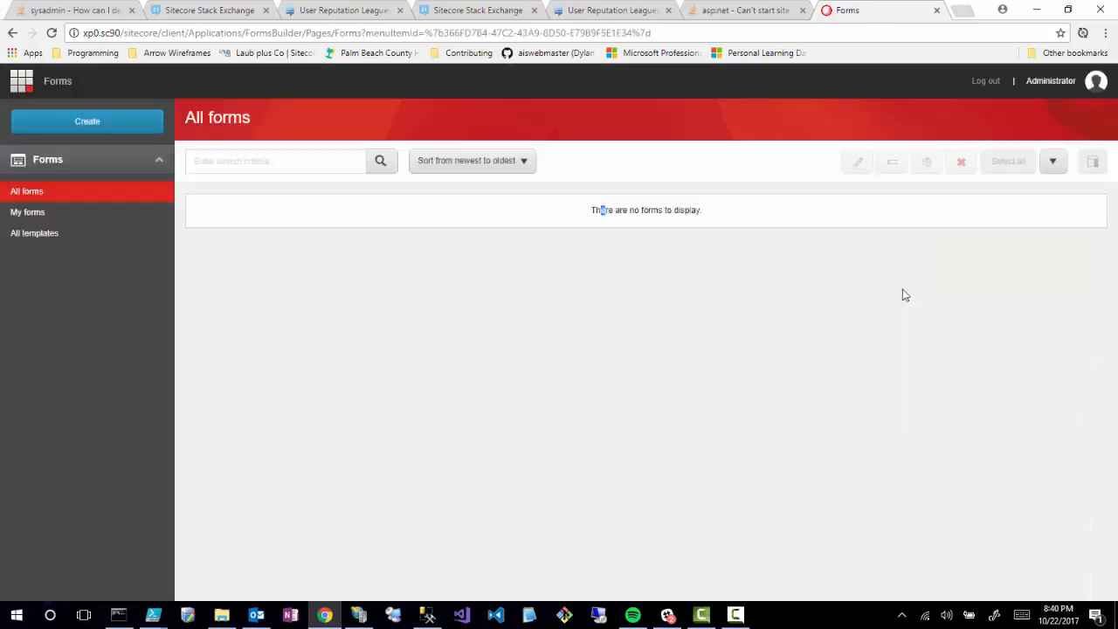